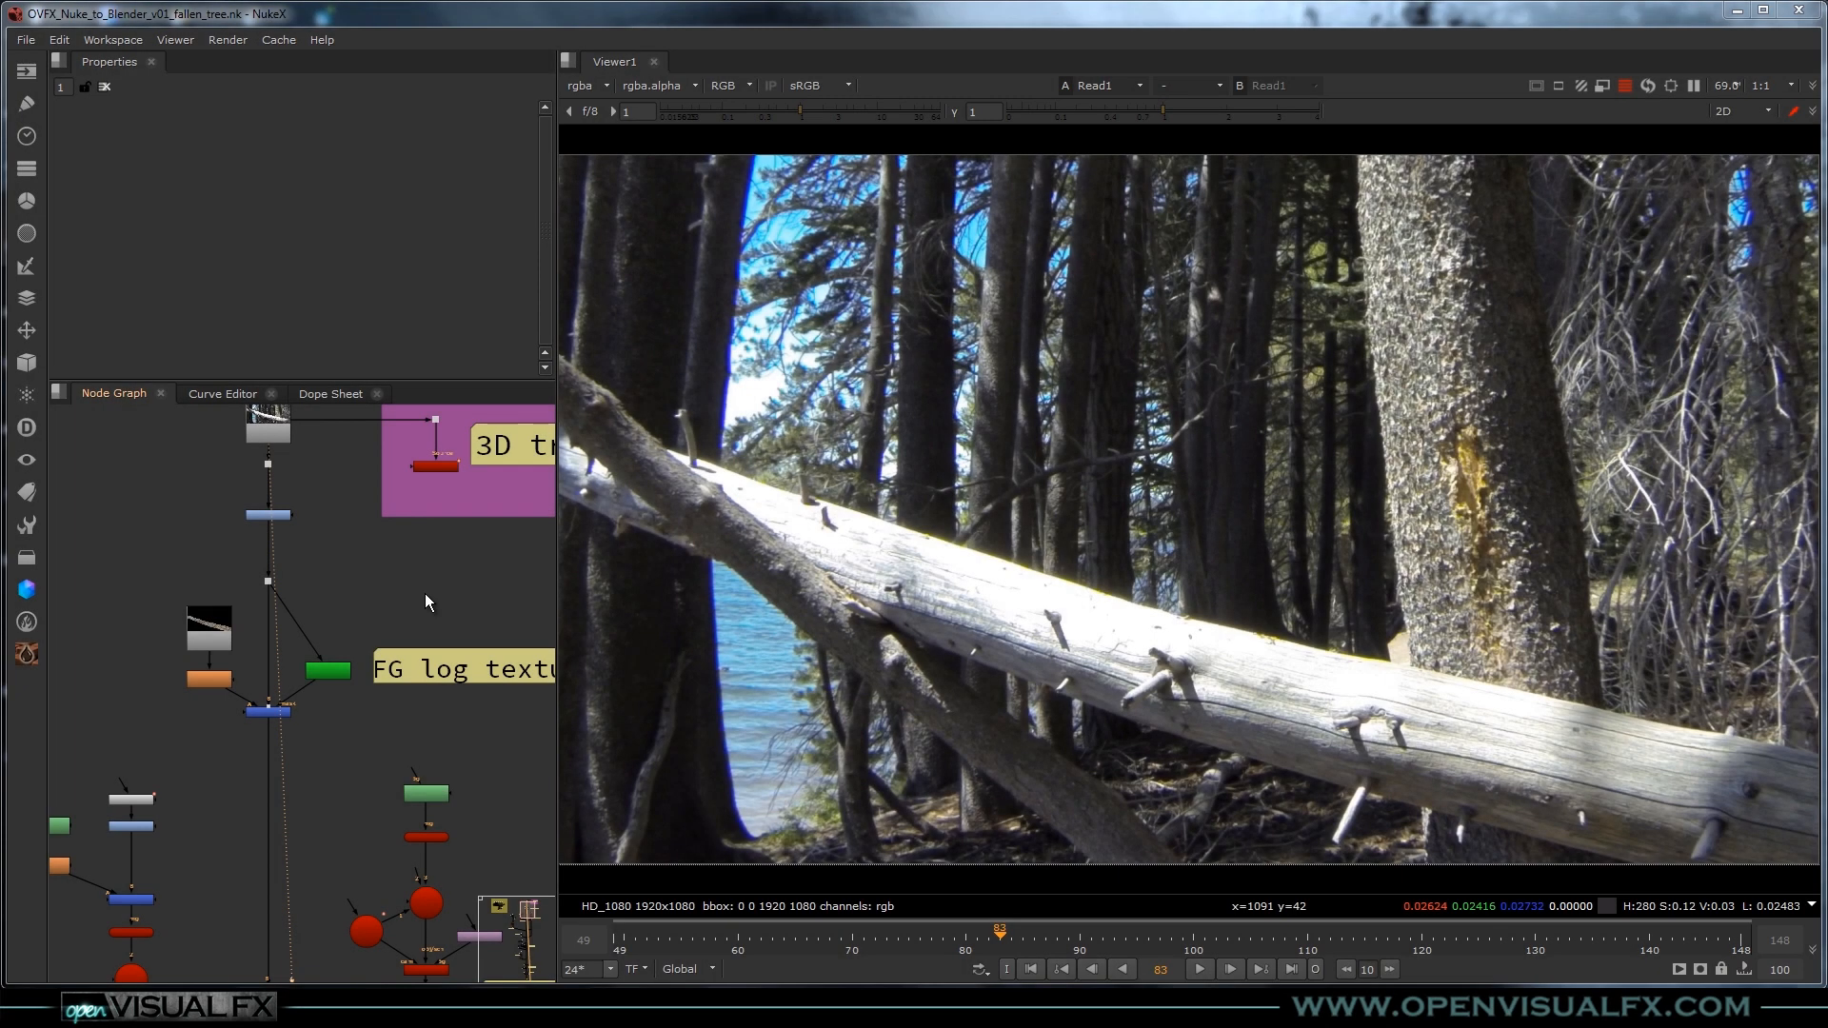
pyautogui.moveTo(404, 651)
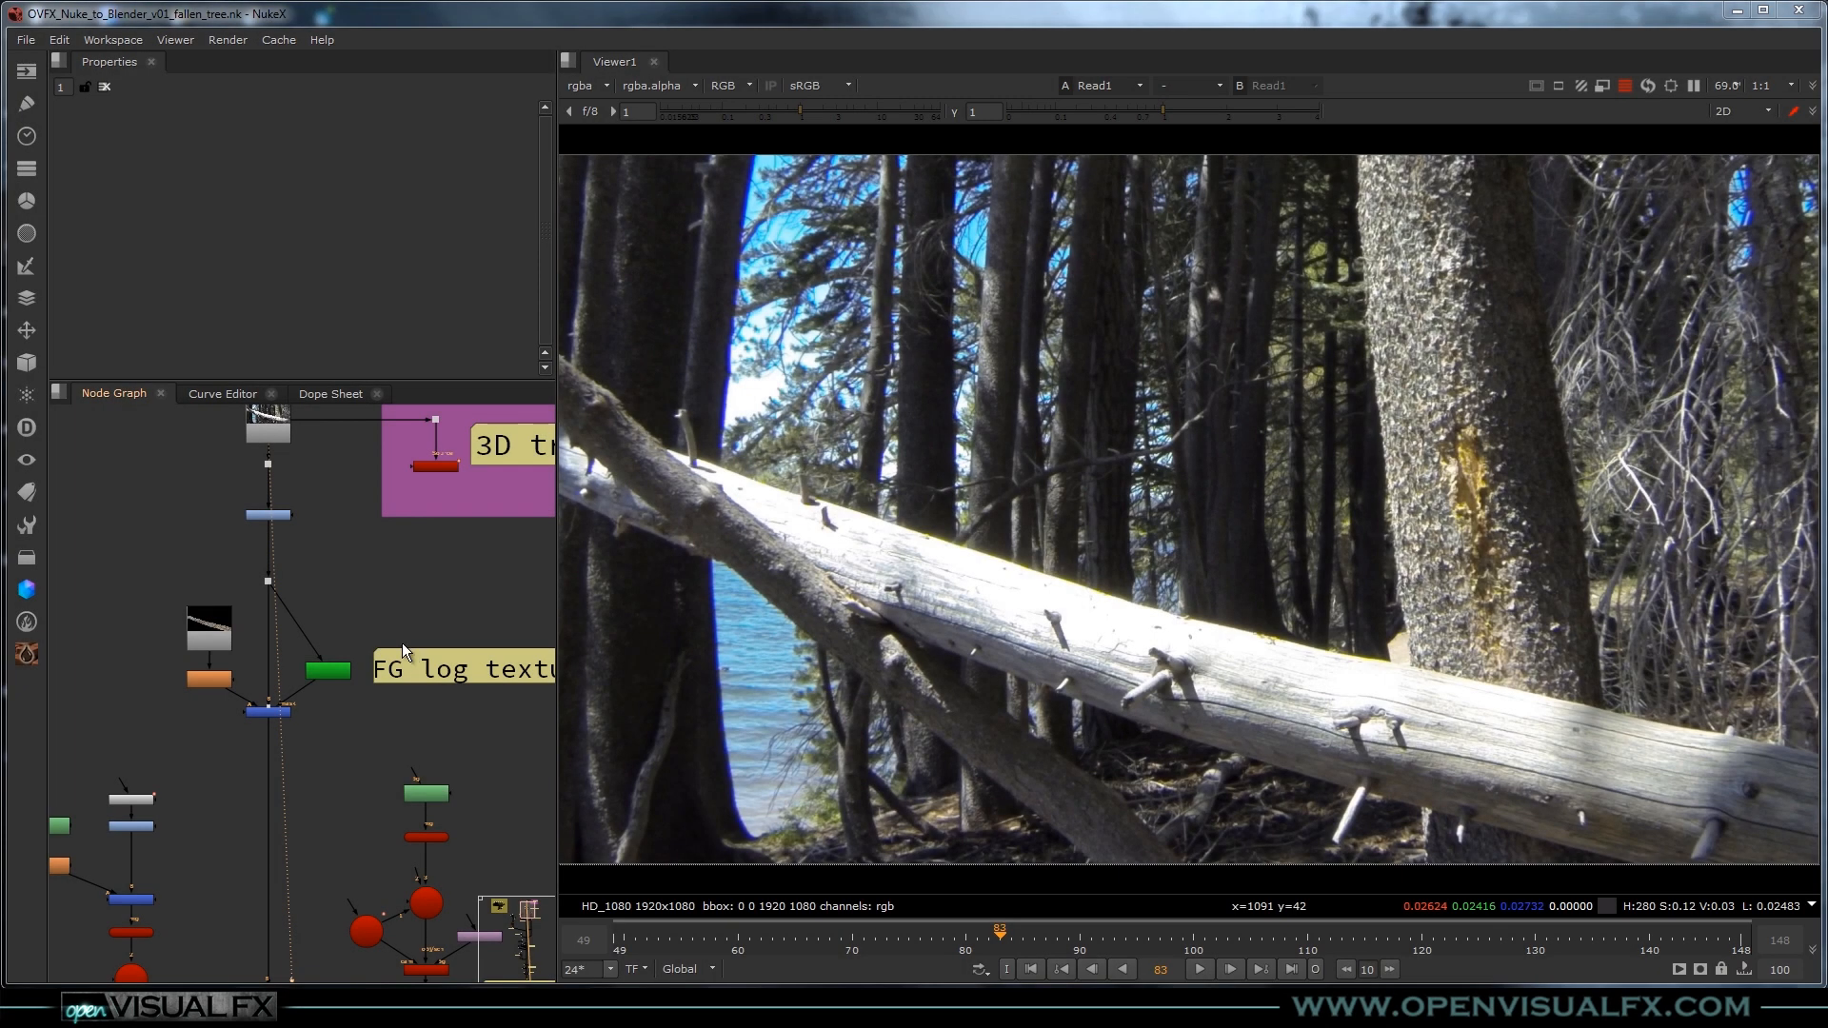
pyautogui.moveTo(382, 649)
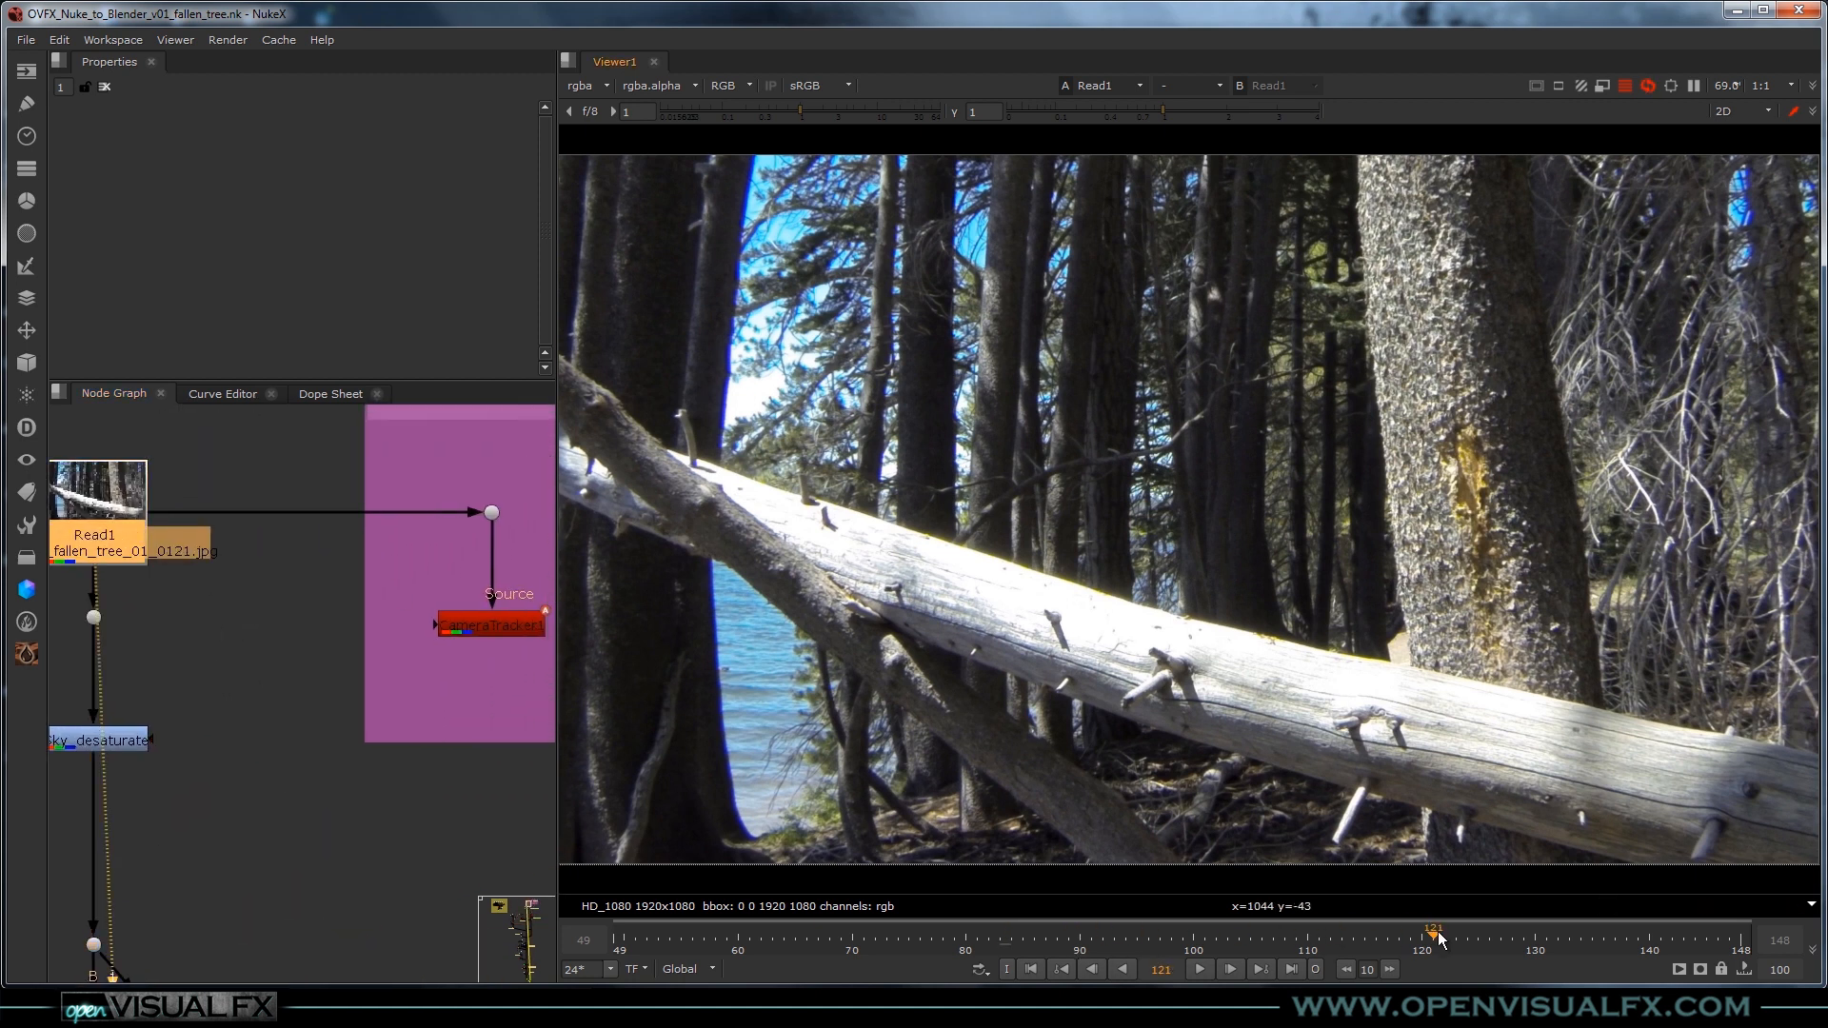
# Open CameraTracker1 settings, orbit the solved point cloud and log cylinders in 3D through the tracking camera.
pyautogui.moveTo(1434, 934); pyautogui.dragTo(796, 934)
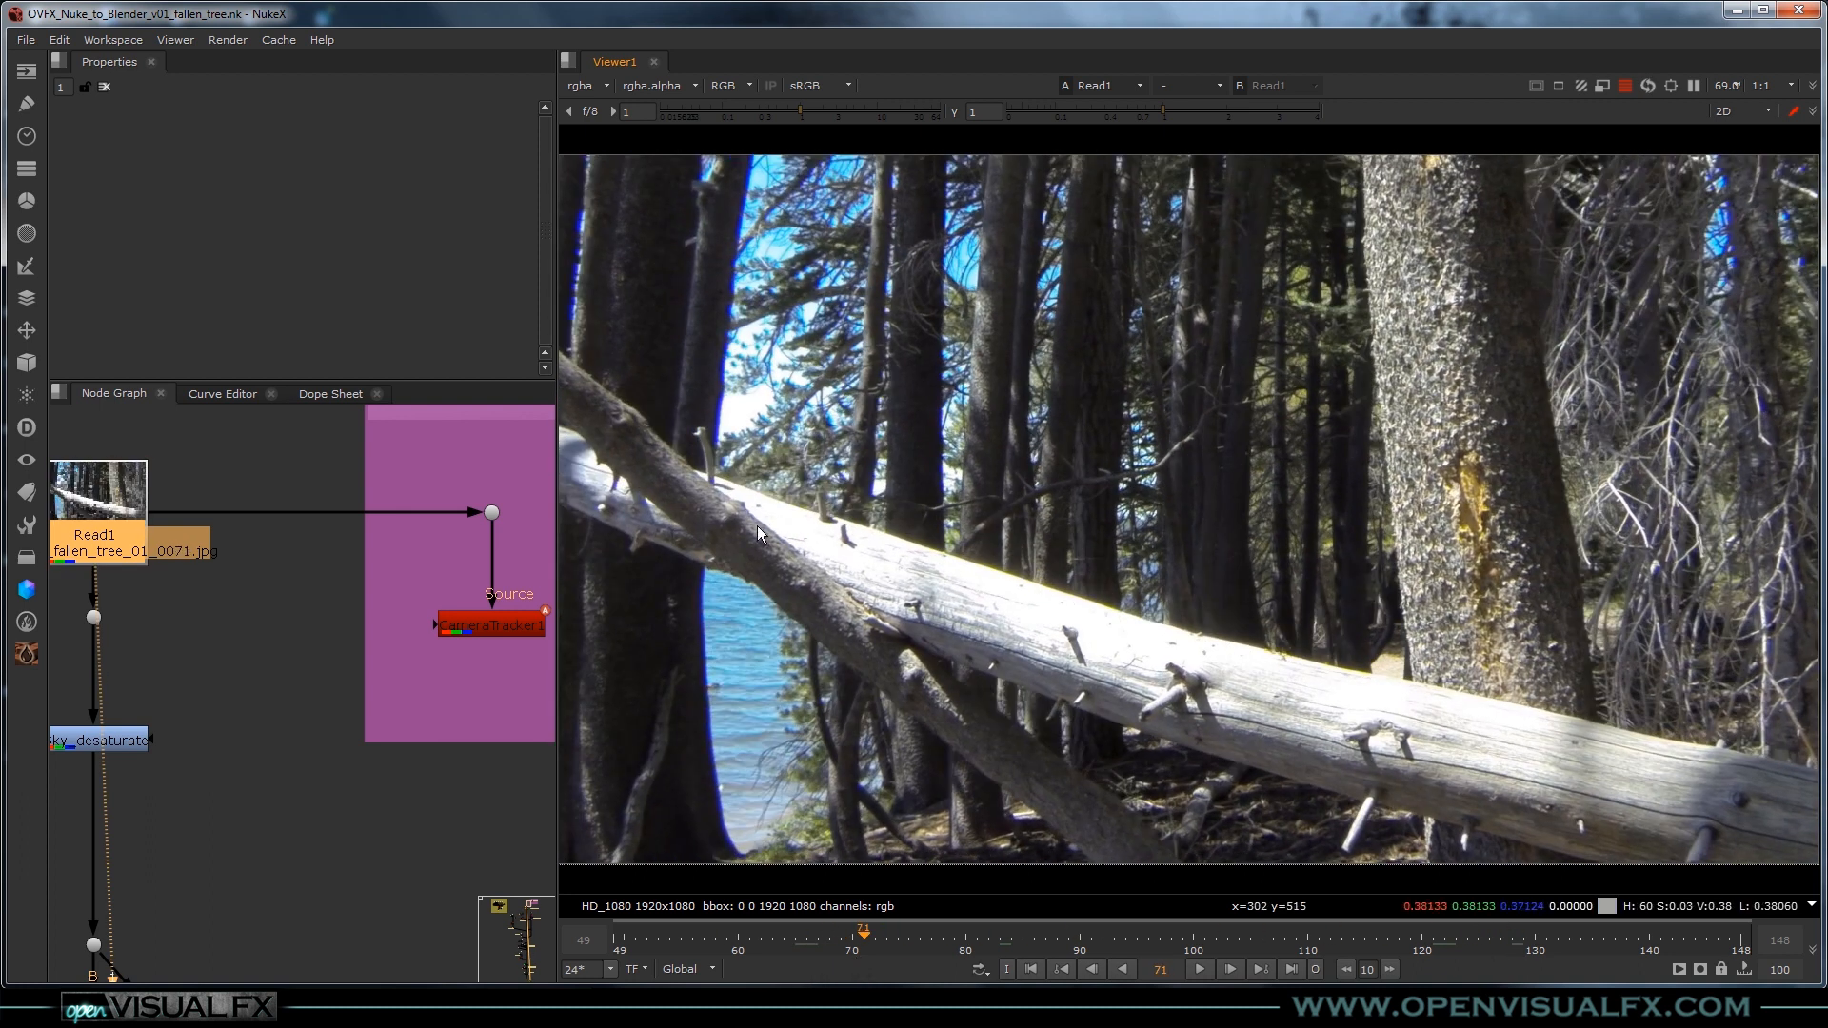
pyautogui.moveTo(925, 693)
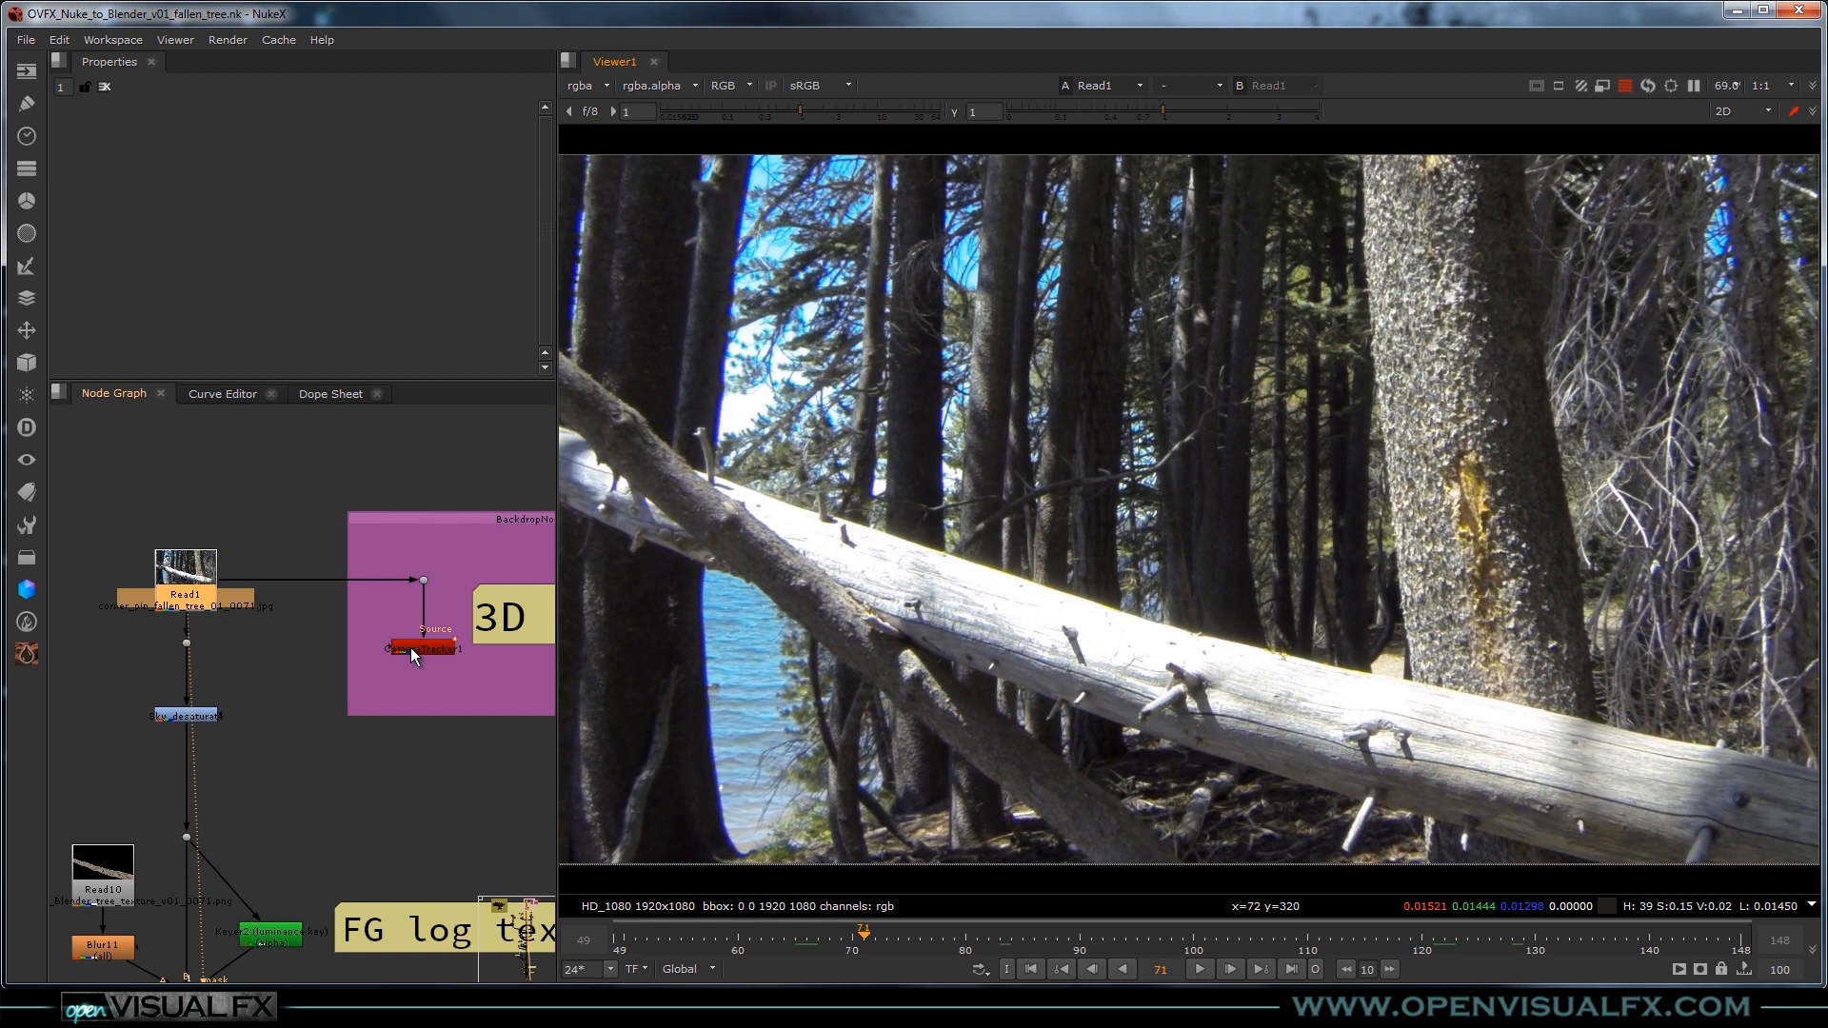
pyautogui.click(425, 649)
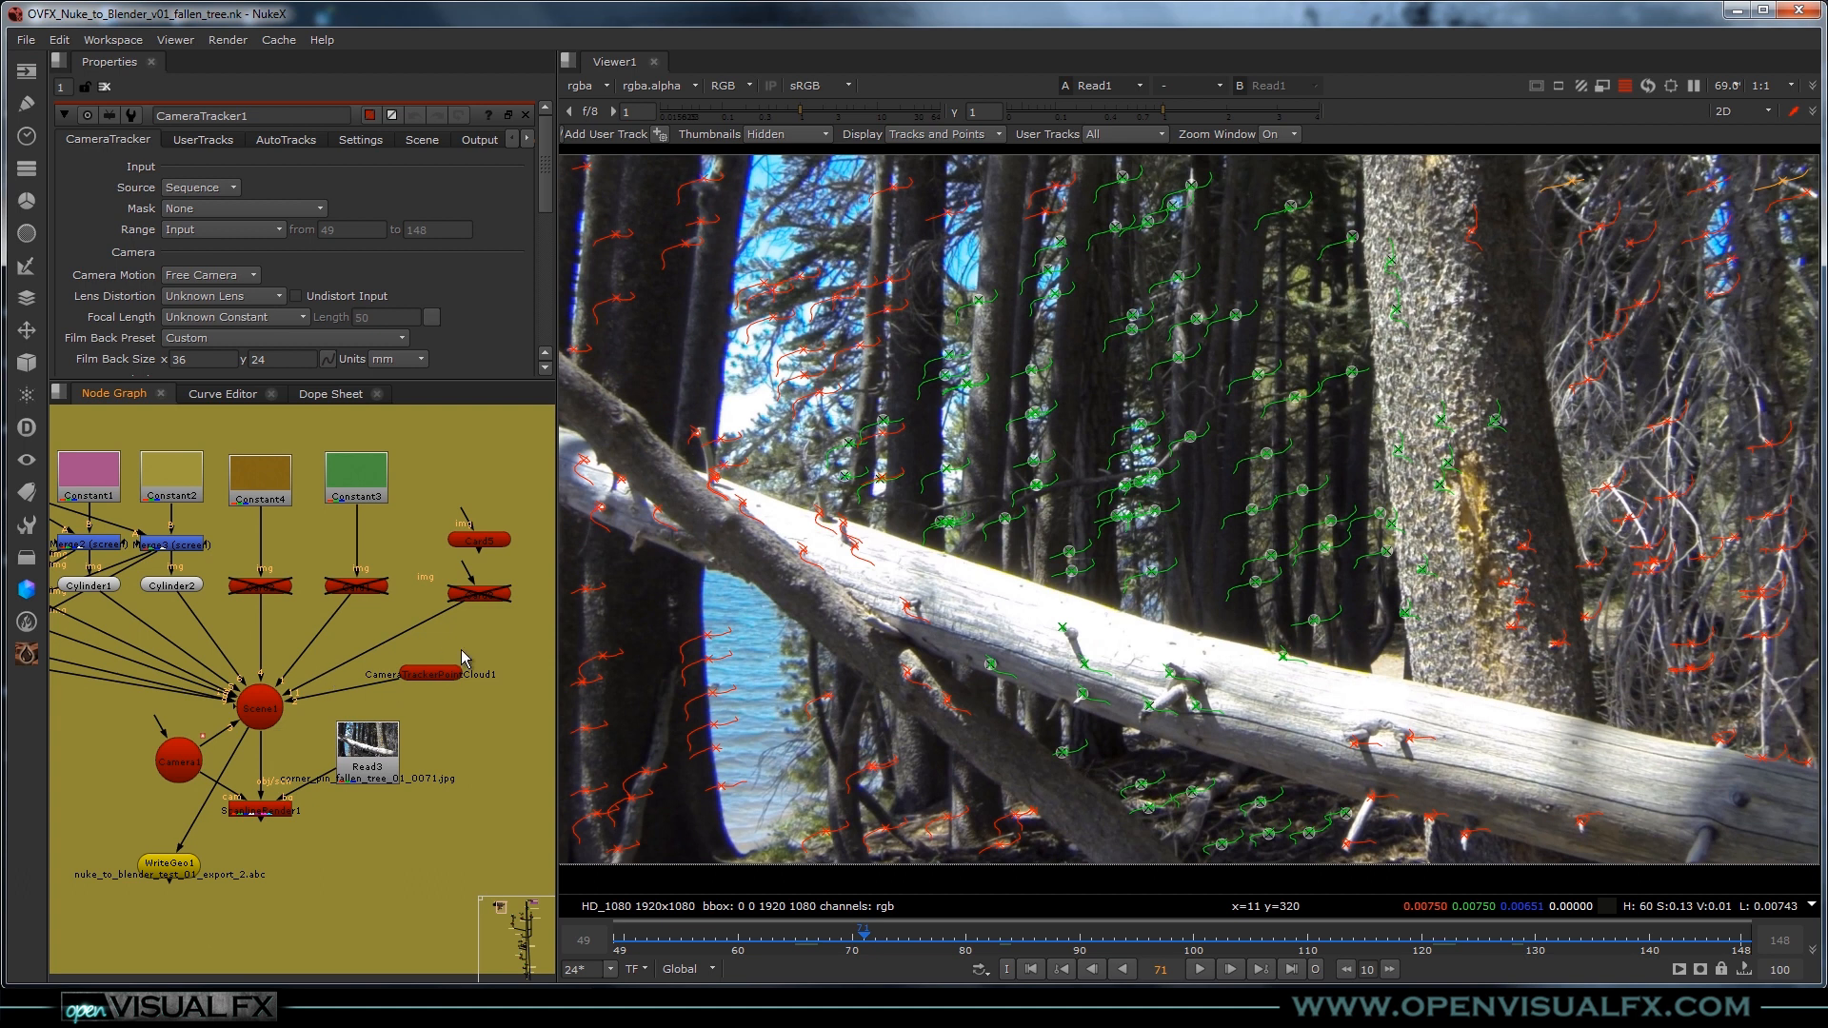
pyautogui.click(258, 708)
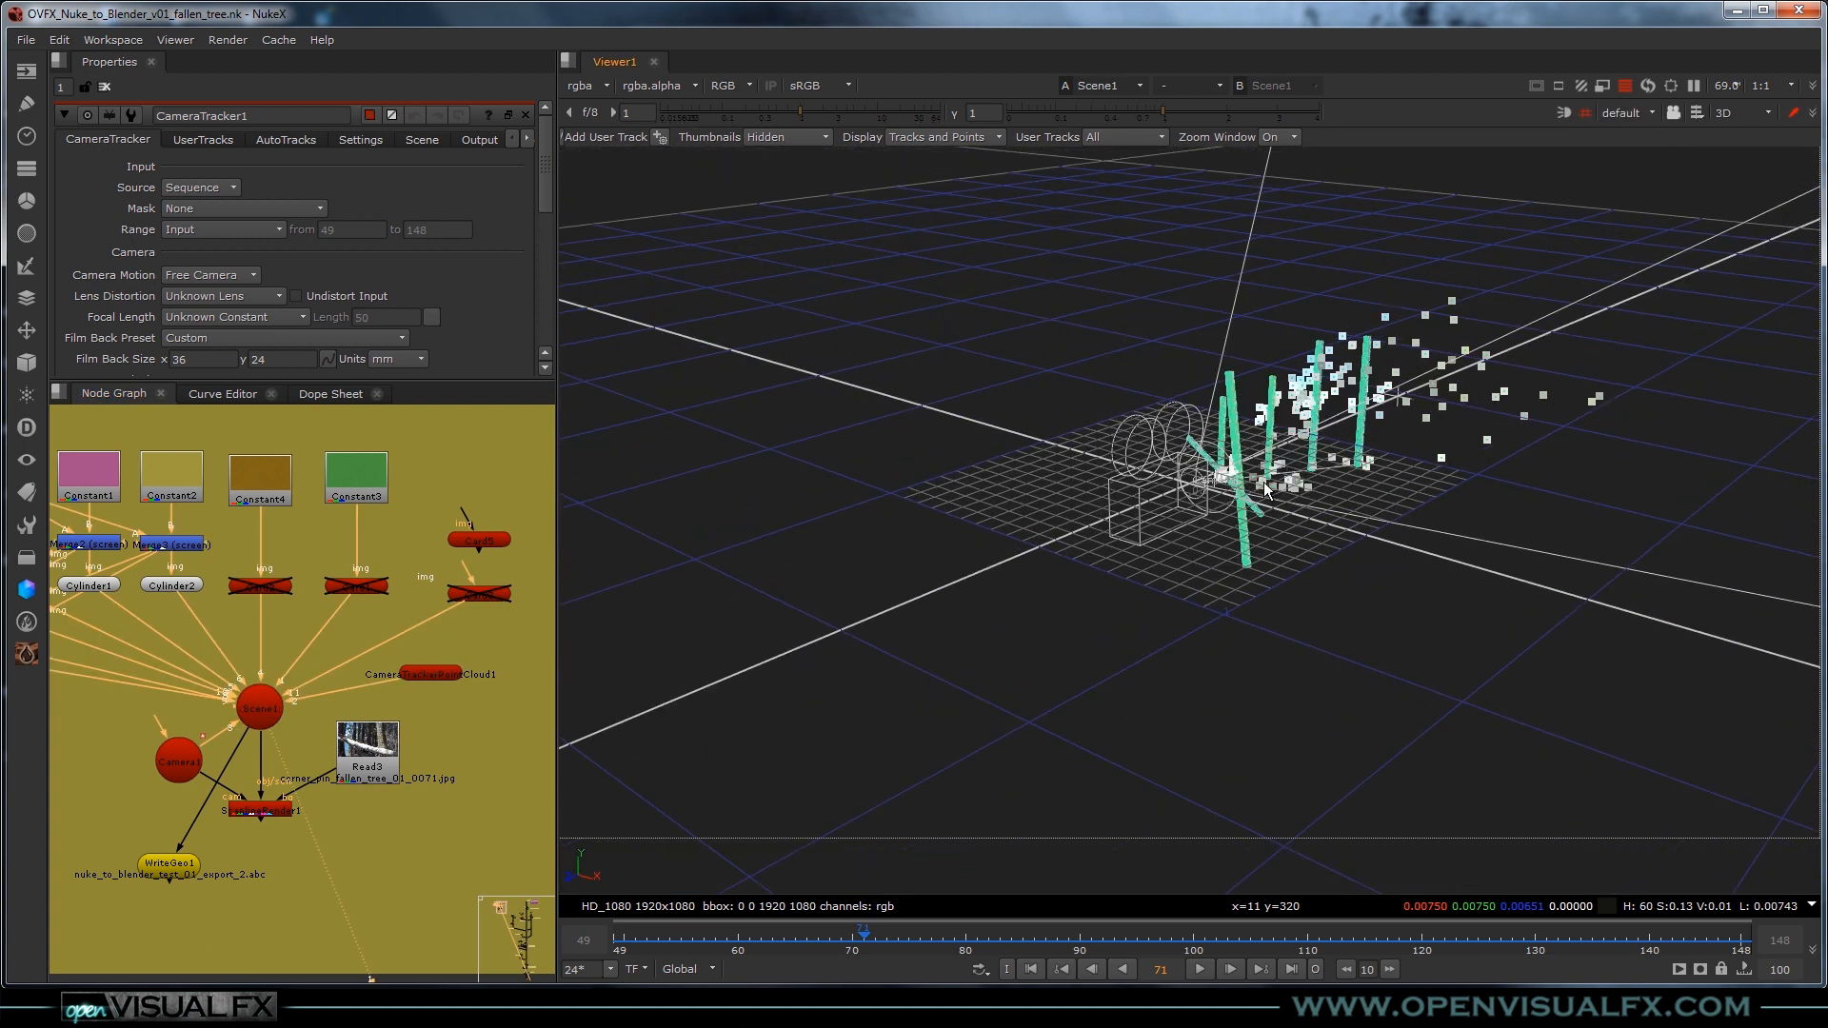
pyautogui.moveTo(861, 927); pyautogui.dragTo(1187, 927)
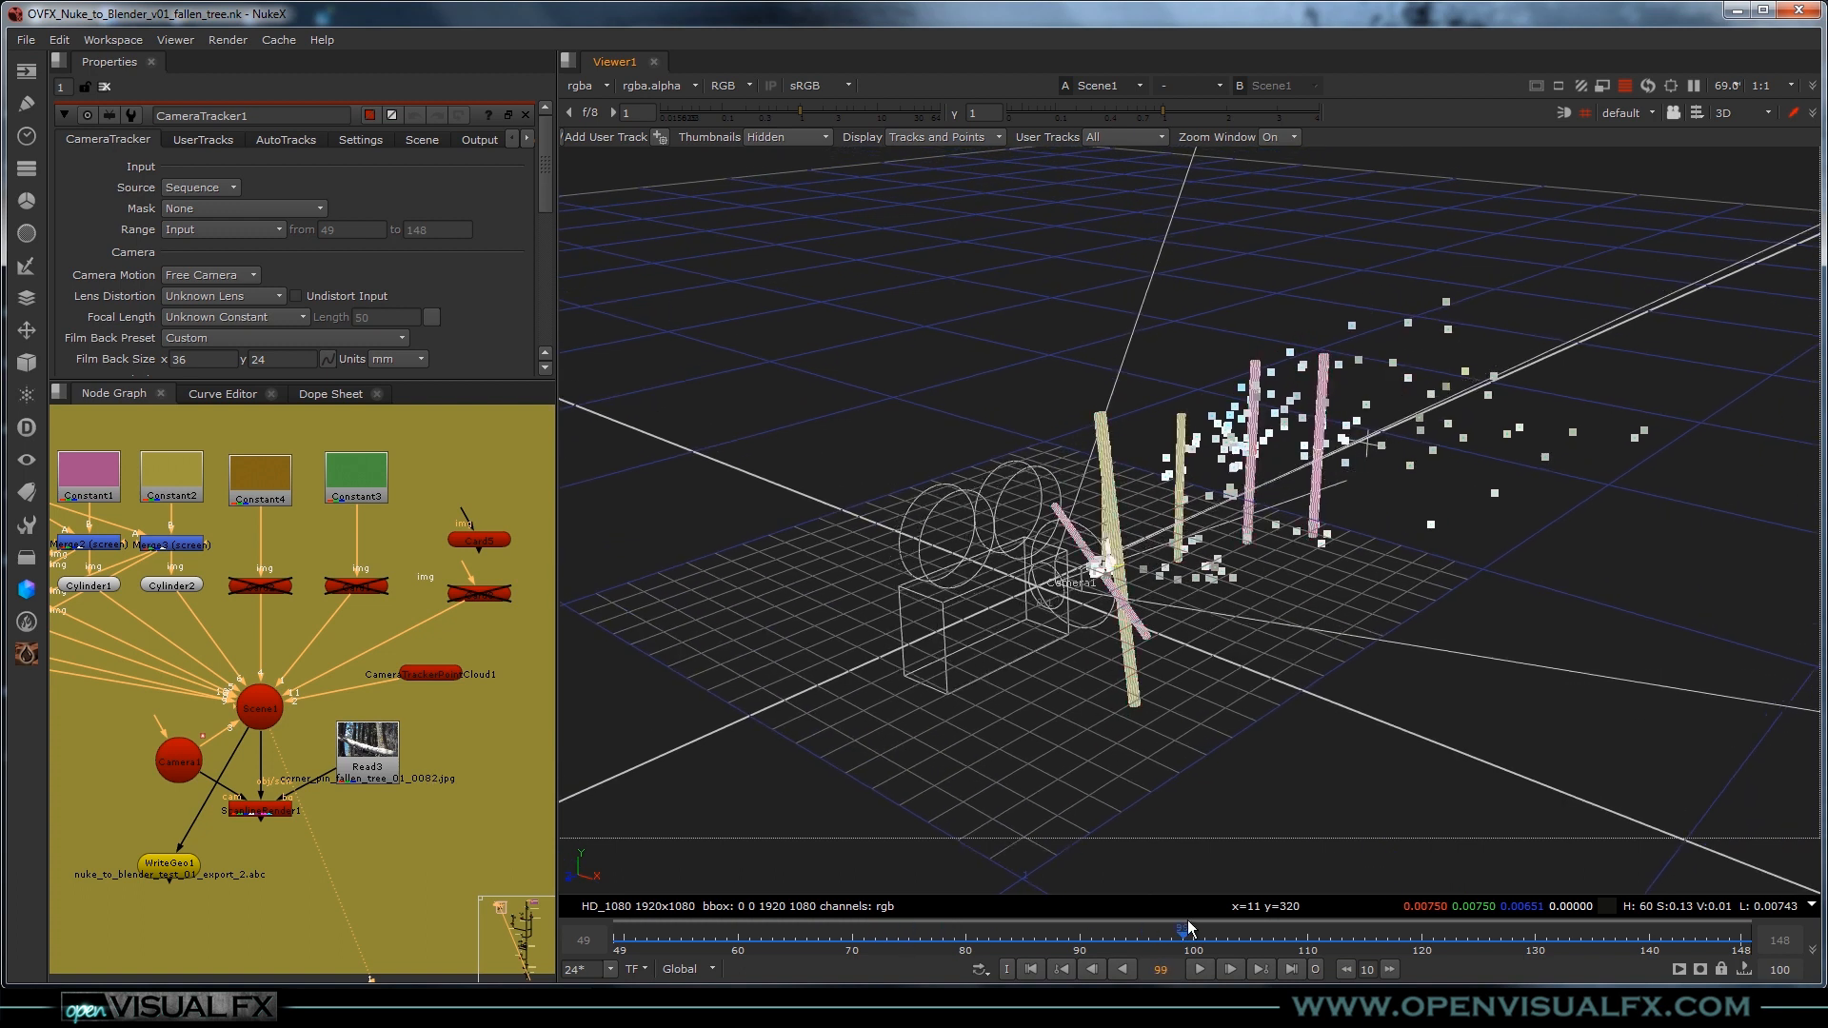
pyautogui.click(1626, 113)
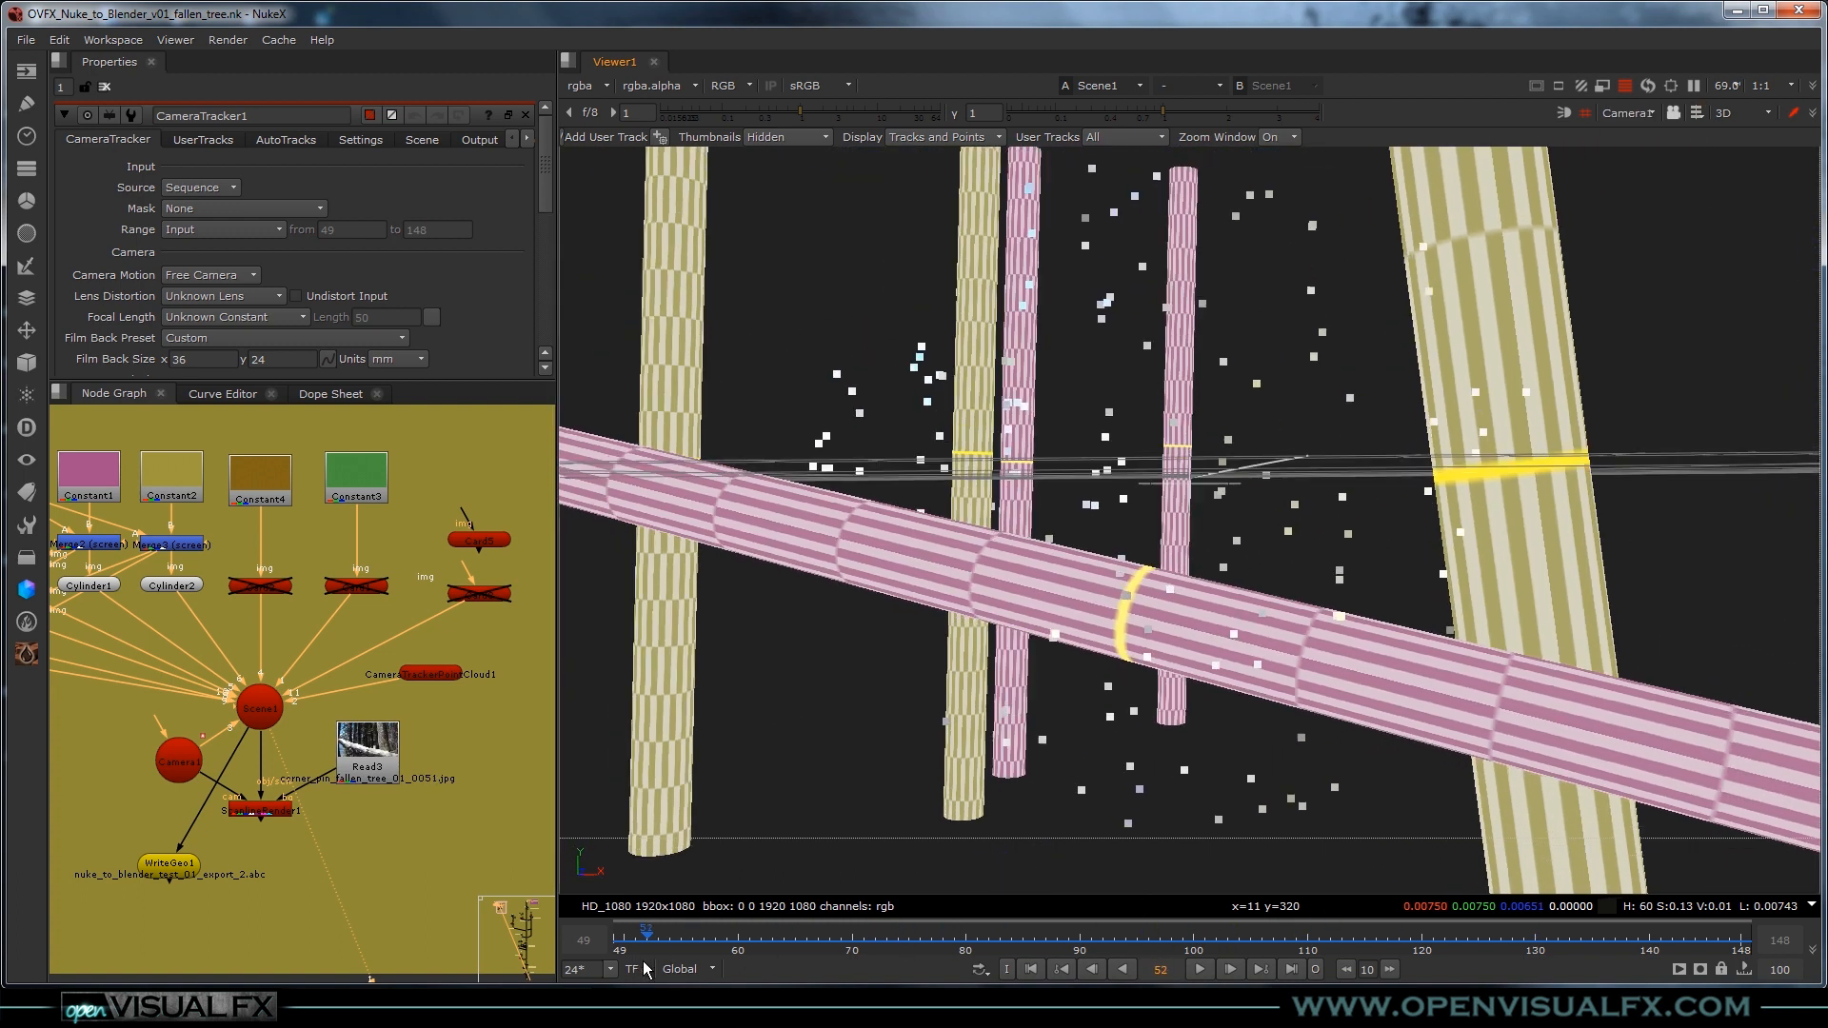
pyautogui.moveTo(645, 933); pyautogui.dragTo(1055, 933)
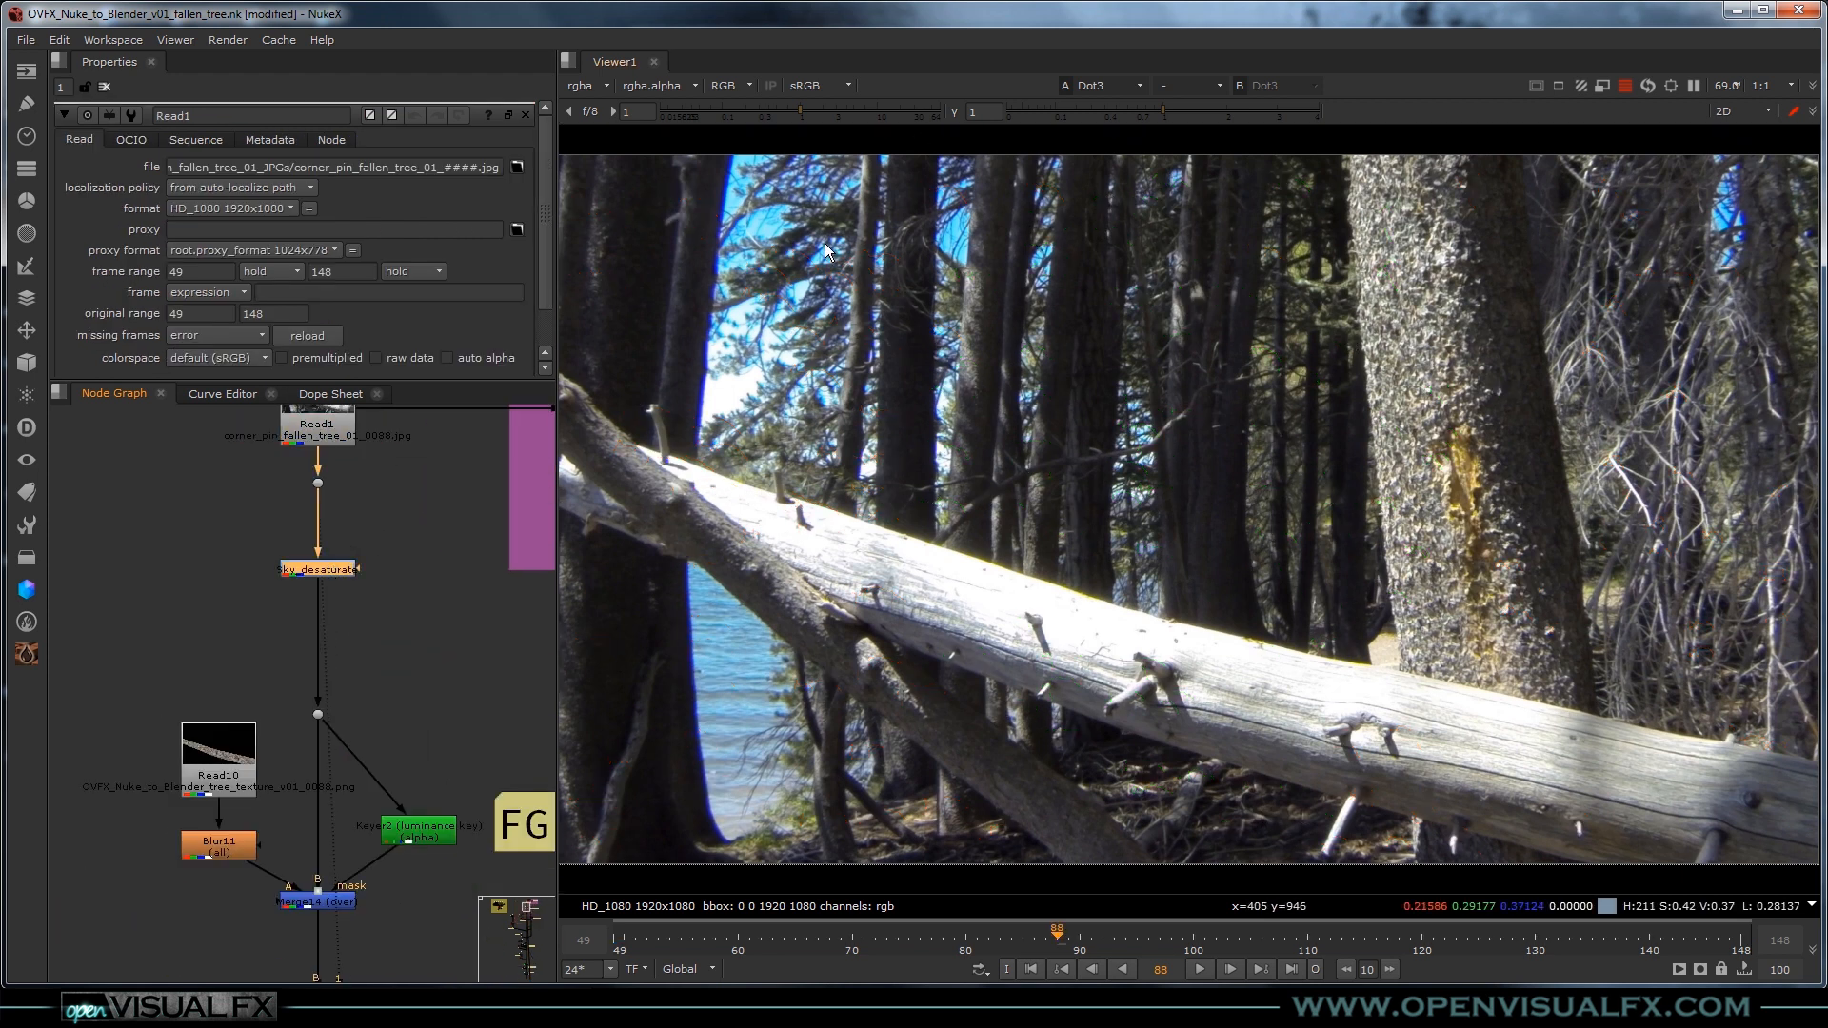
# View the Sky_desaturate node's muted-sky result in the Viewer.
pyautogui.click(318, 570)
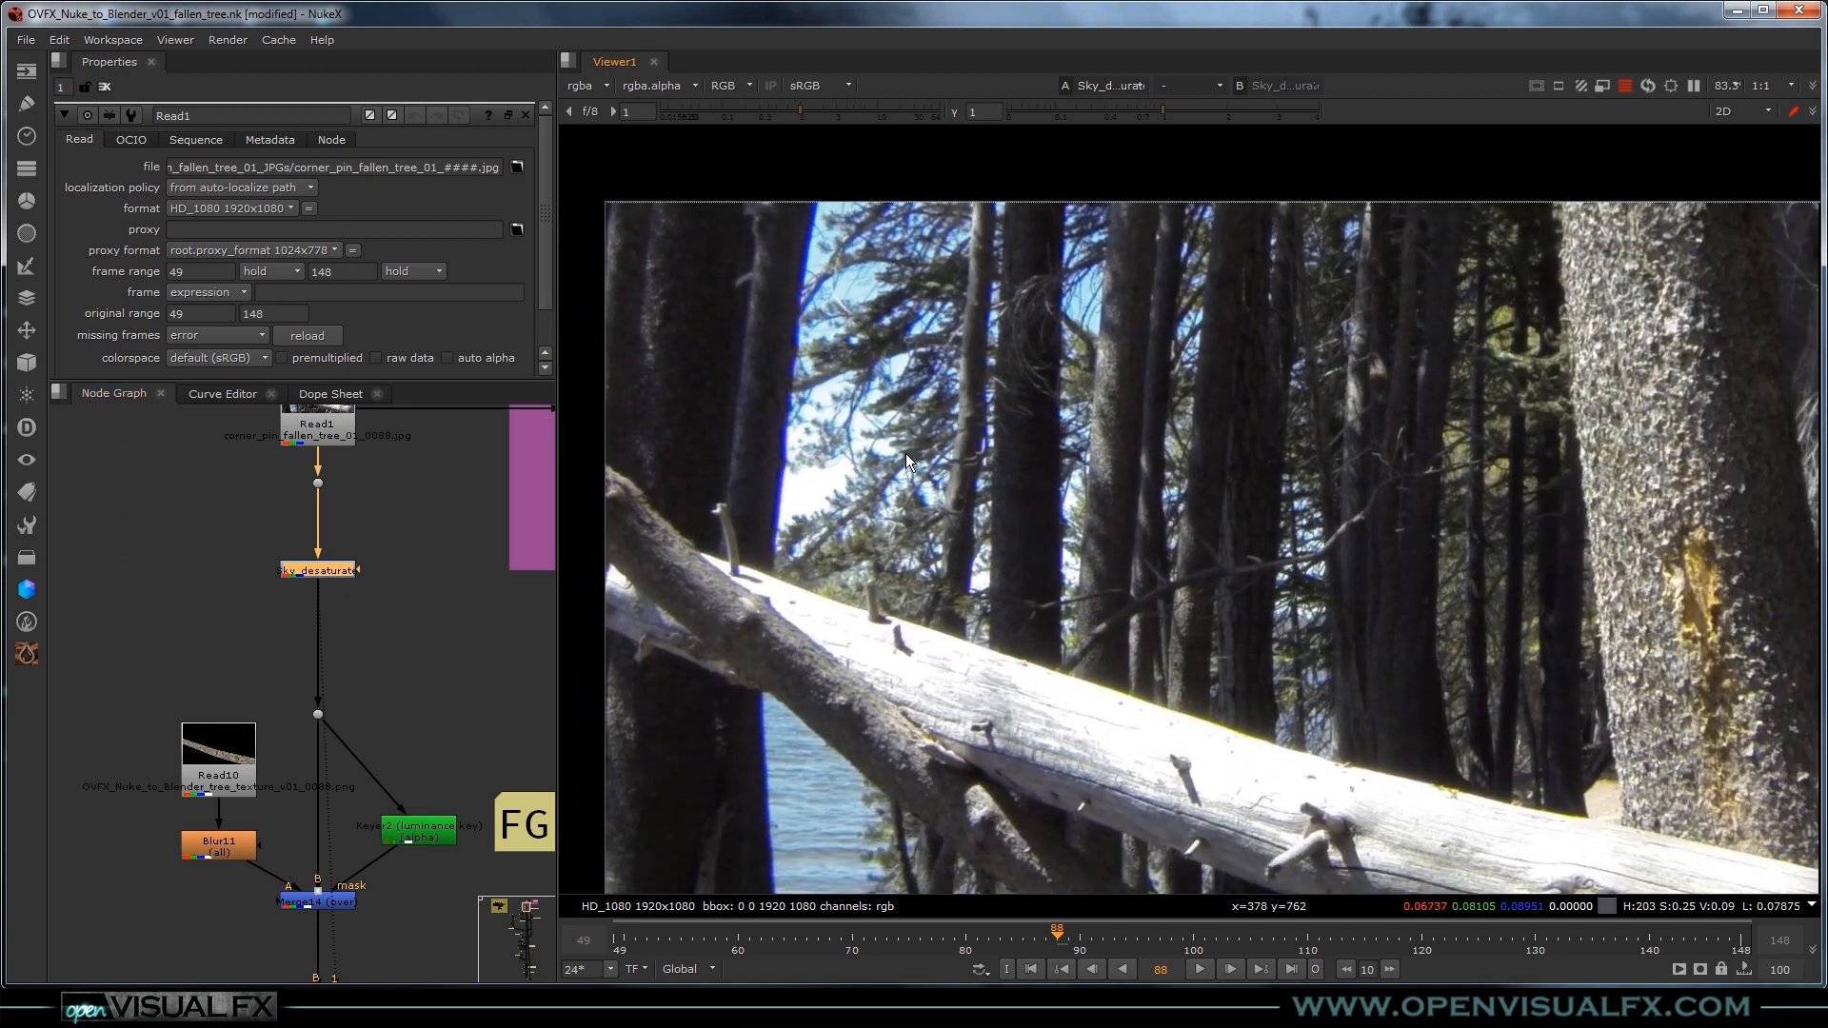
pyautogui.moveTo(959, 274)
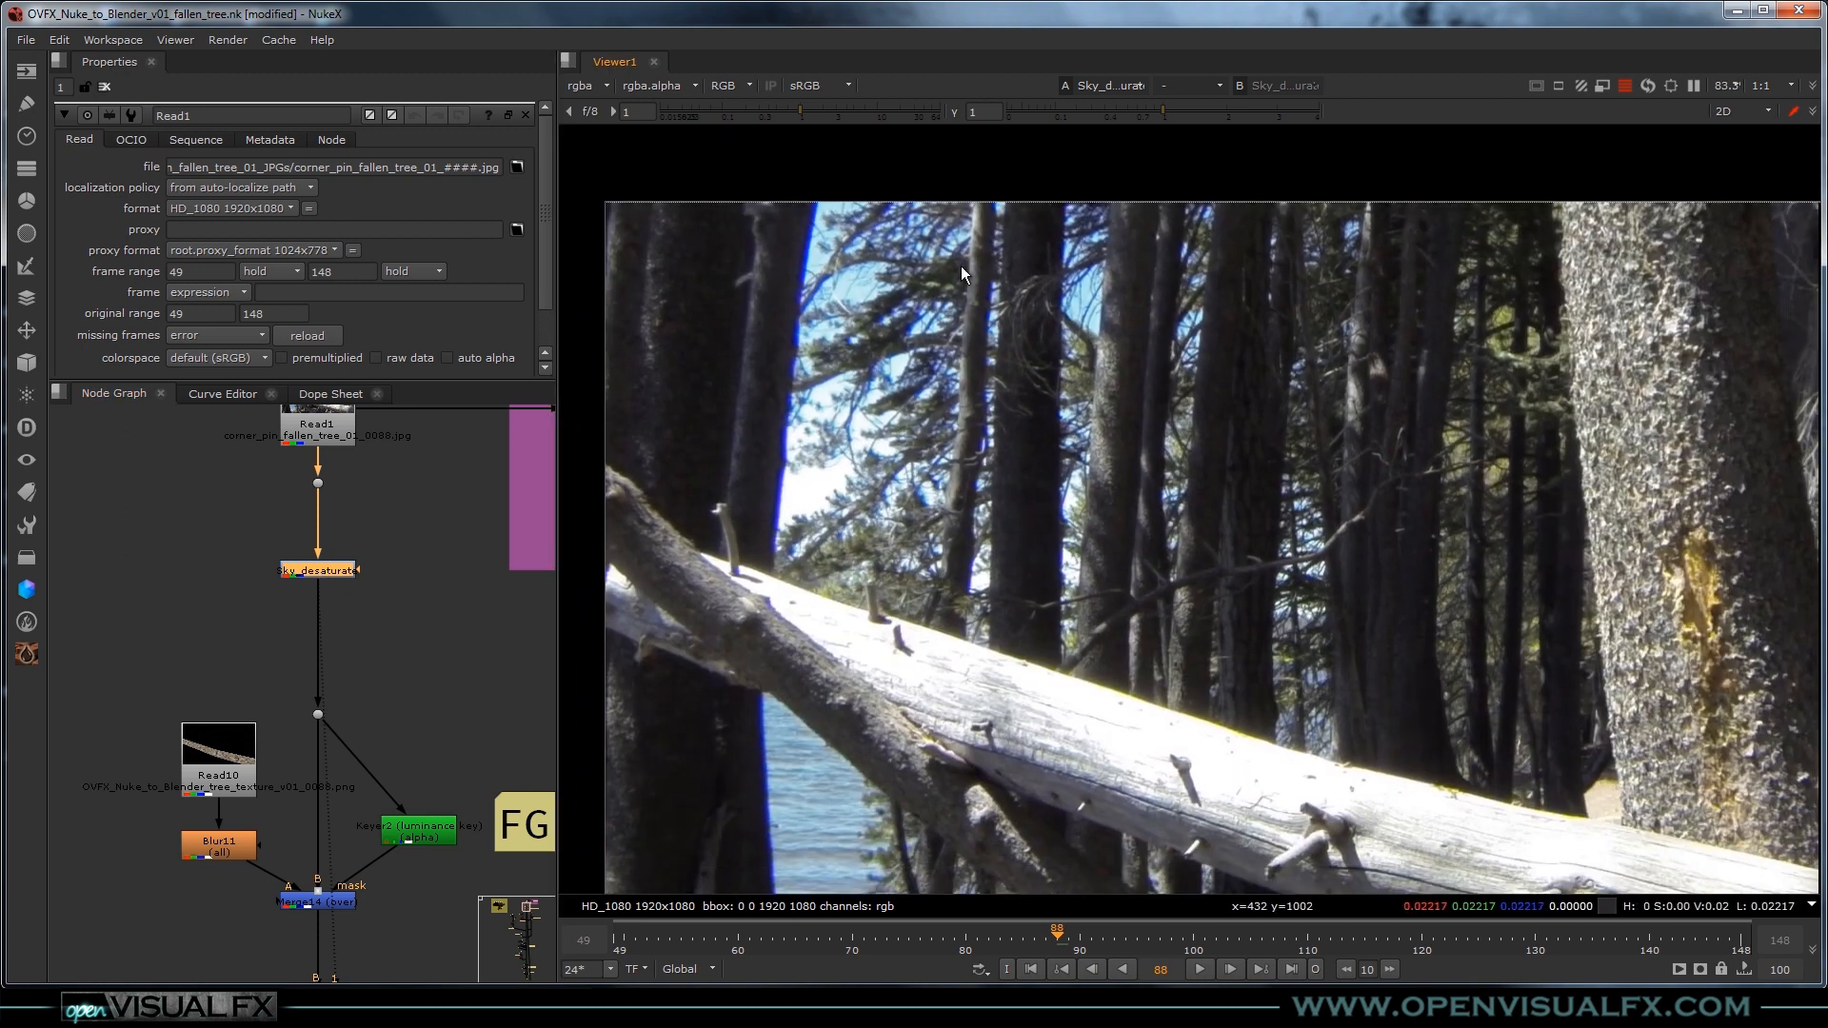
pyautogui.moveTo(518, 625)
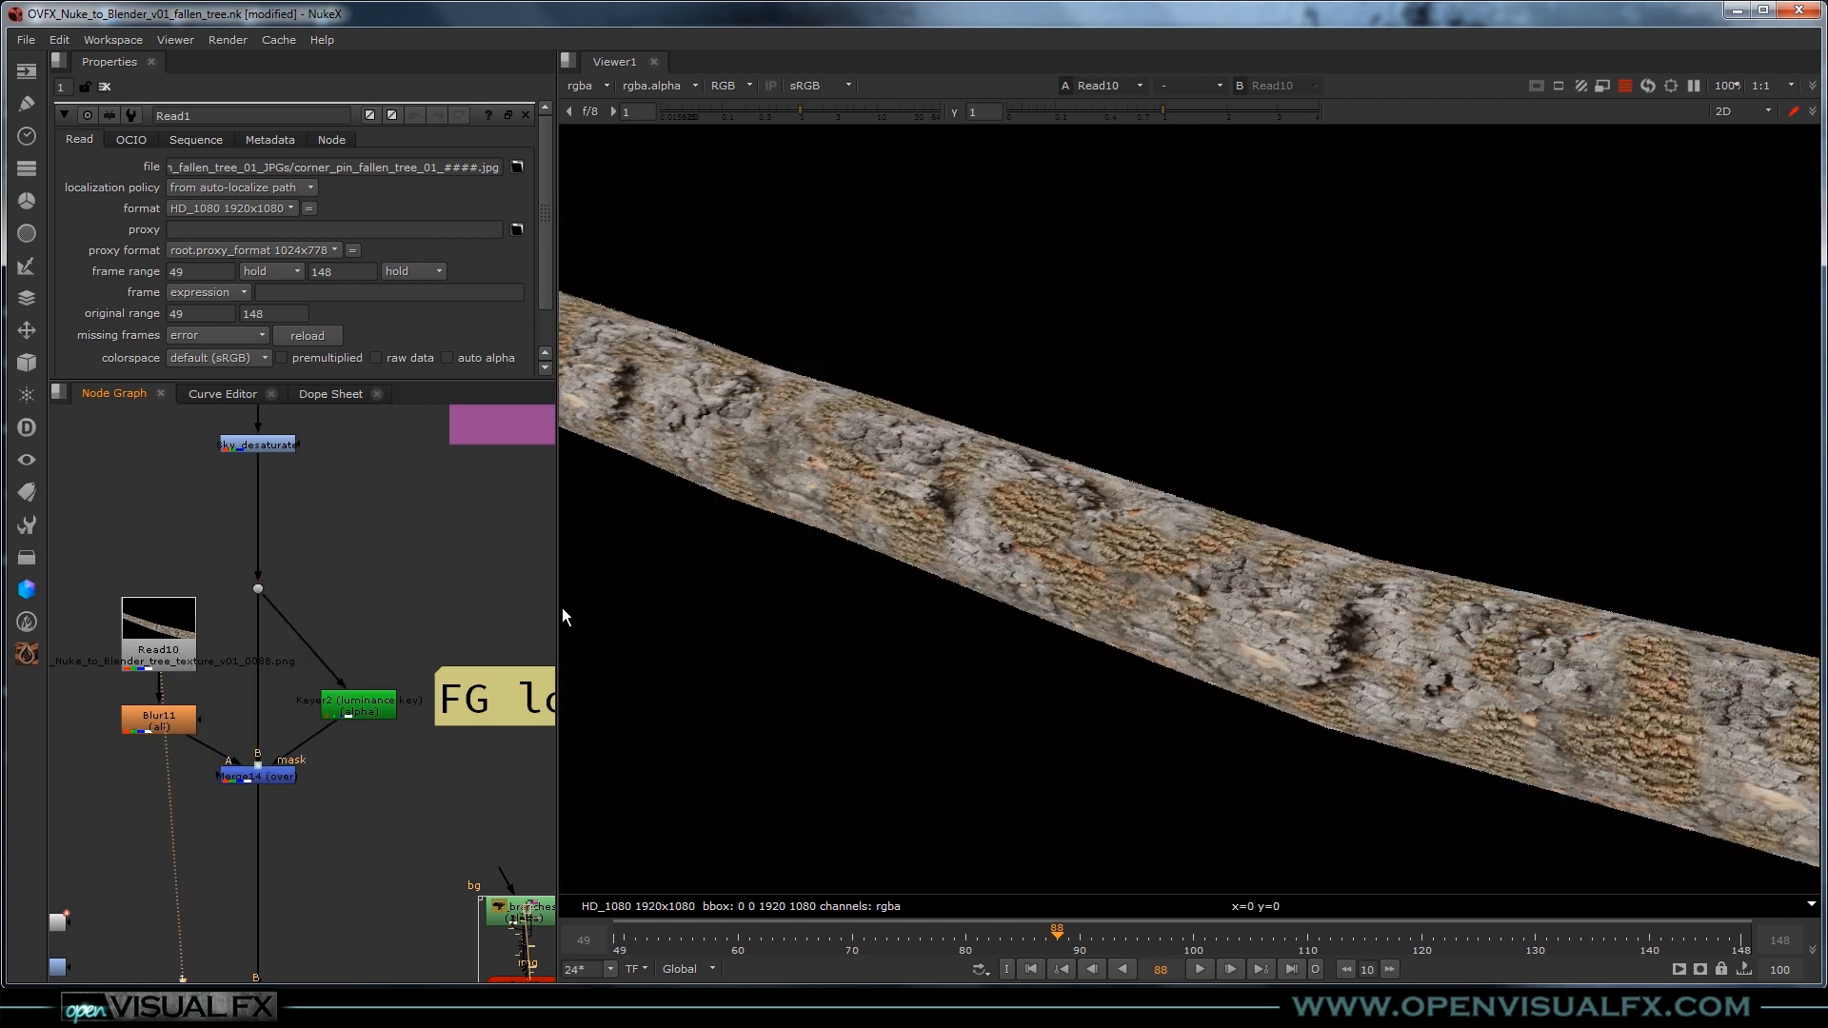
pyautogui.moveTo(1497, 703)
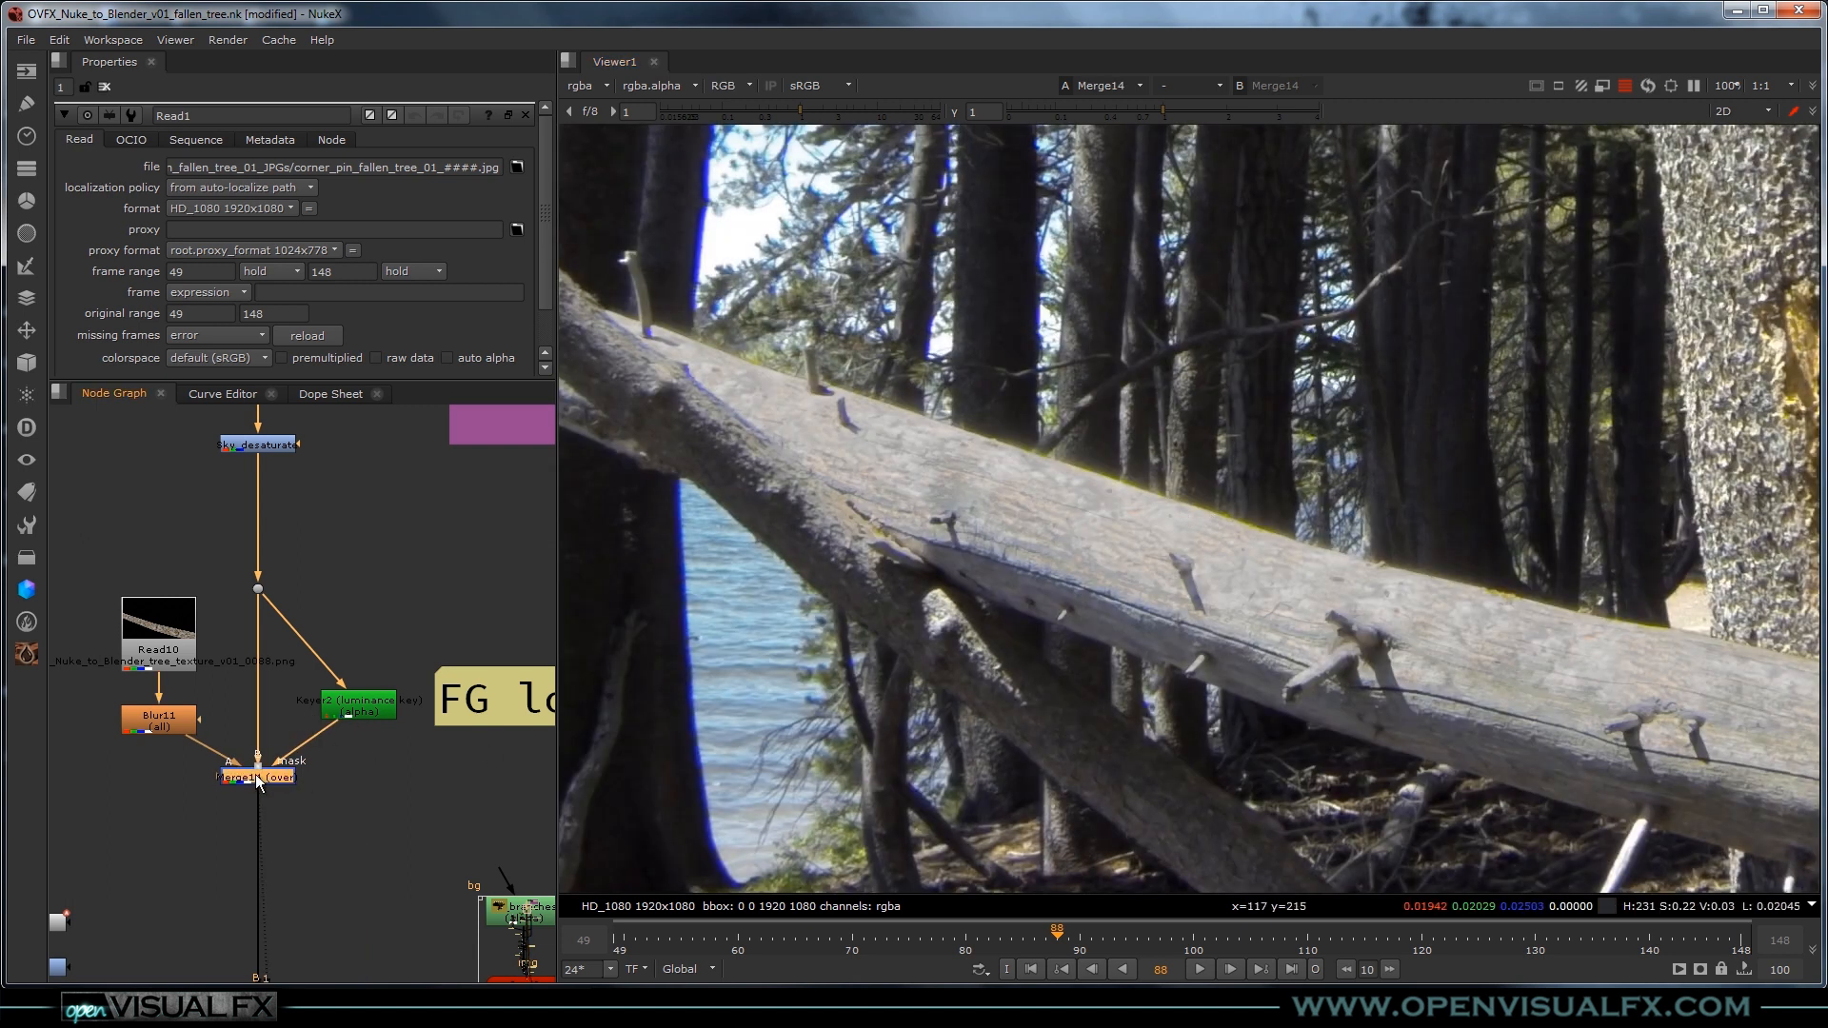
pyautogui.moveTo(775, 122)
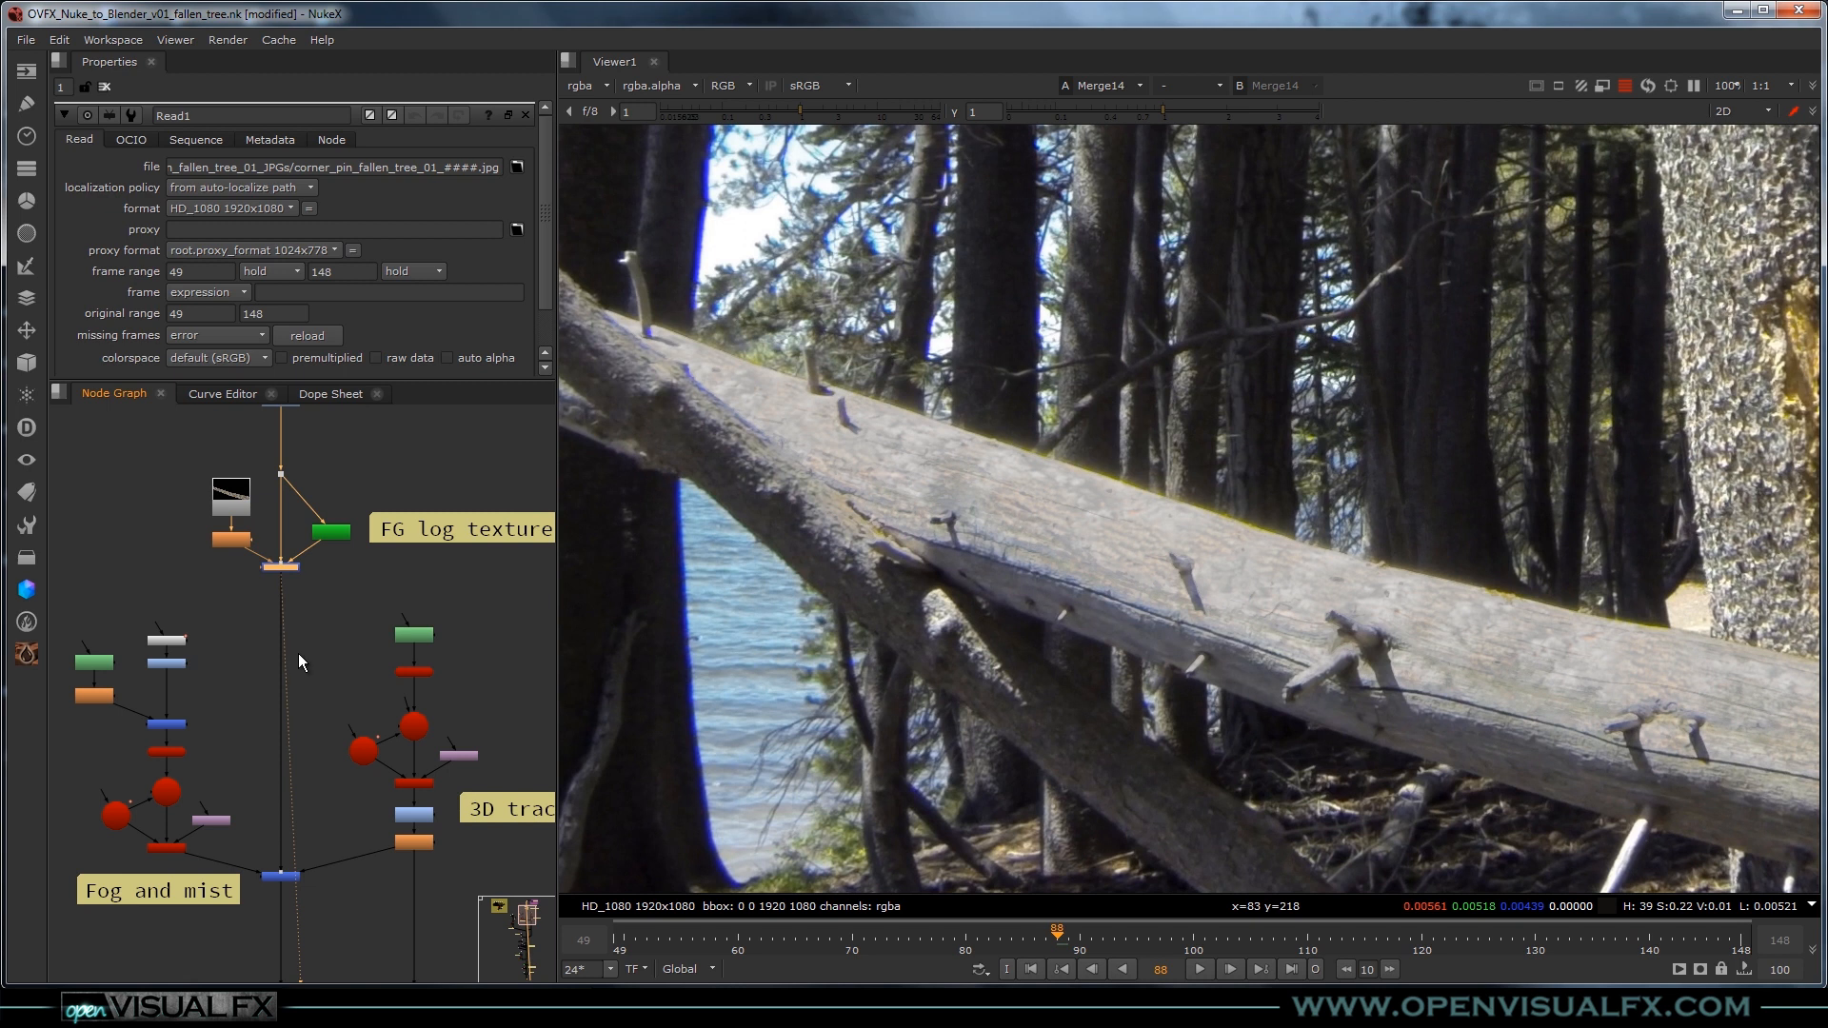
pyautogui.moveTo(311, 804)
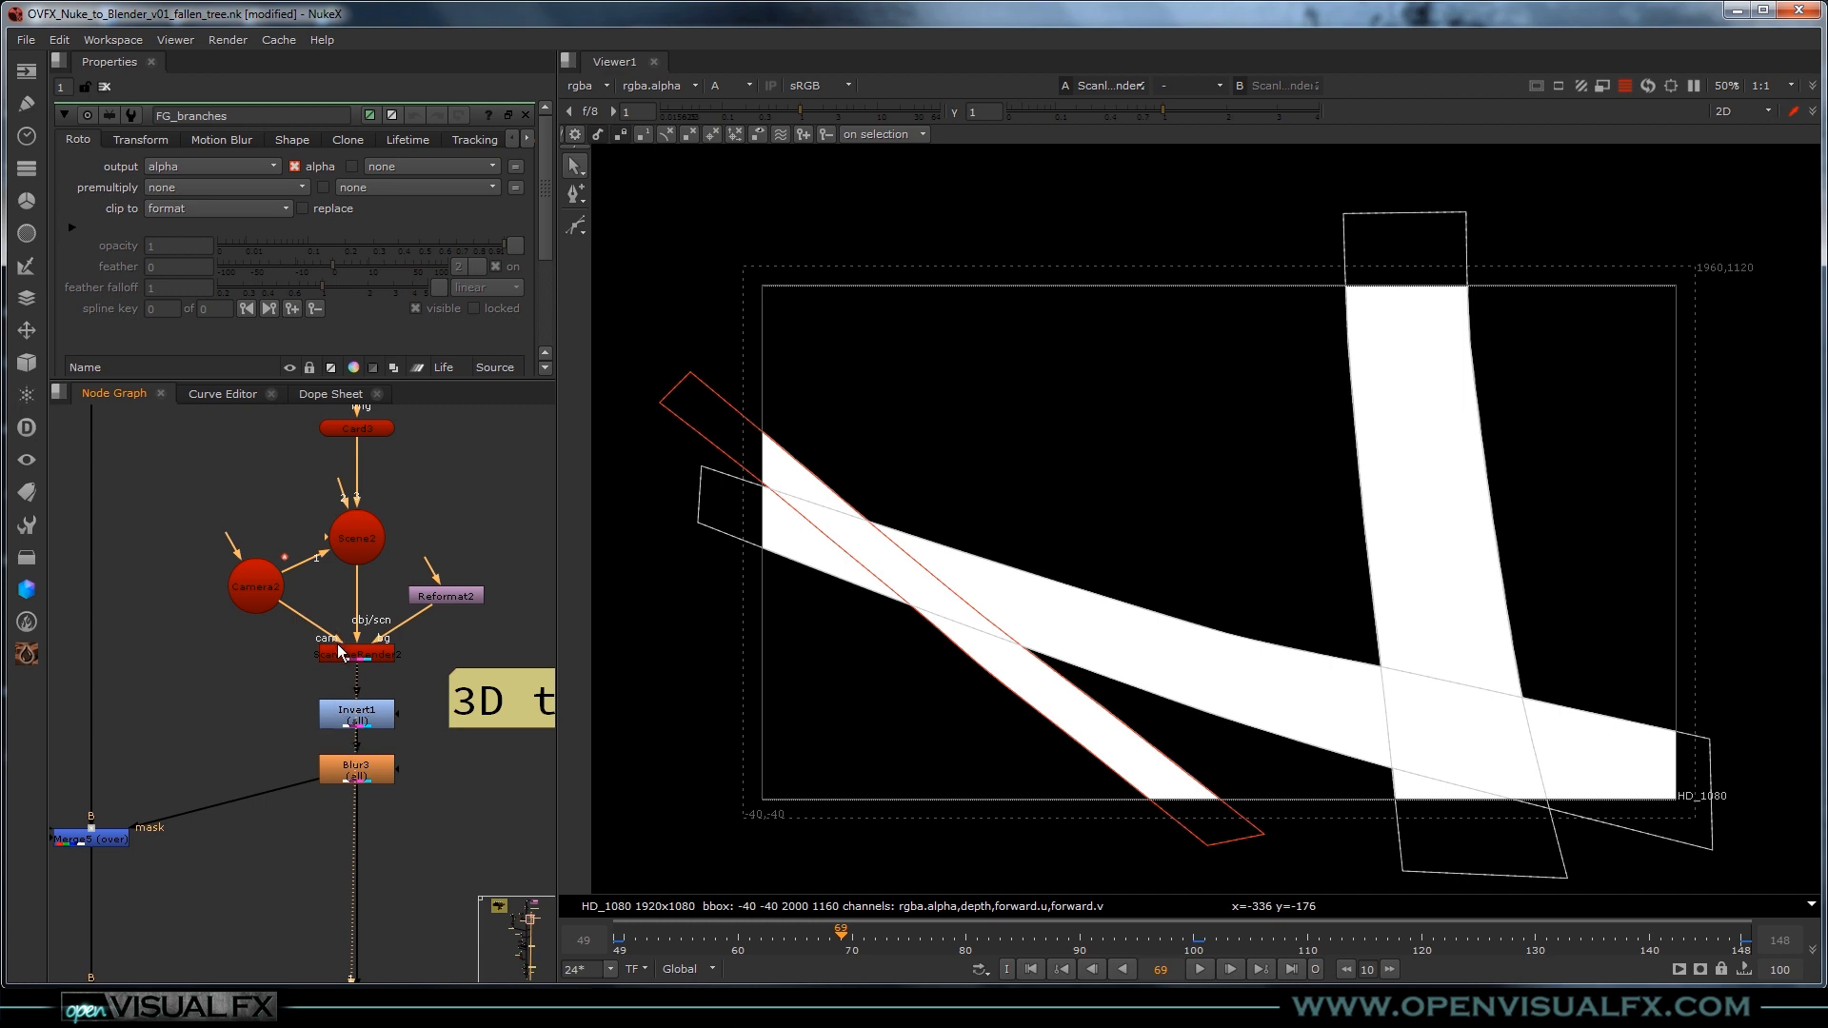
pyautogui.moveTo(337, 666)
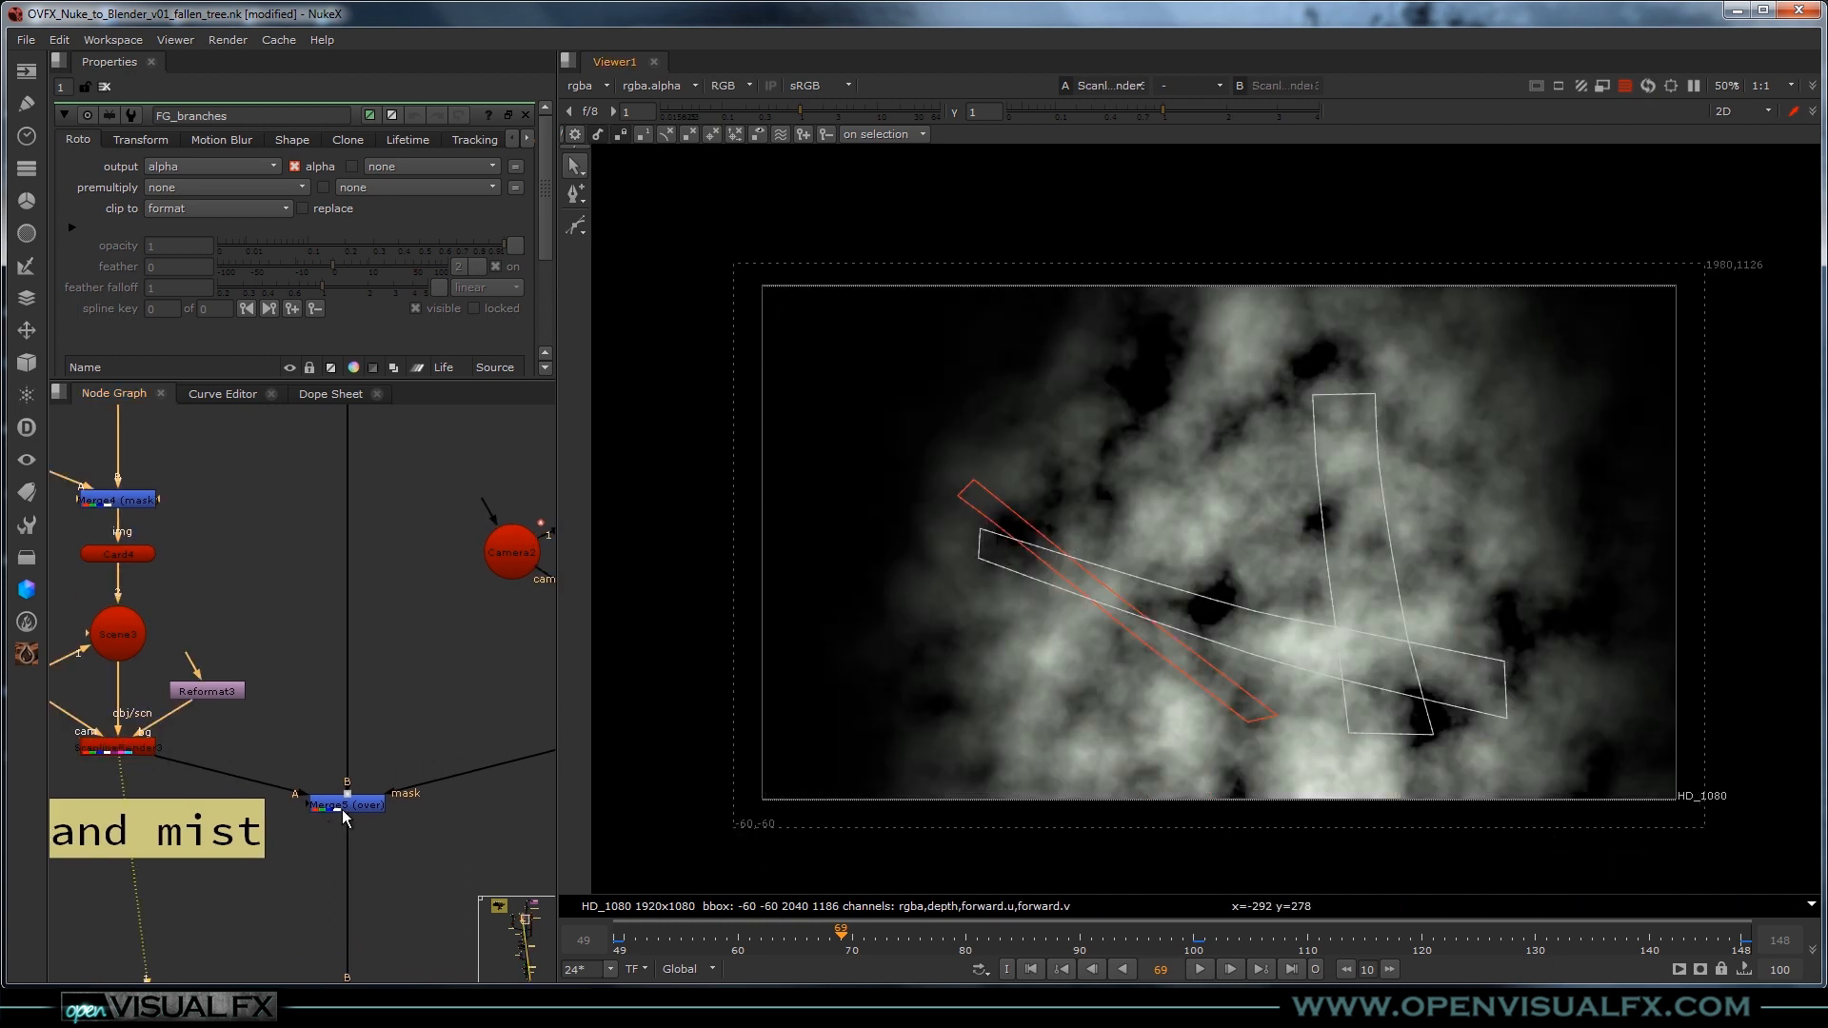
# View the fog ScanlineRender merge output over the branch matte.
pyautogui.click(343, 803)
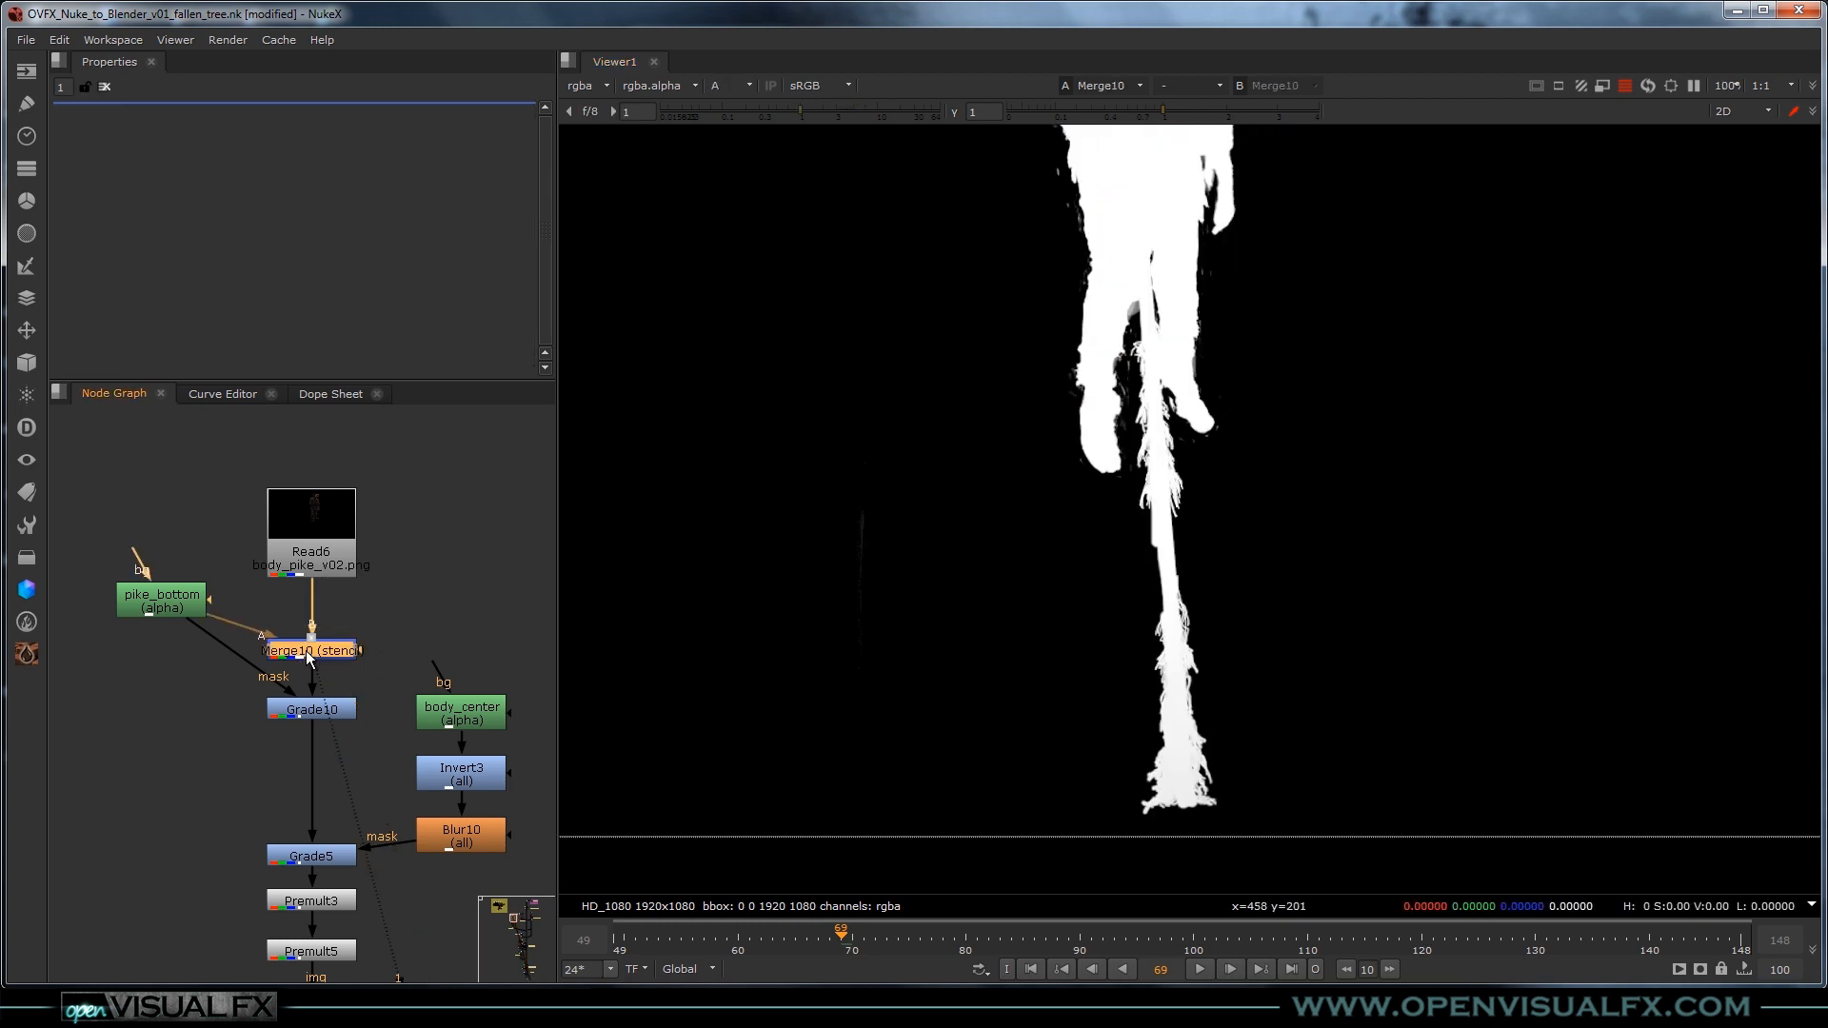
# Inspect the pike_bottom roto shape and Merge10's stencil settings at 0.15 mix.
pyautogui.doubleClick(310, 649)
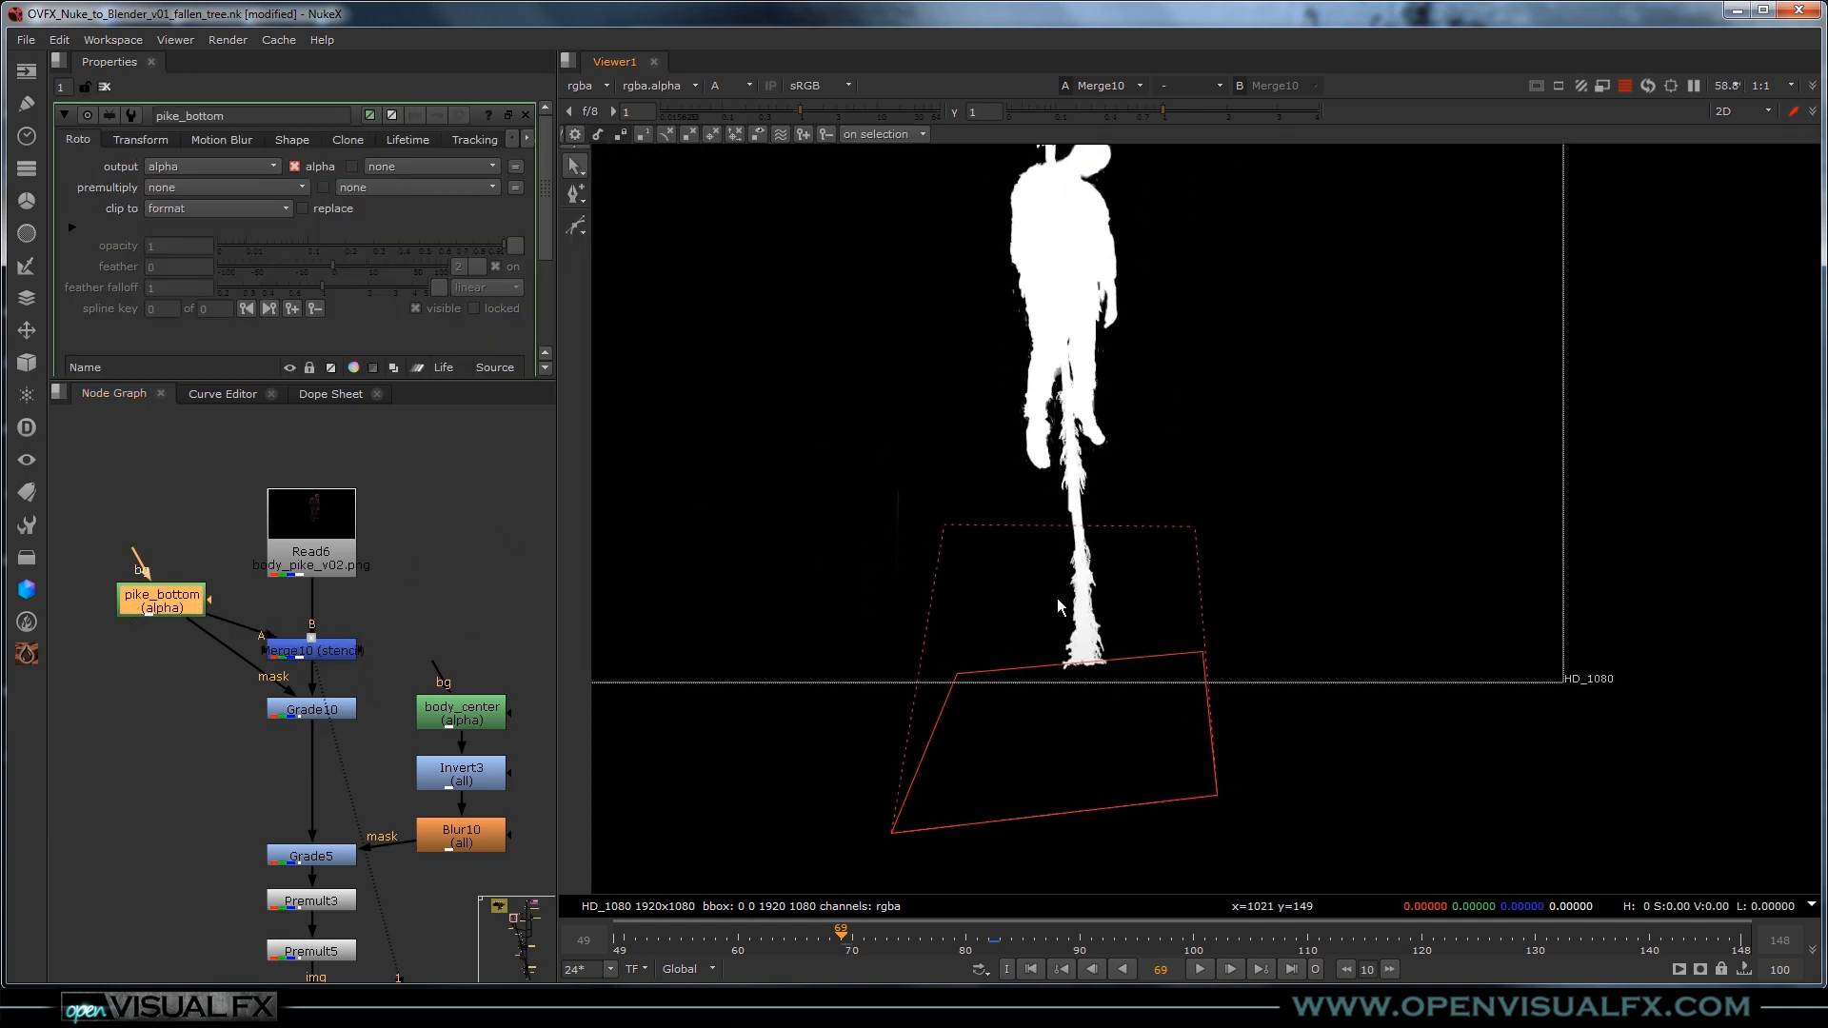
pyautogui.click(310, 651)
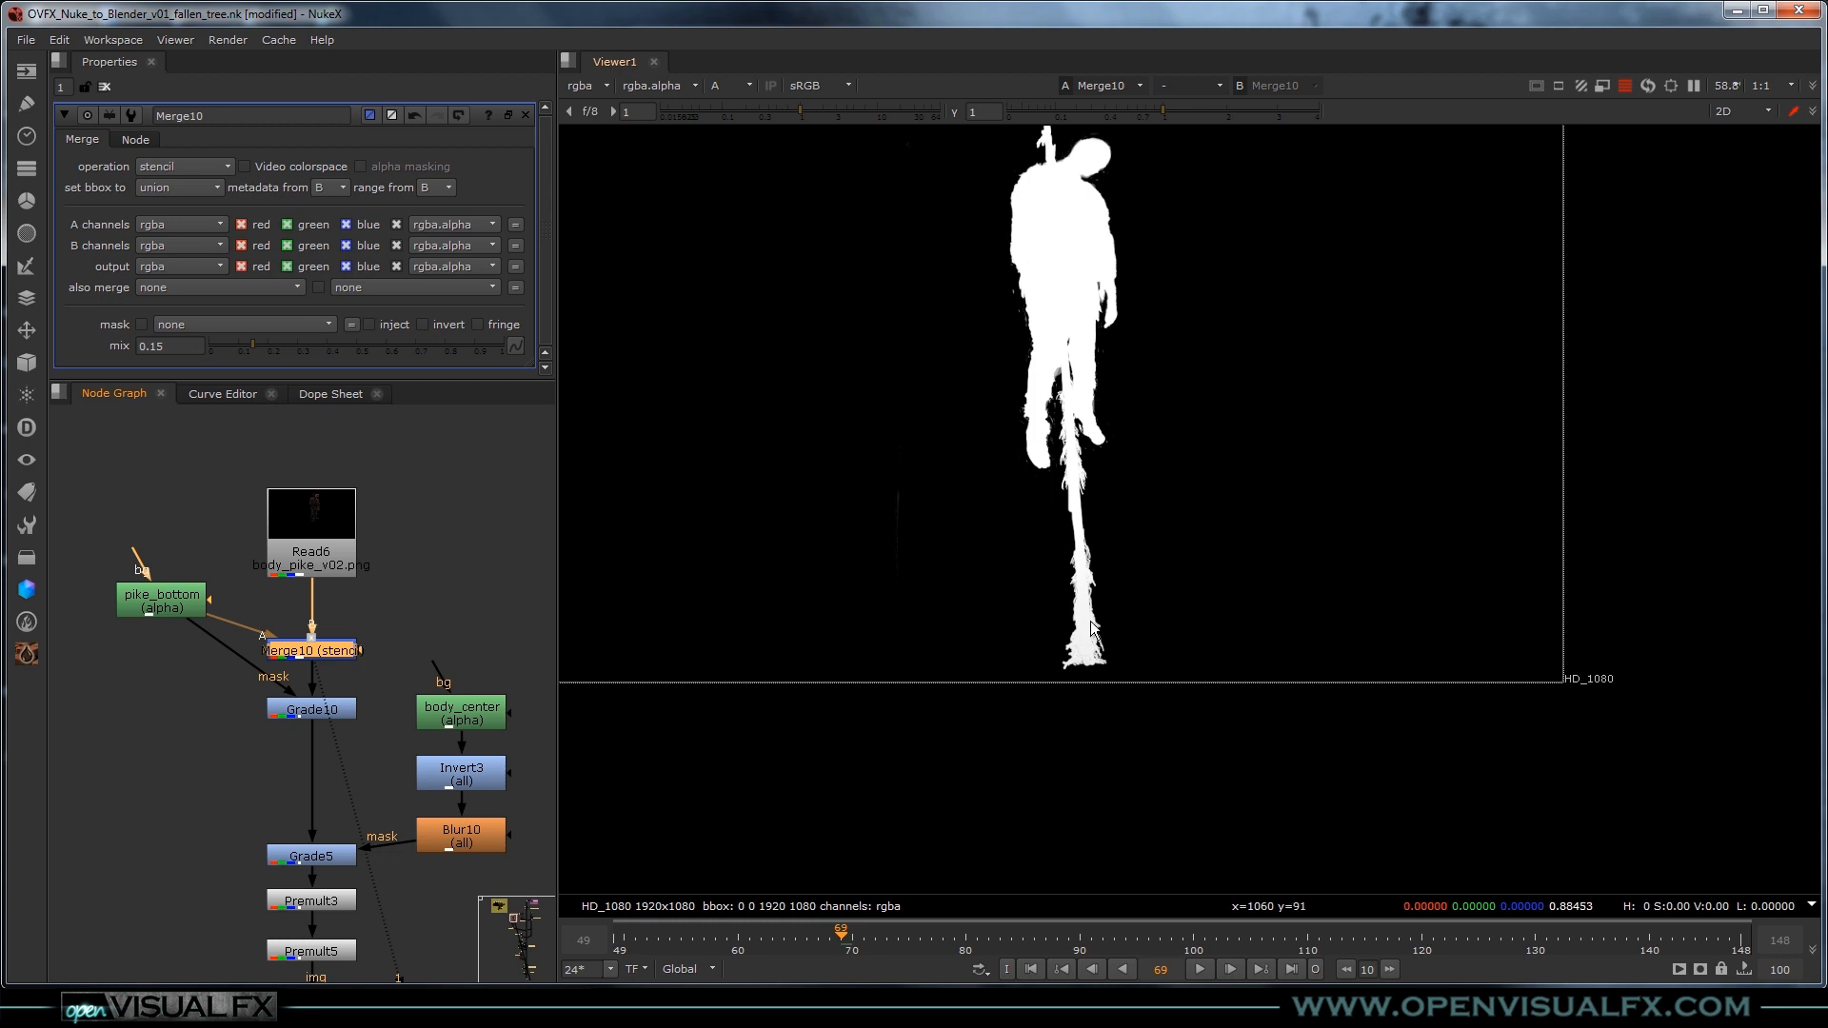
pyautogui.moveTo(1091, 655)
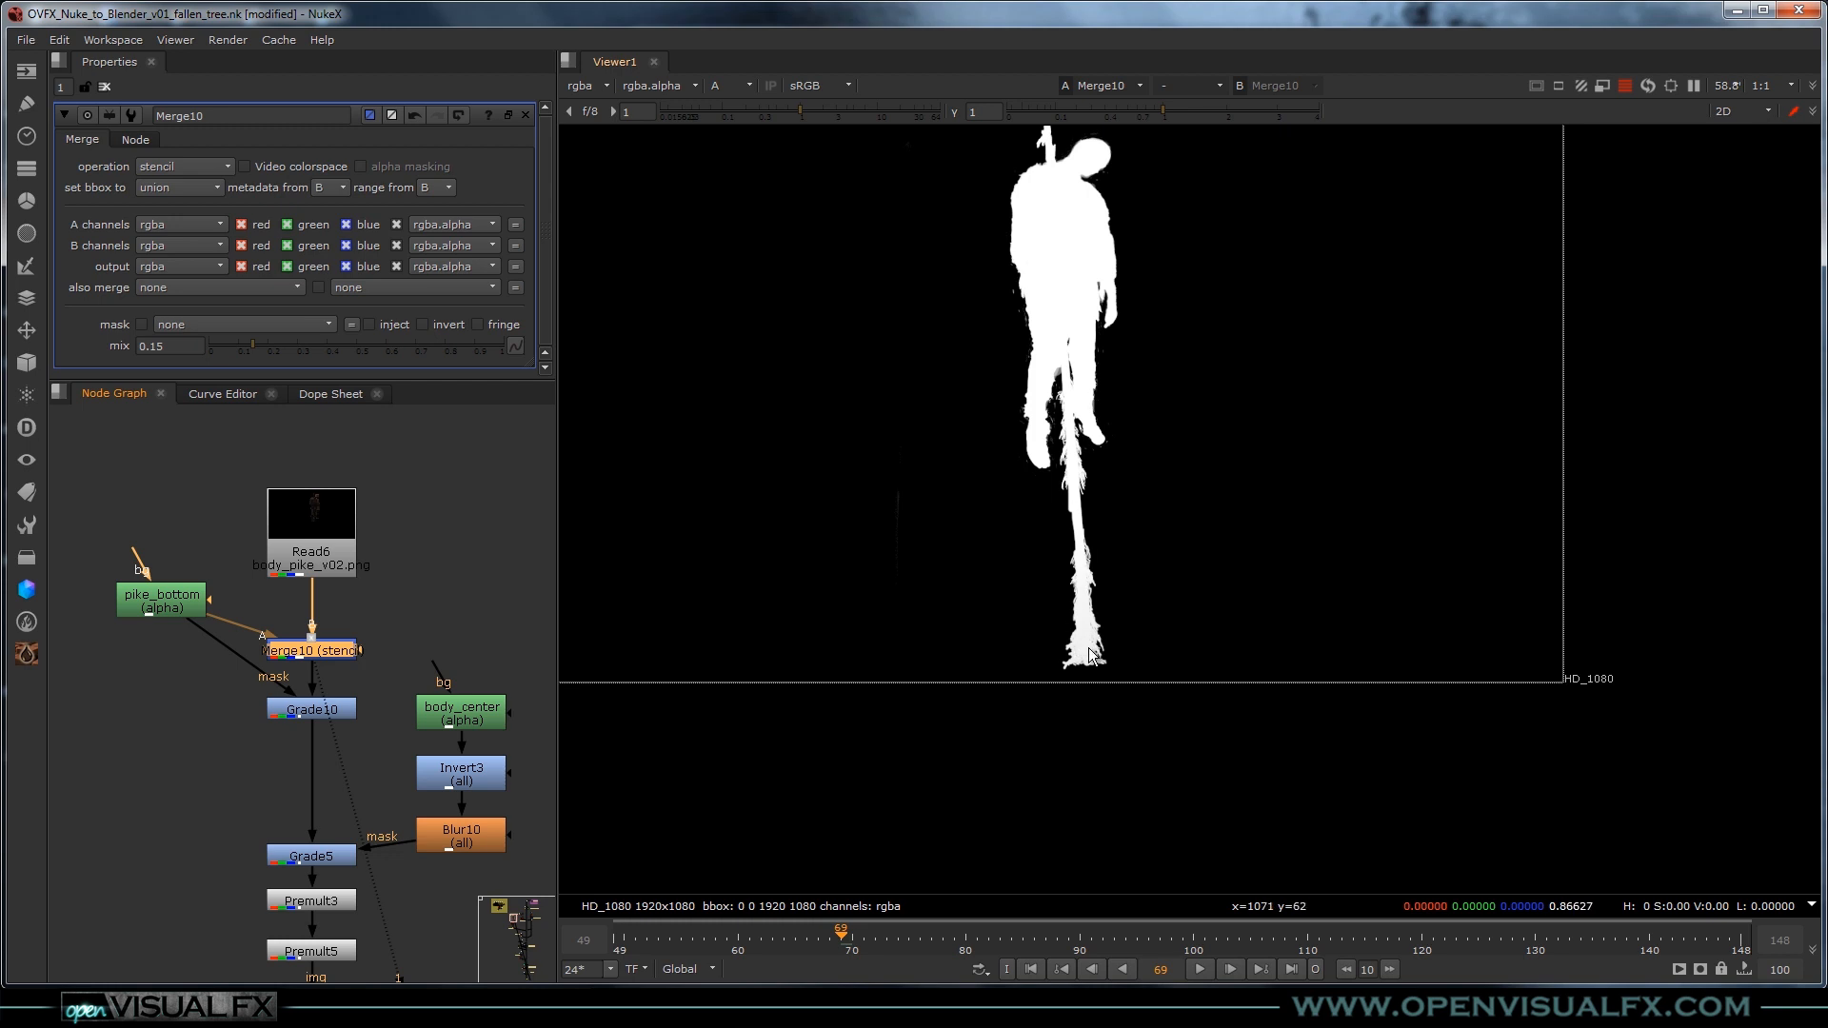
pyautogui.moveTo(324, 726)
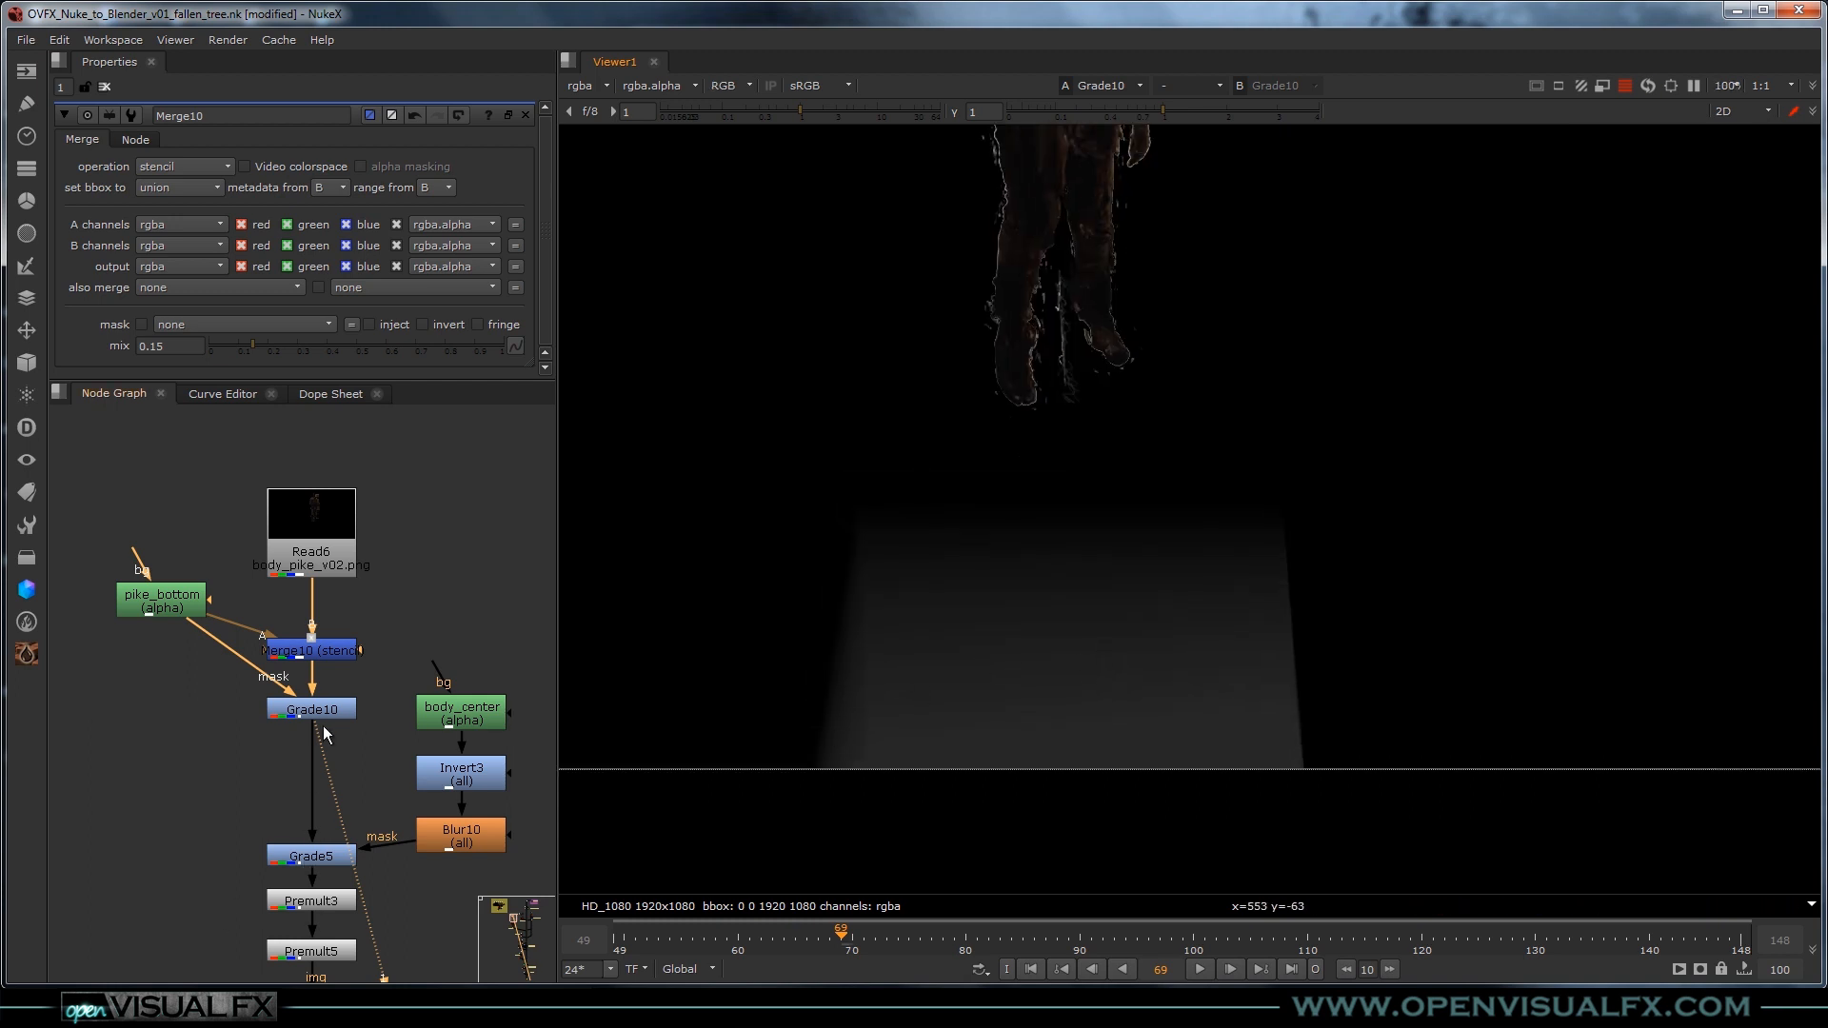
# Review the body through Grade10, the blue-tinted Grade5 settings and the Premult5 result.
pyautogui.click(311, 709)
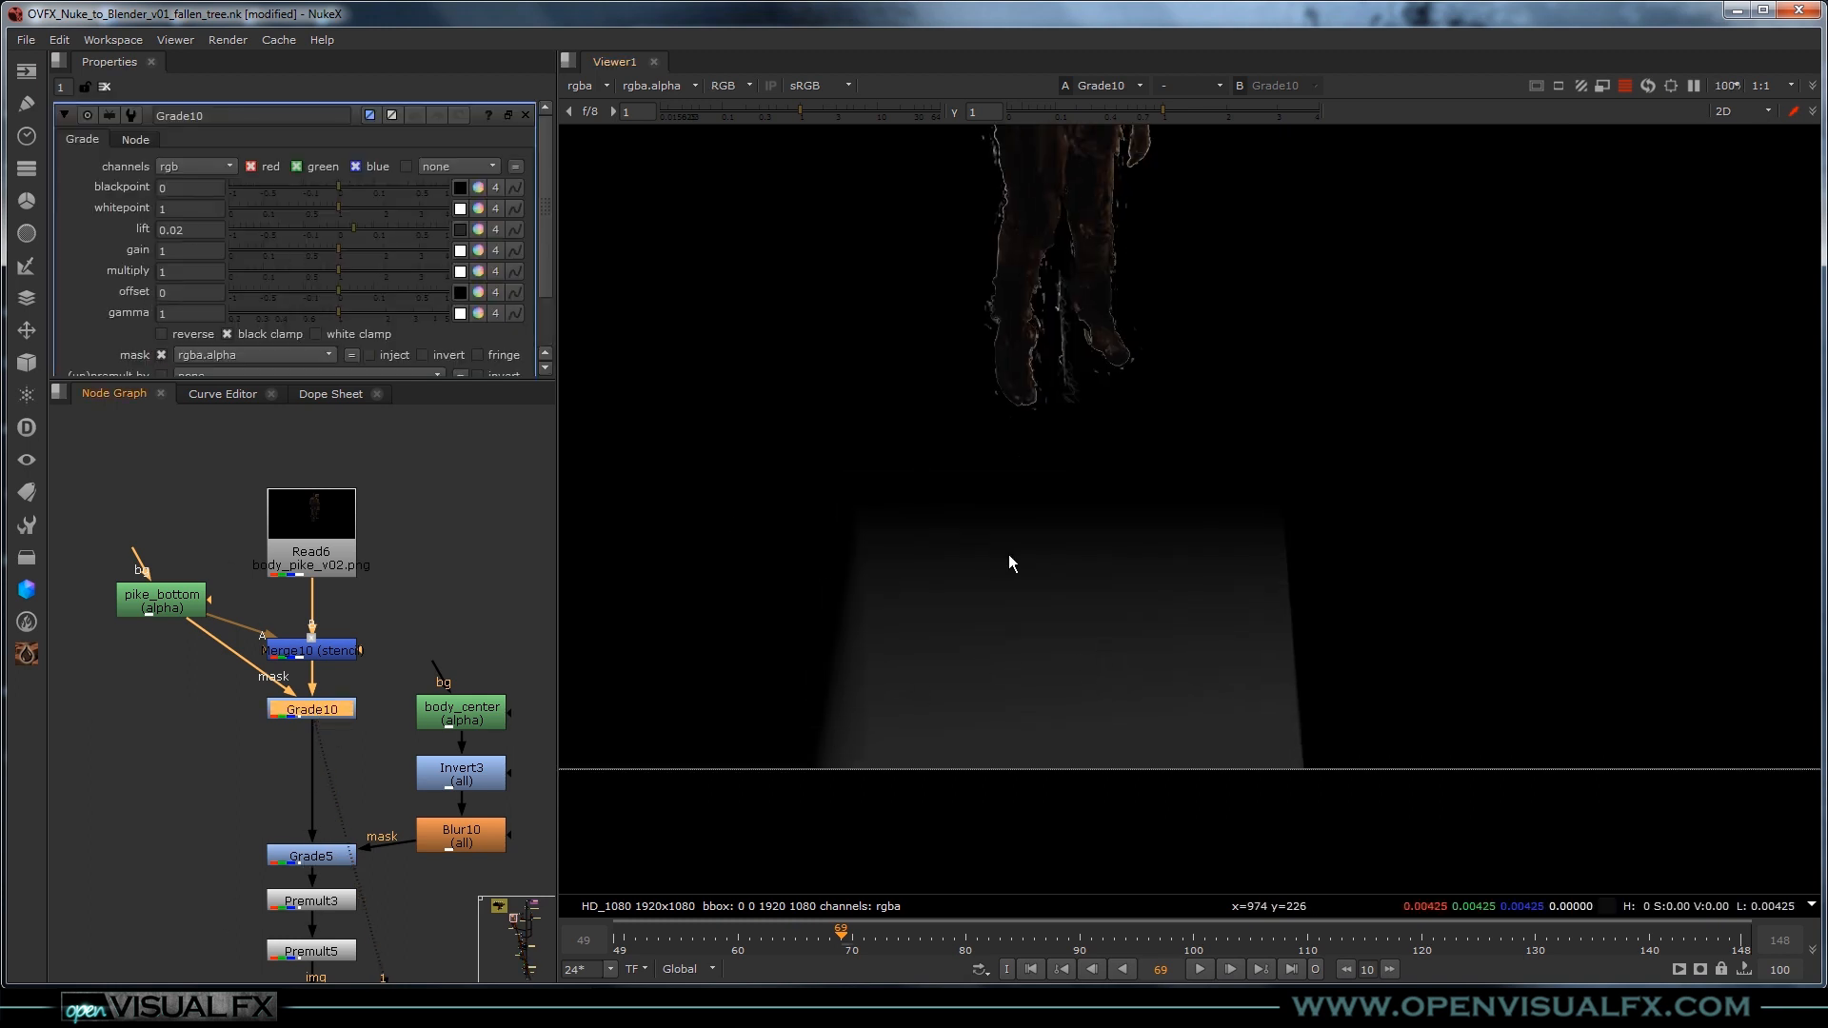
pyautogui.click(310, 855)
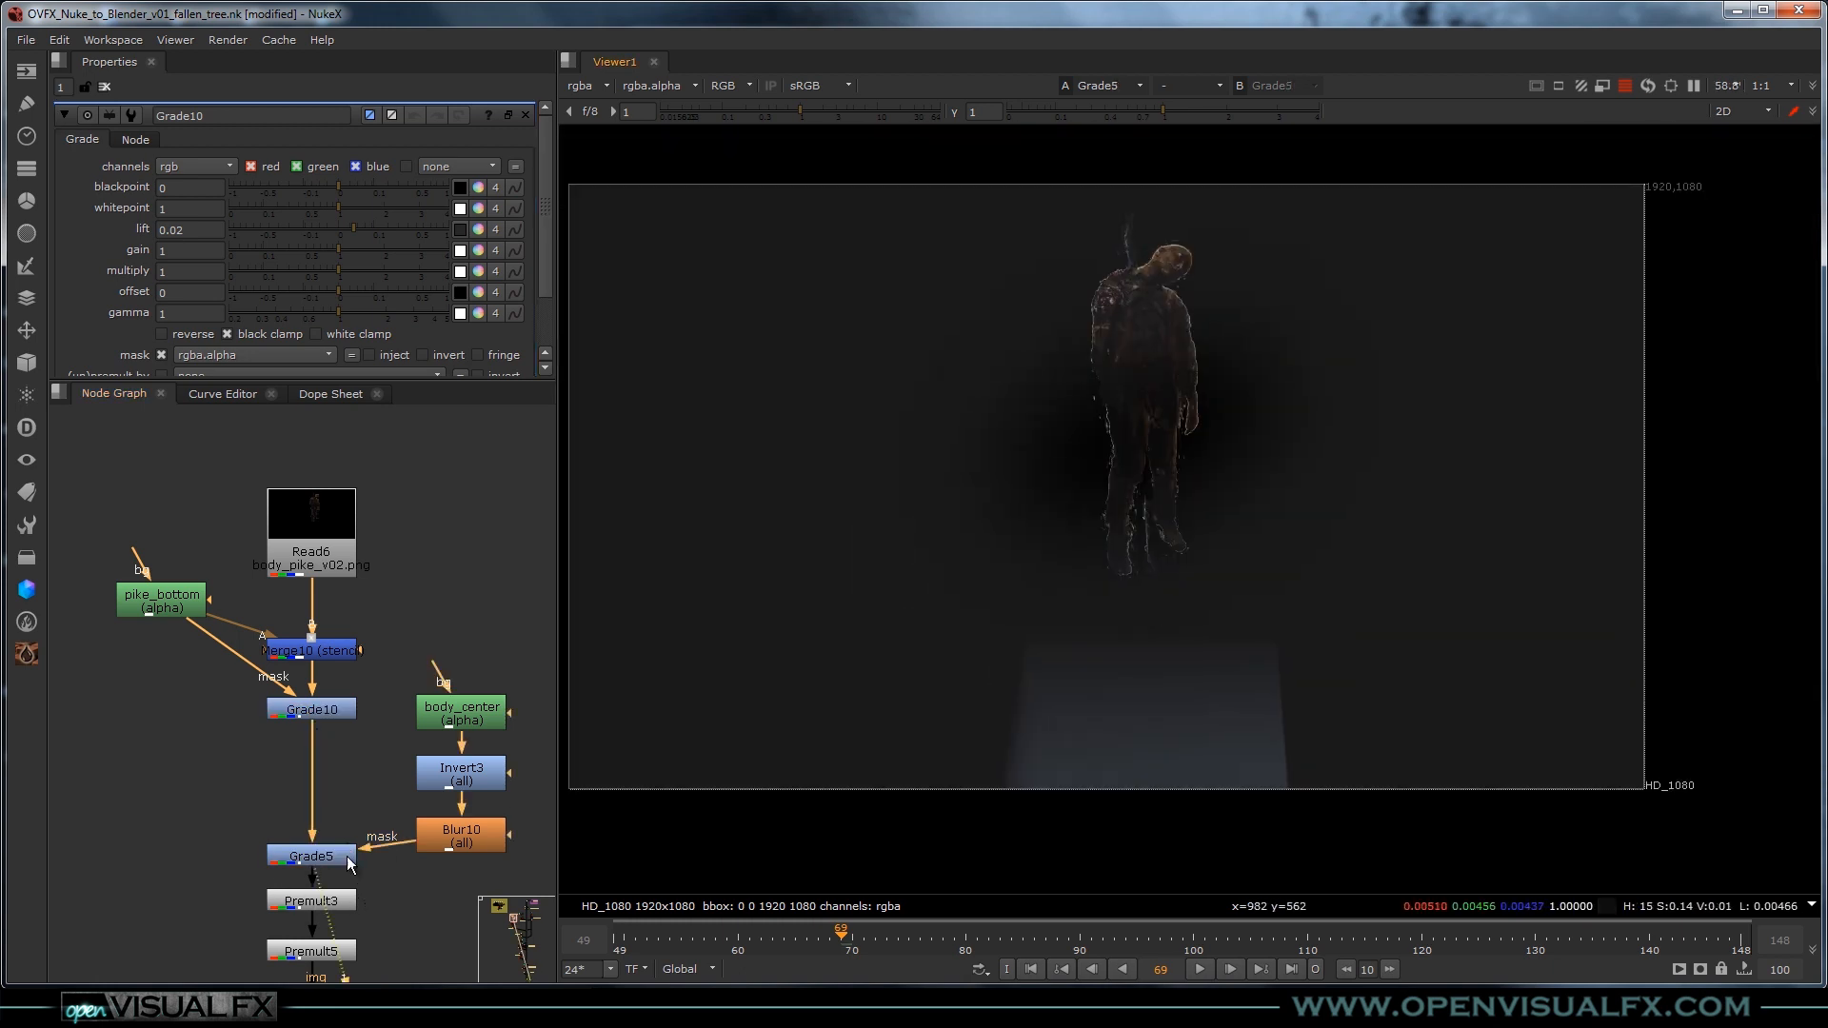
pyautogui.click(310, 855)
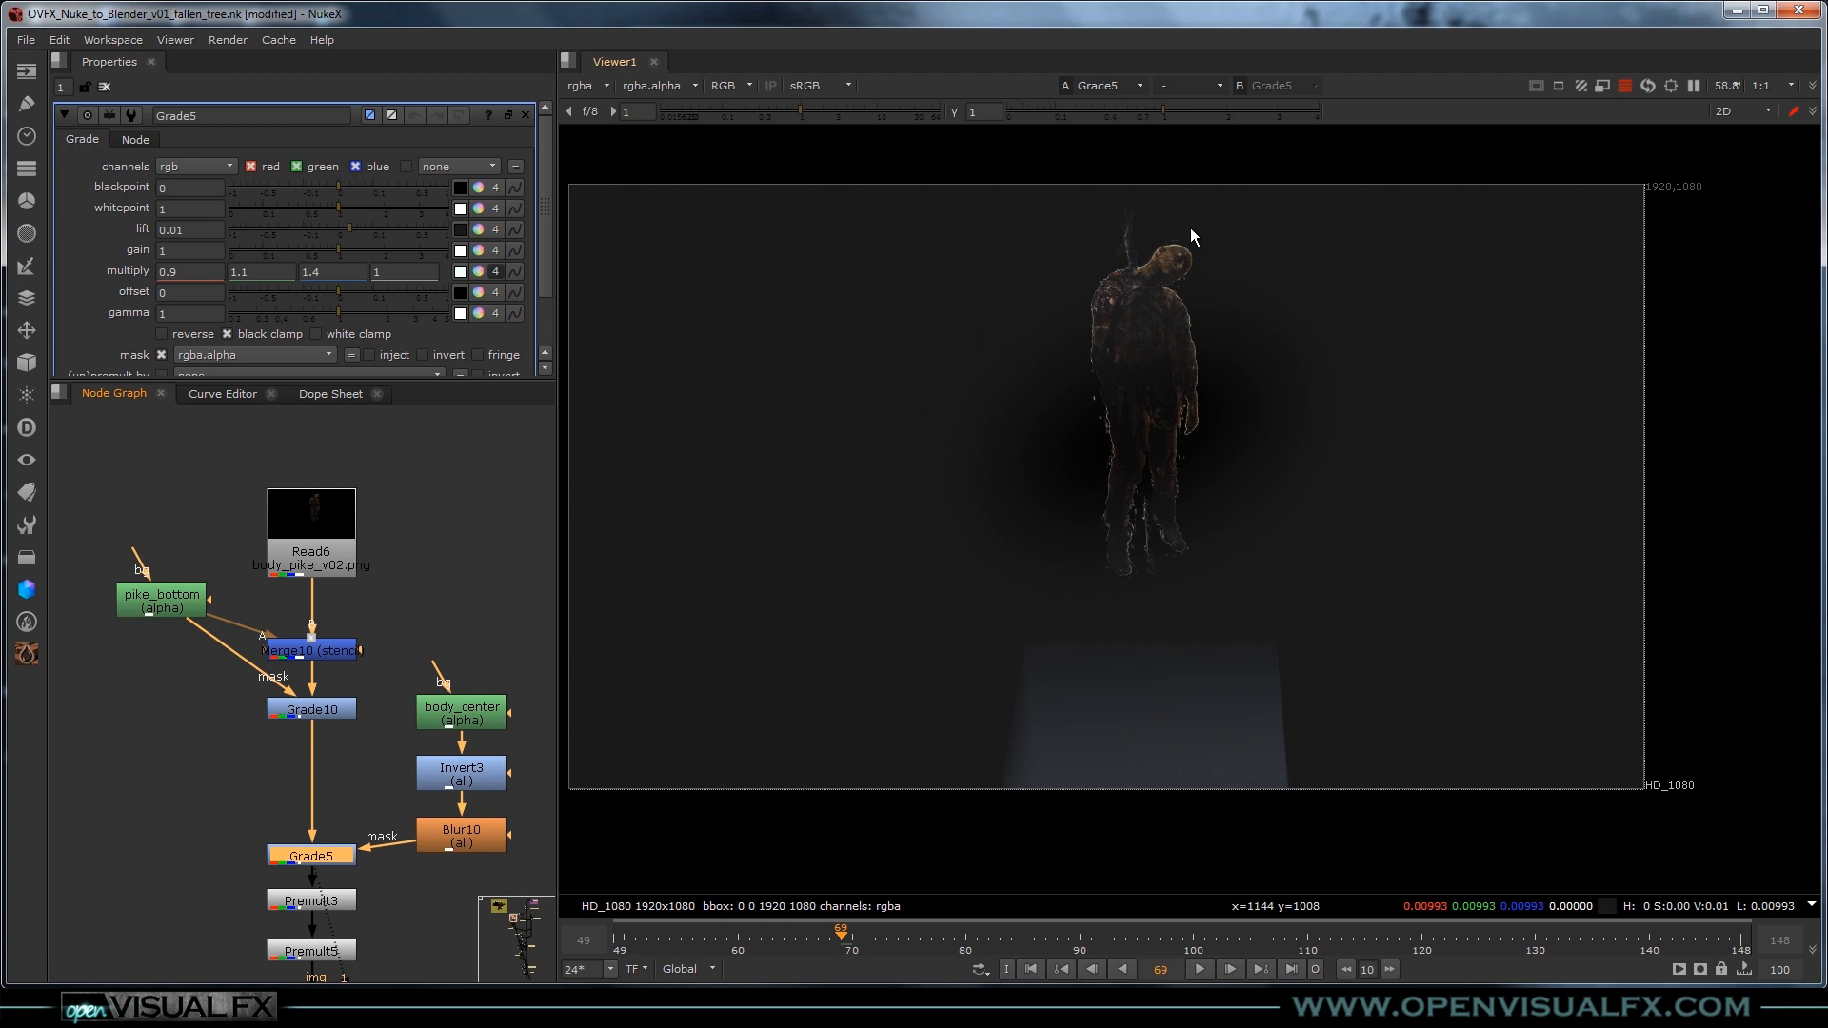
pyautogui.moveTo(1139, 501)
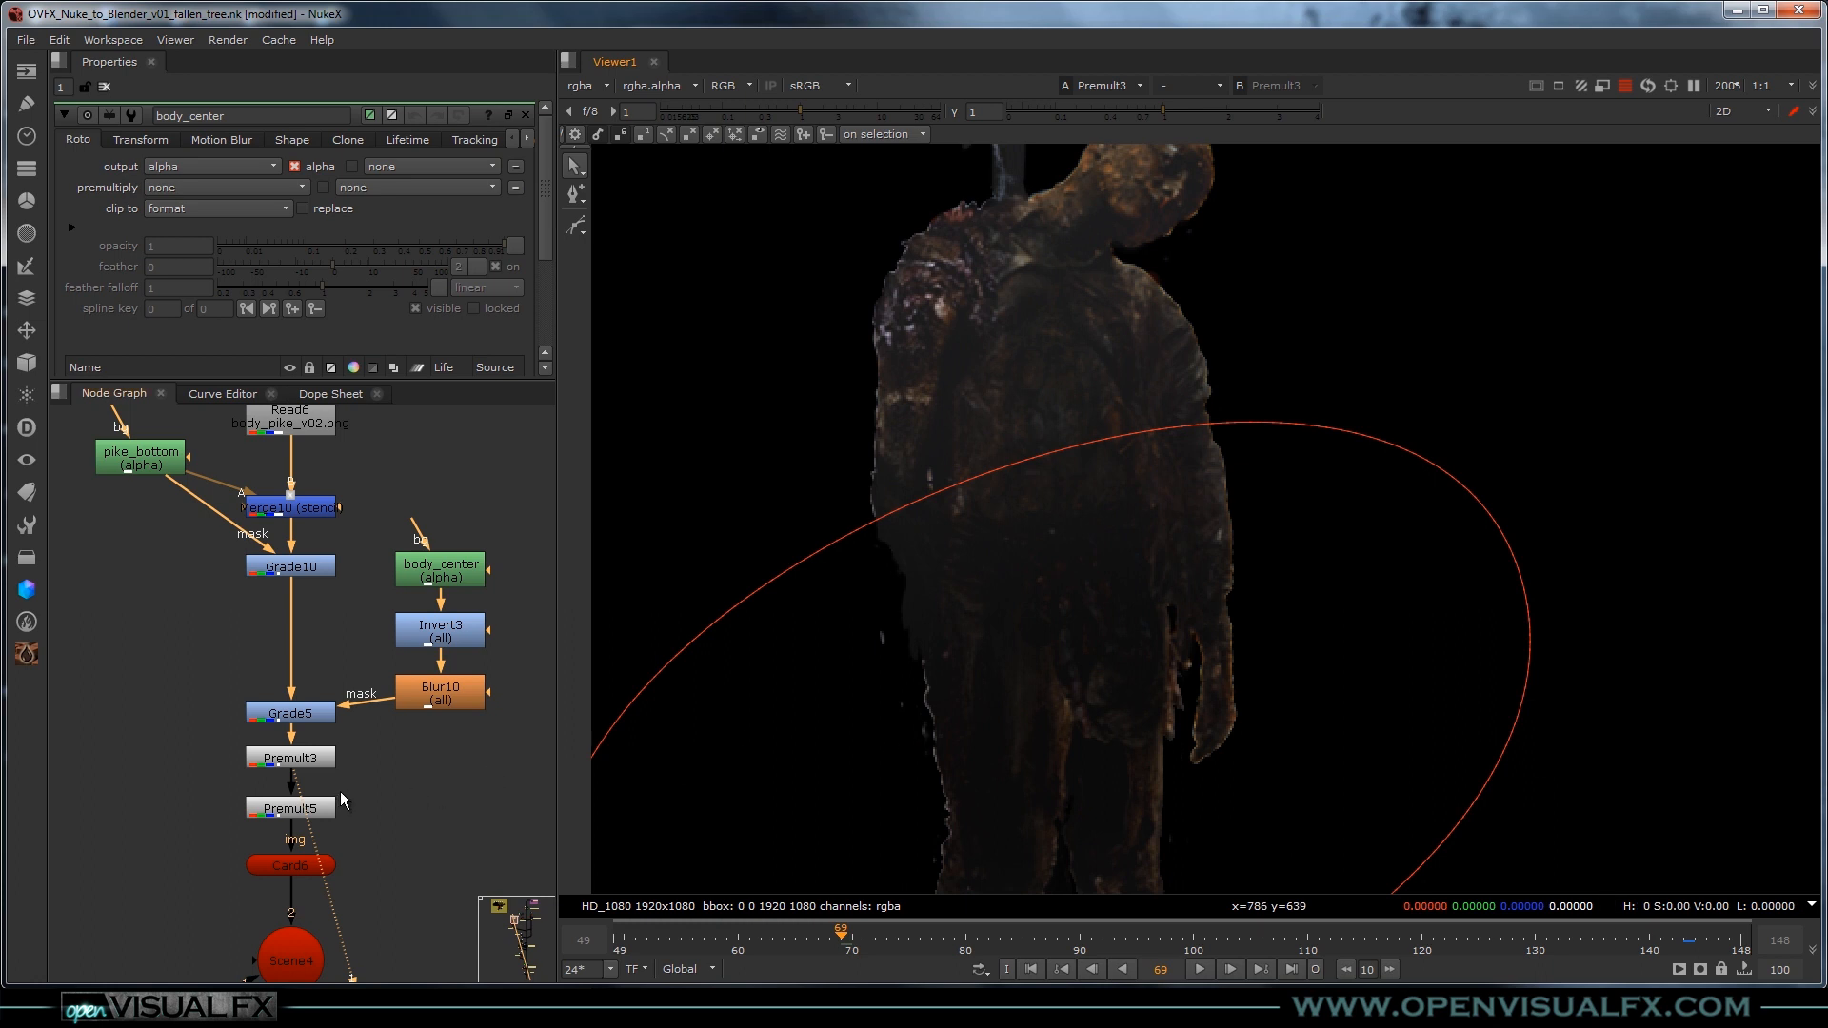
pyautogui.click(289, 807)
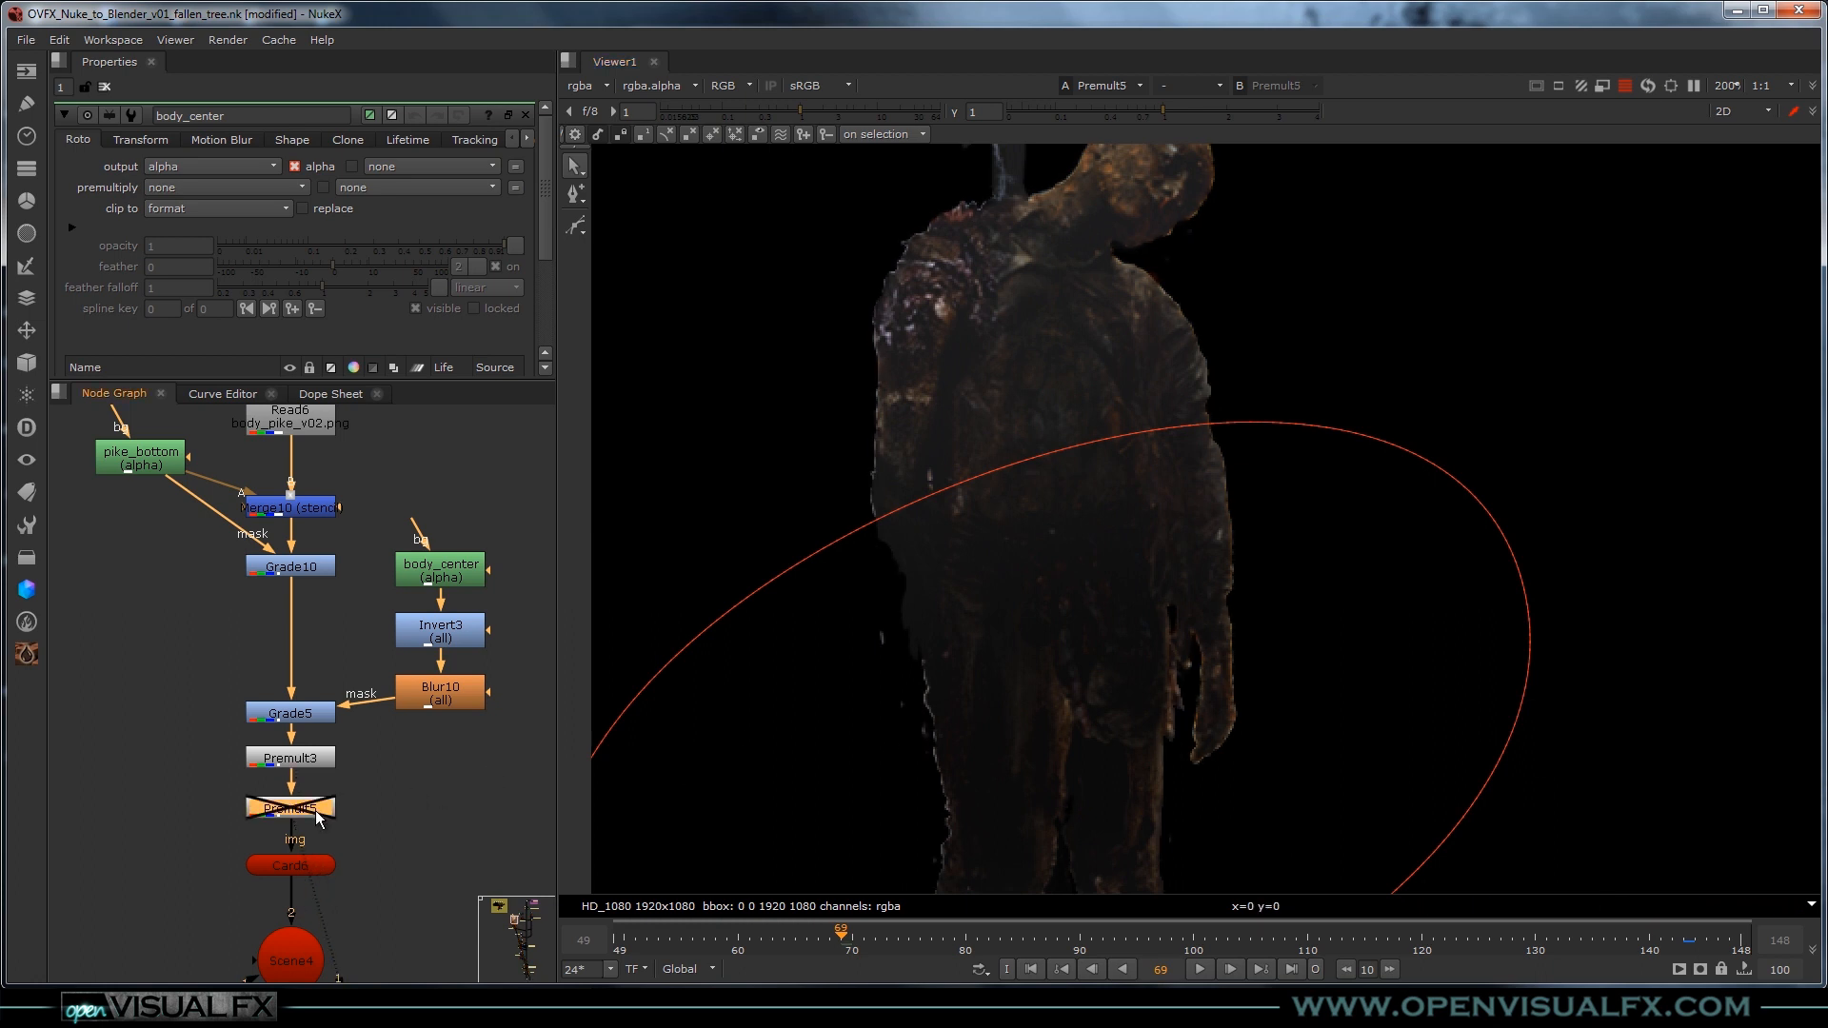
pyautogui.click(290, 807)
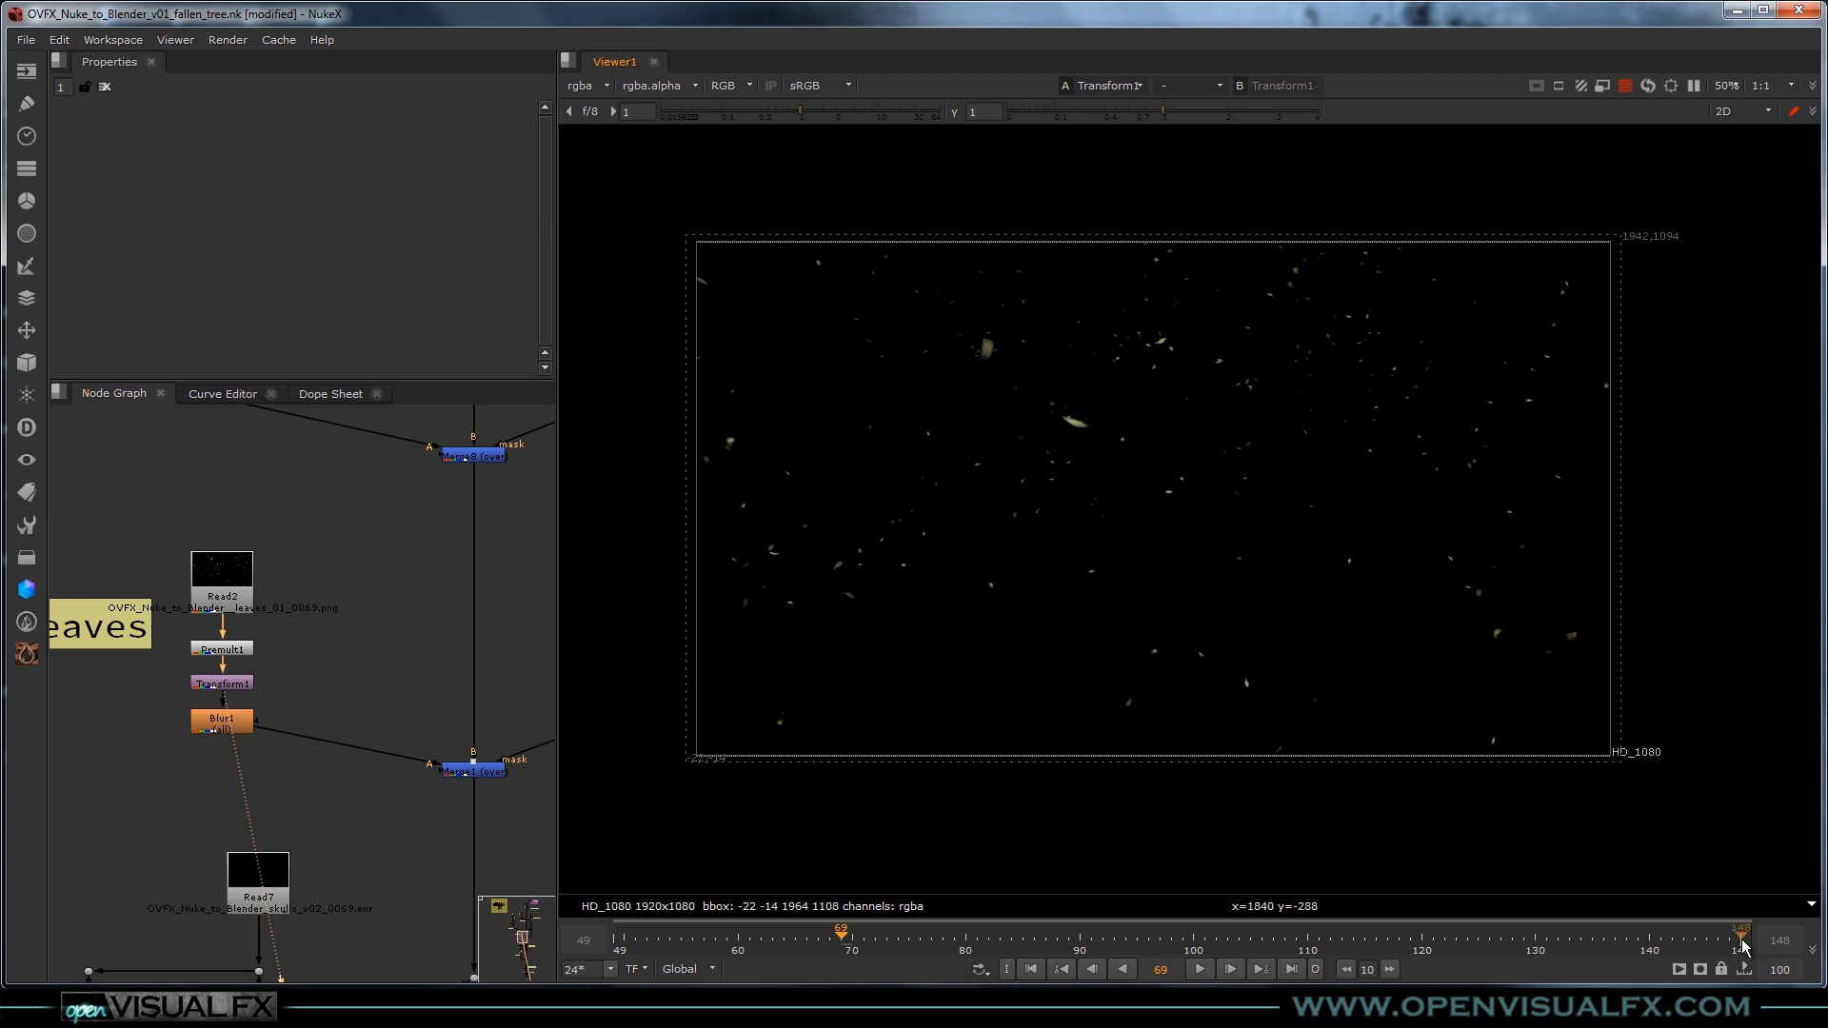
# Jump the leaves render to a late frame around 147.
pyautogui.click(1736, 941)
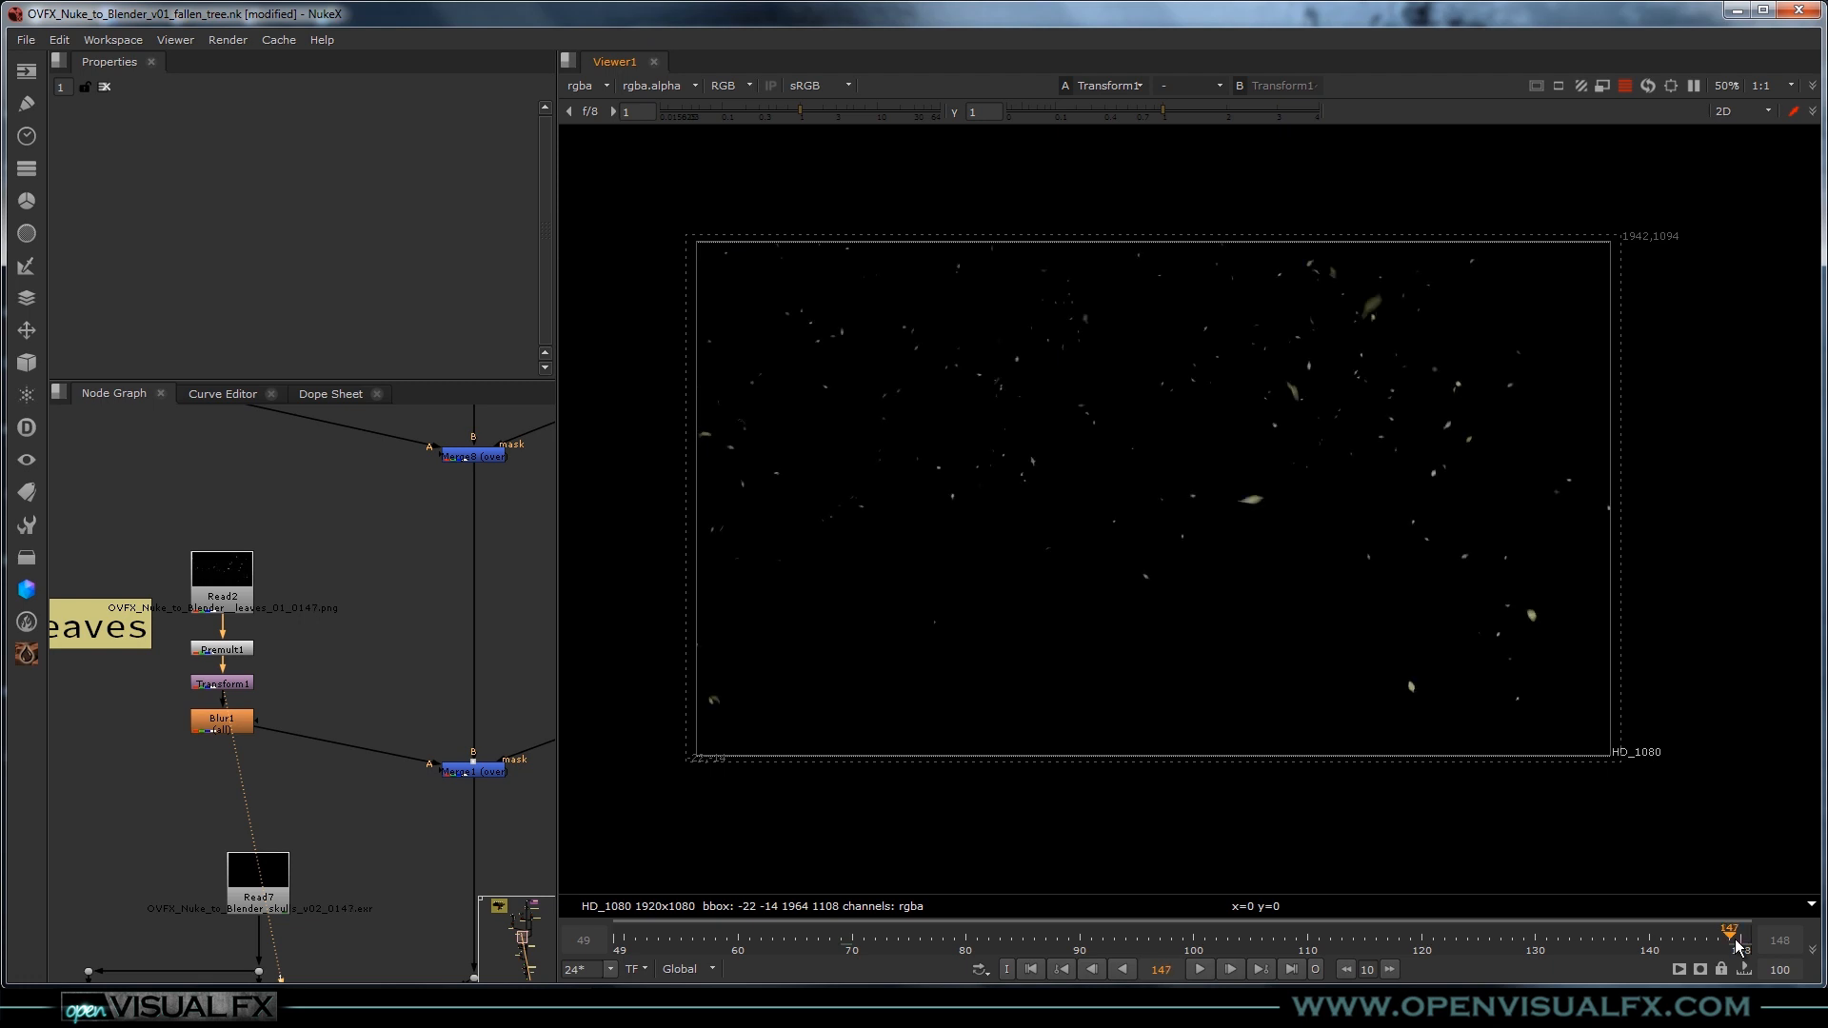
pyautogui.moveTo(471, 808)
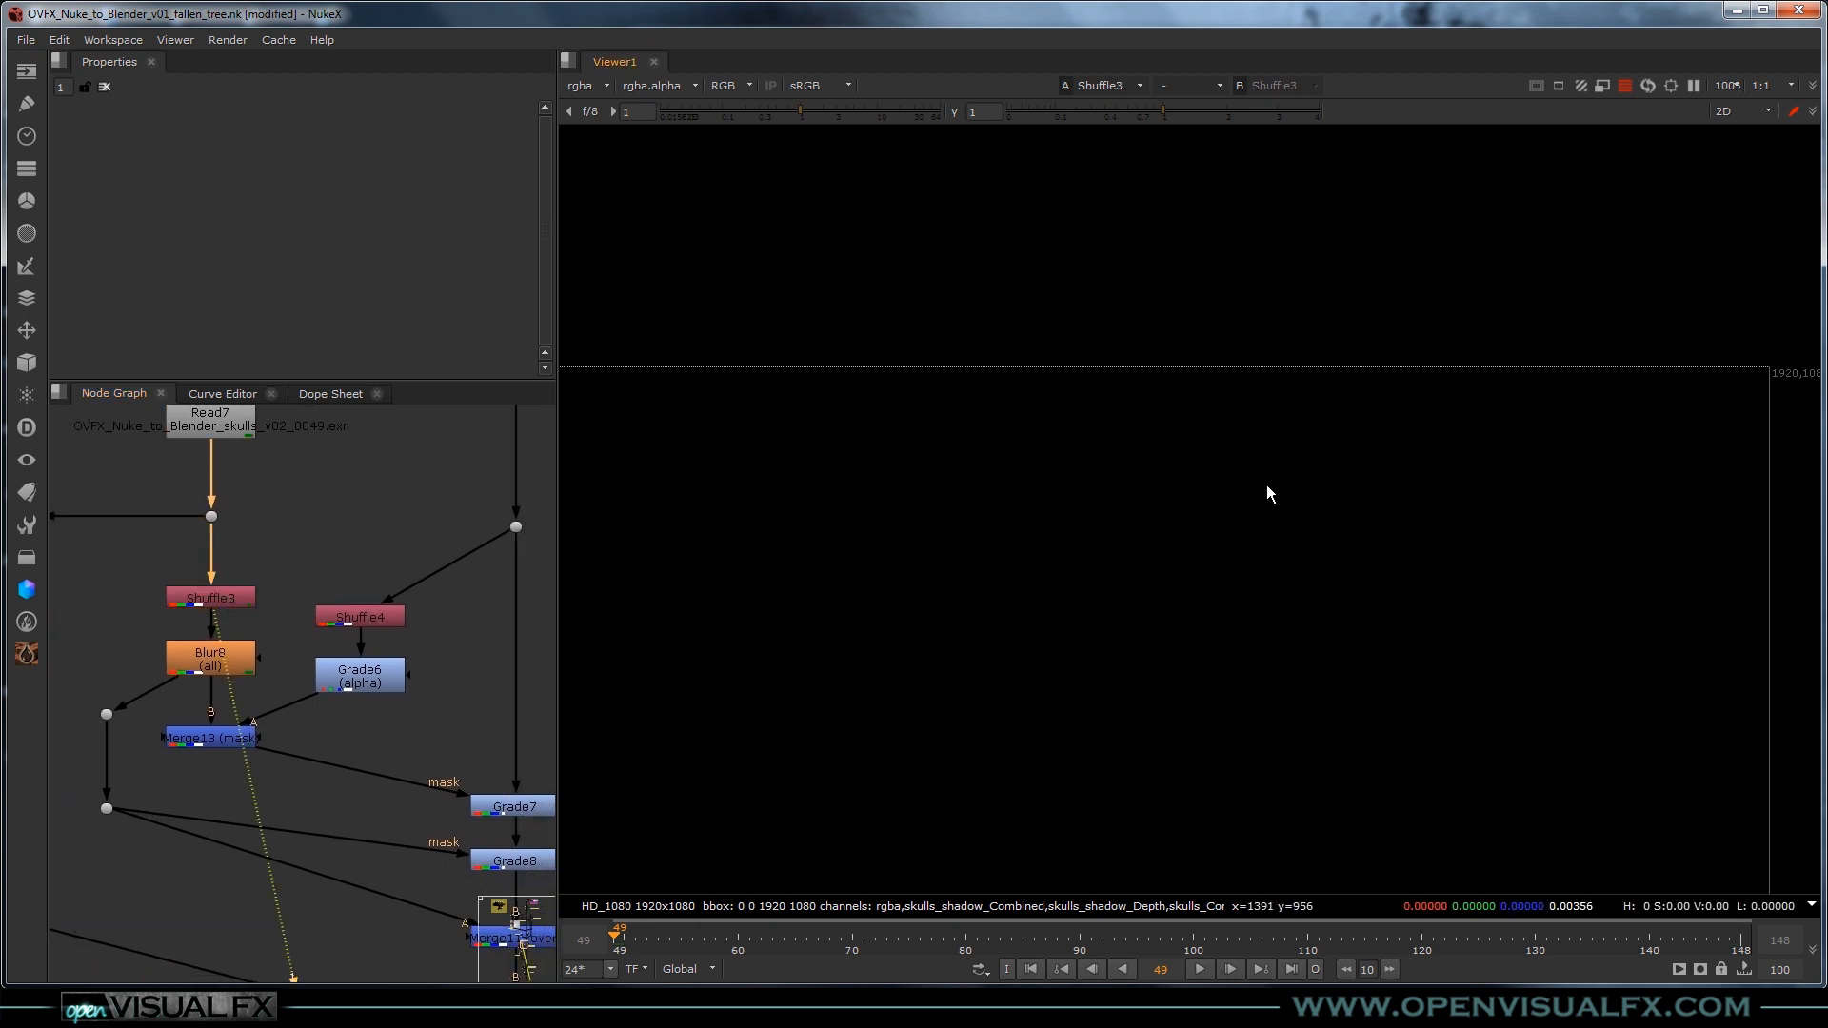
# Inspect Shuffle4's shadow channel and toggle Grade7 to compare the darkened trunk shadow.
pyautogui.click(210, 659)
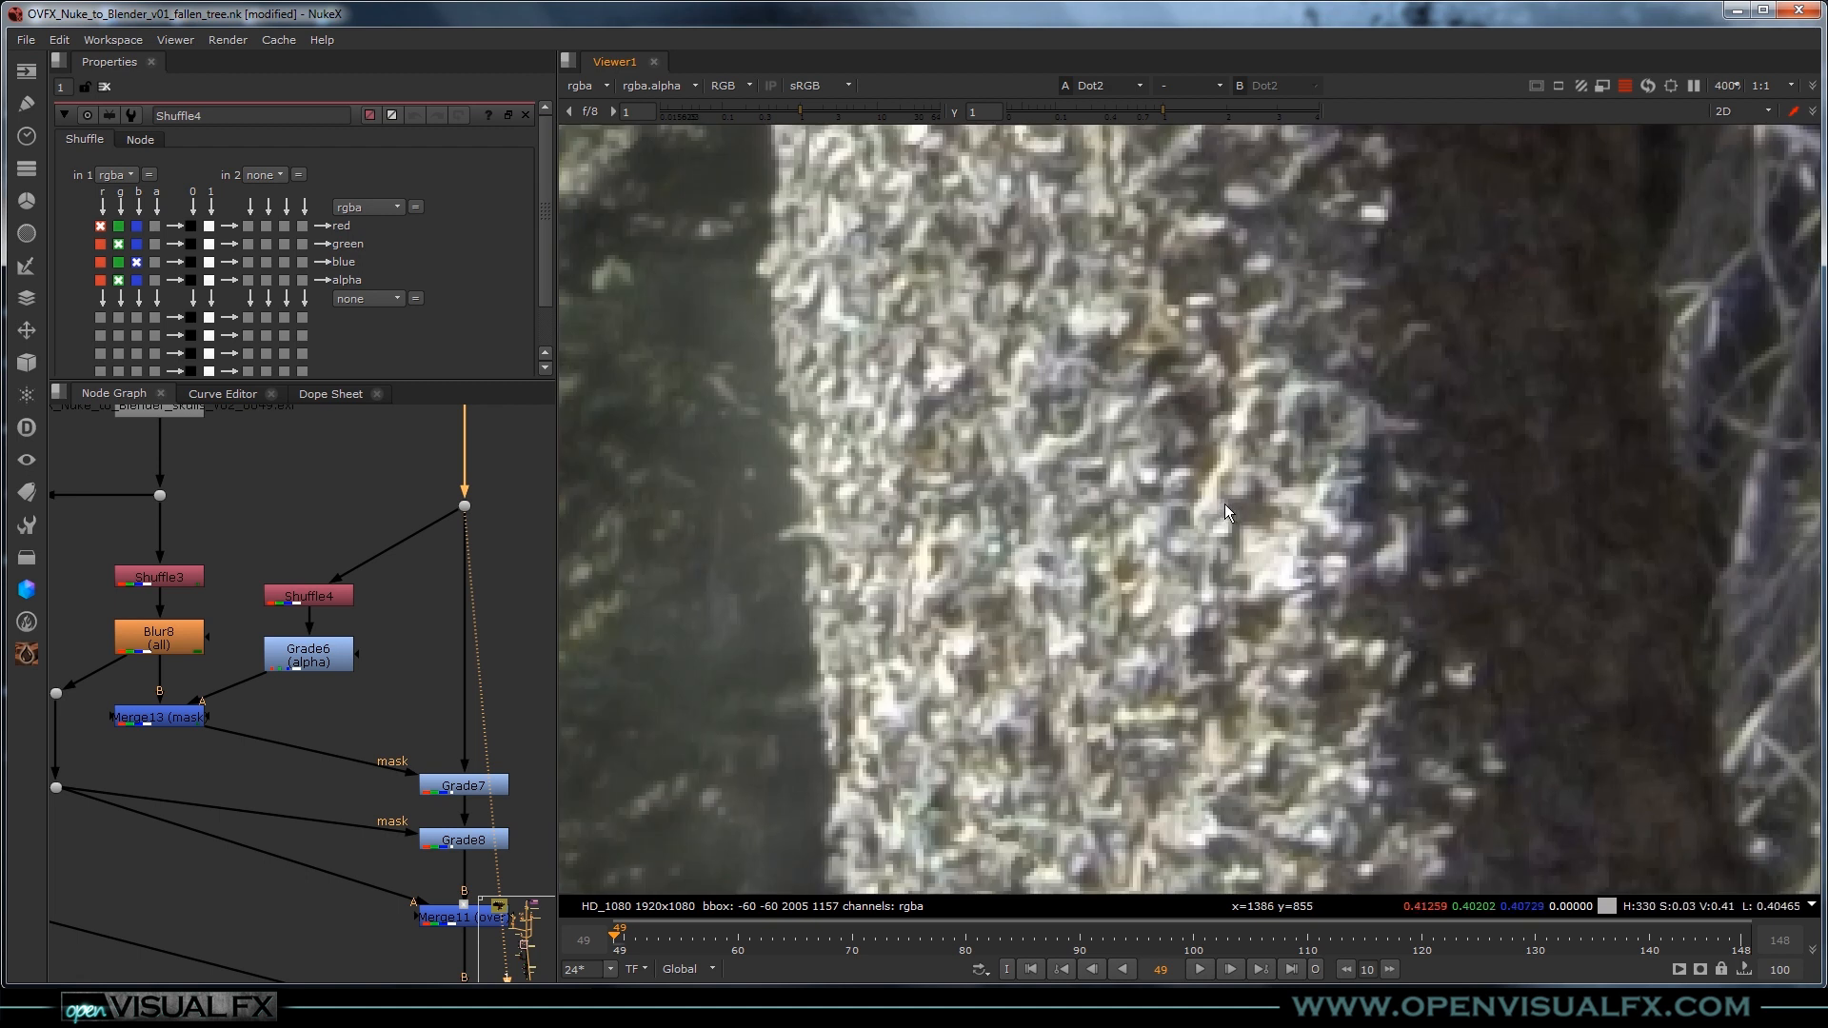
pyautogui.moveTo(1203, 436)
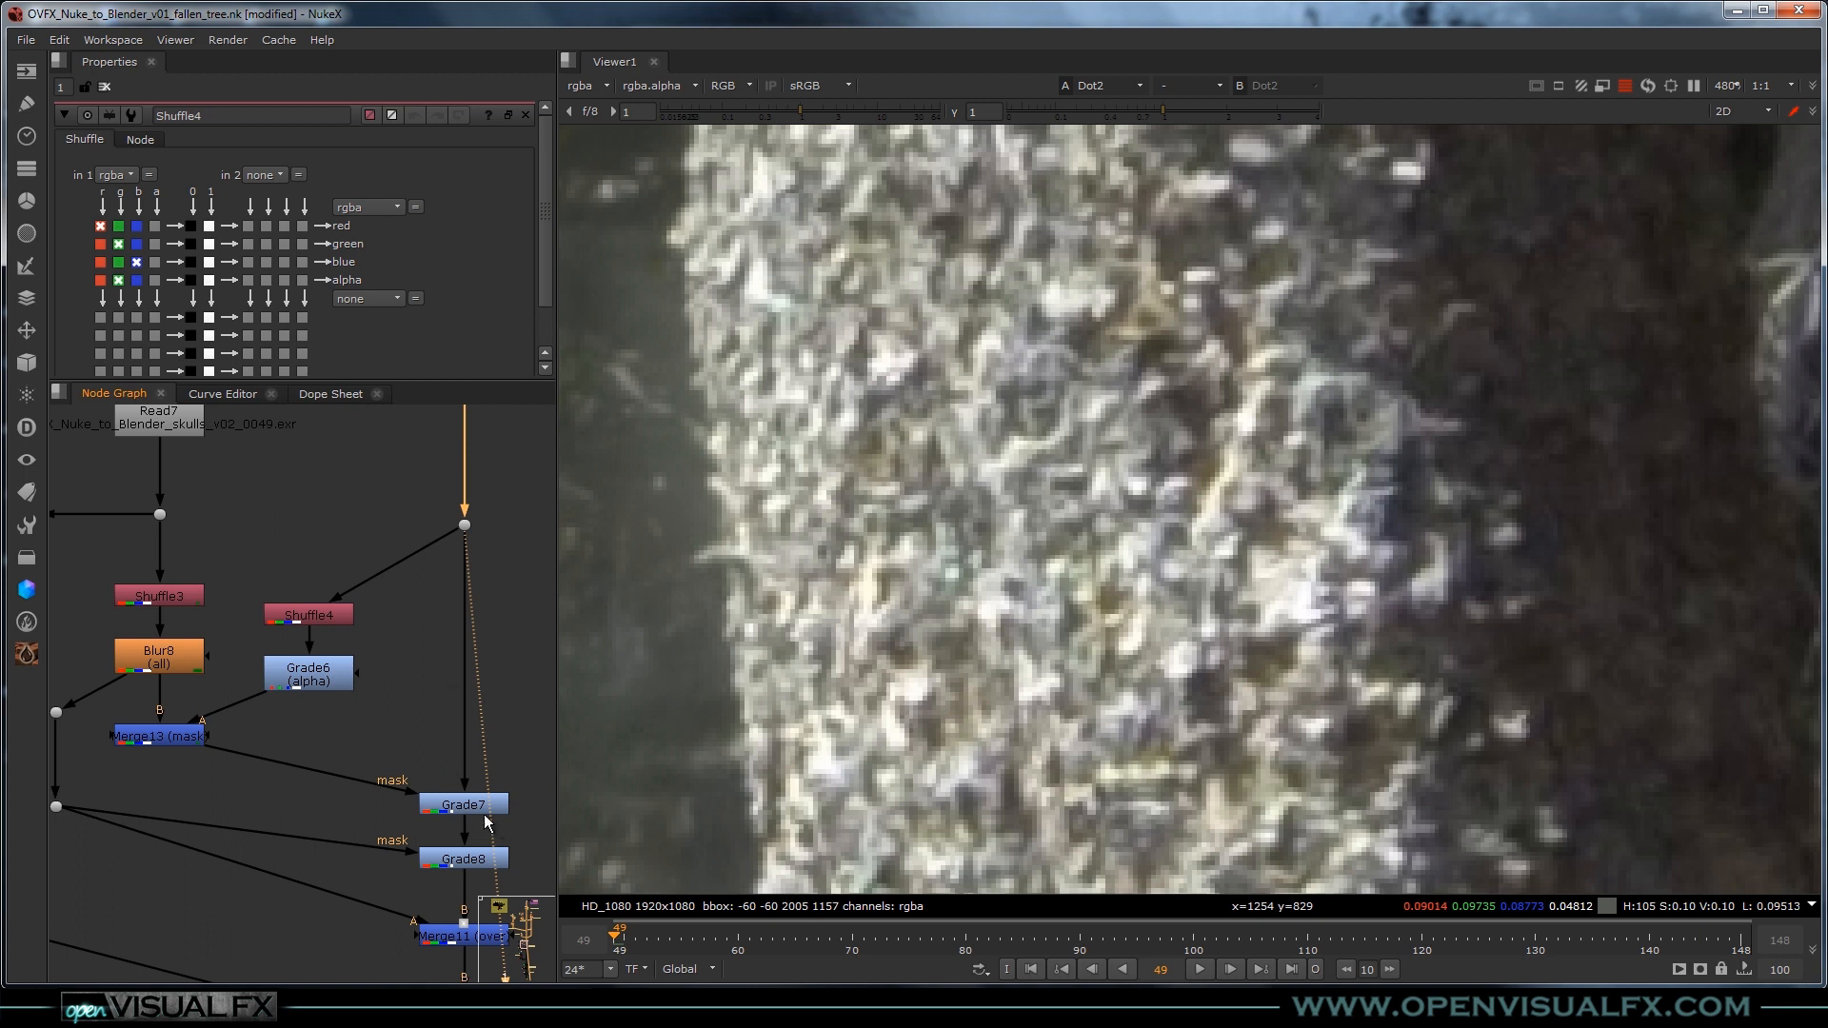
pyautogui.click(461, 803)
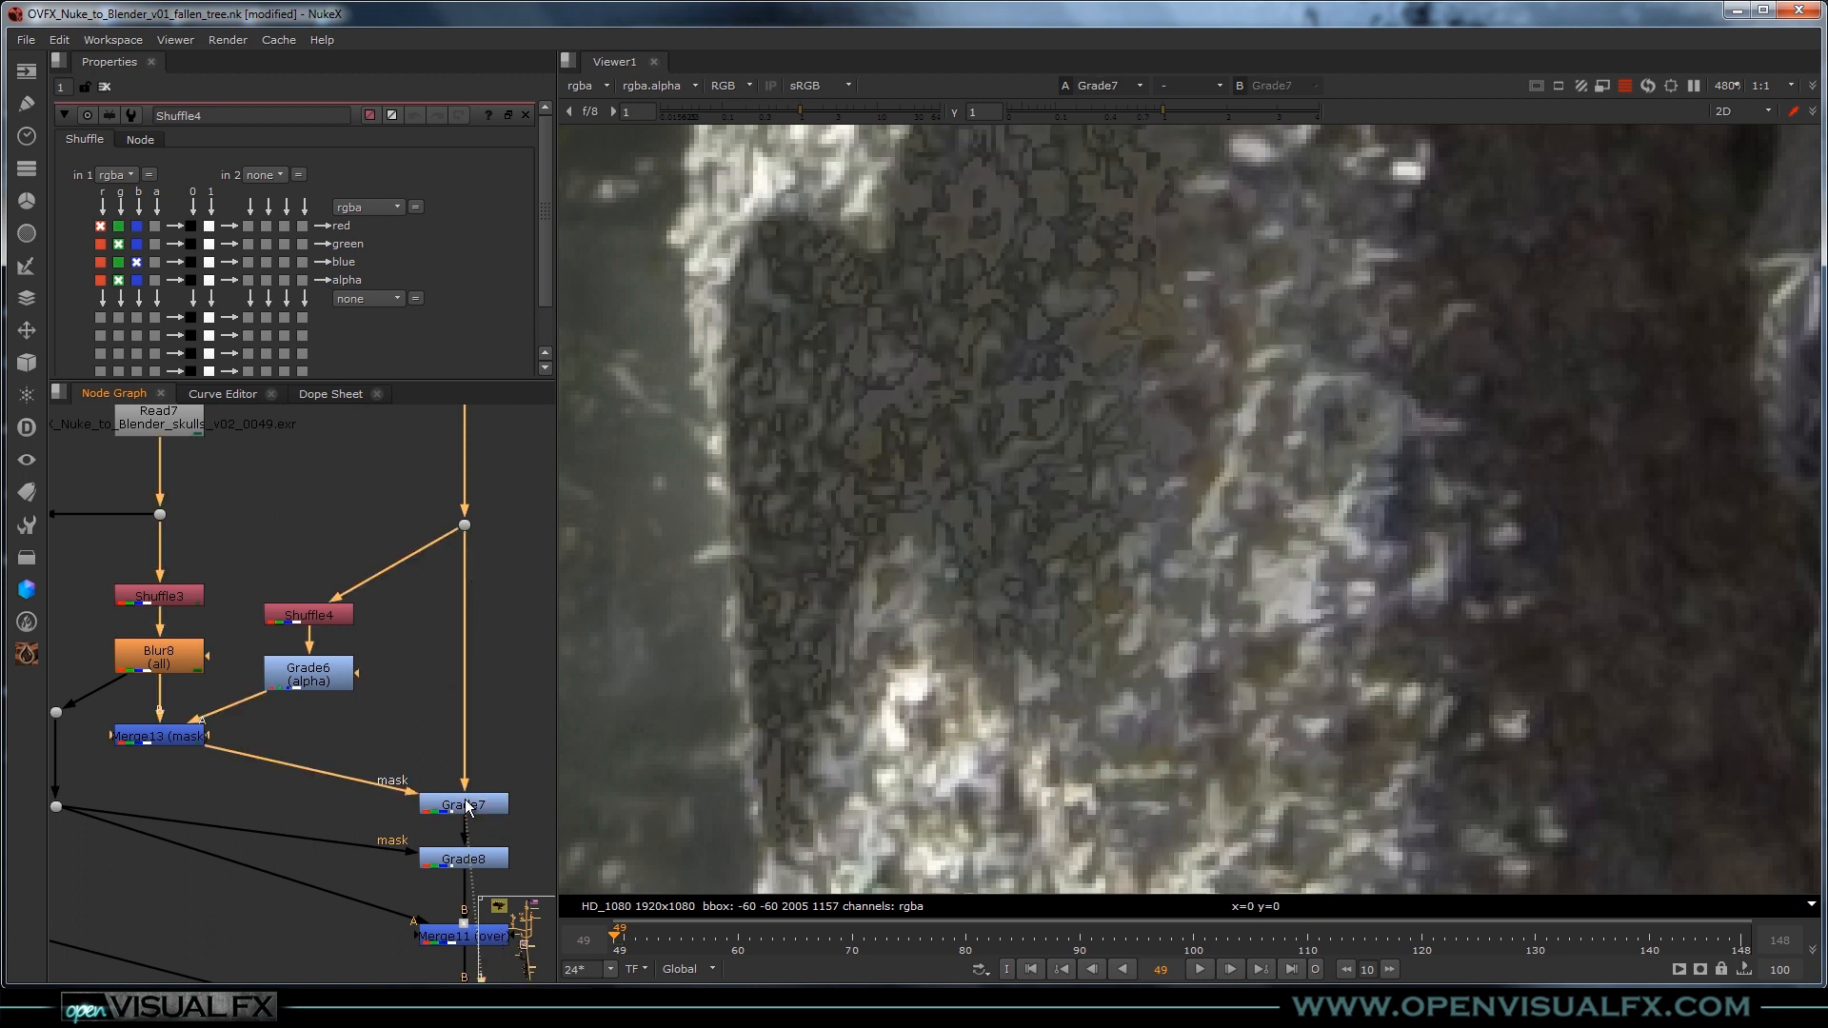
pyautogui.click(155, 735)
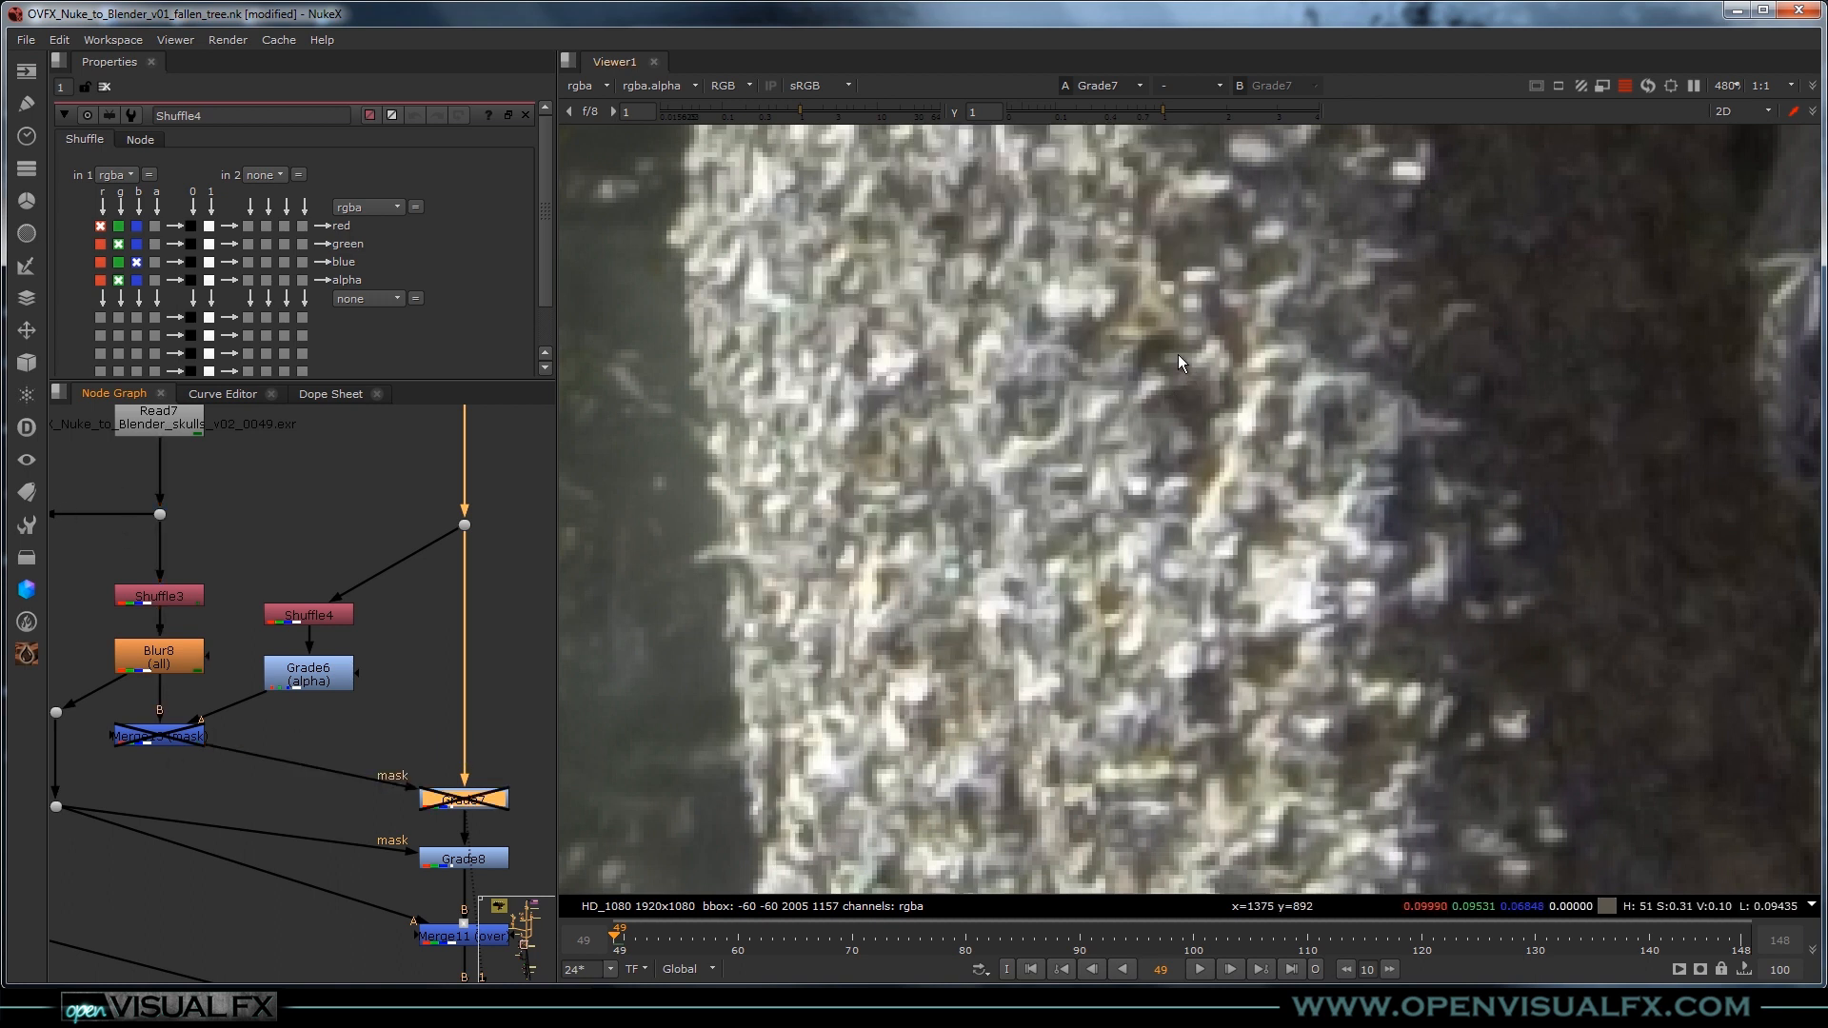
pyautogui.moveTo(1160, 366)
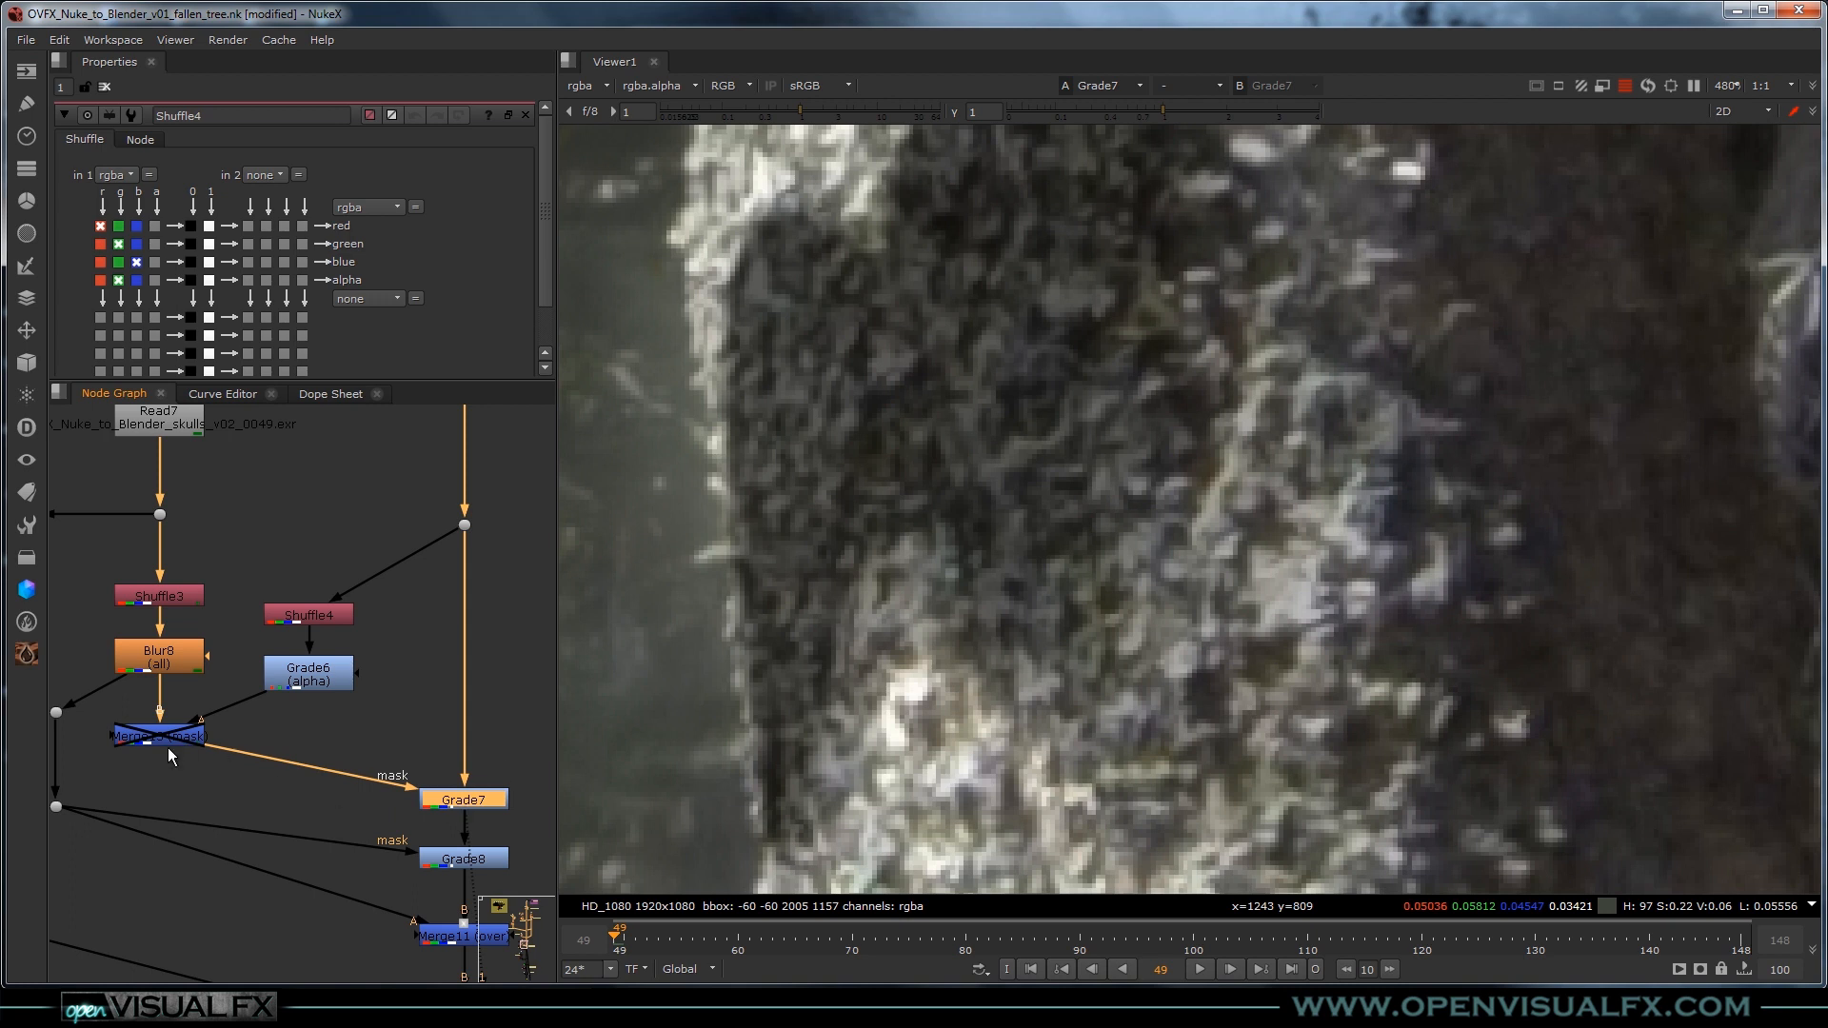
pyautogui.moveTo(1062, 309)
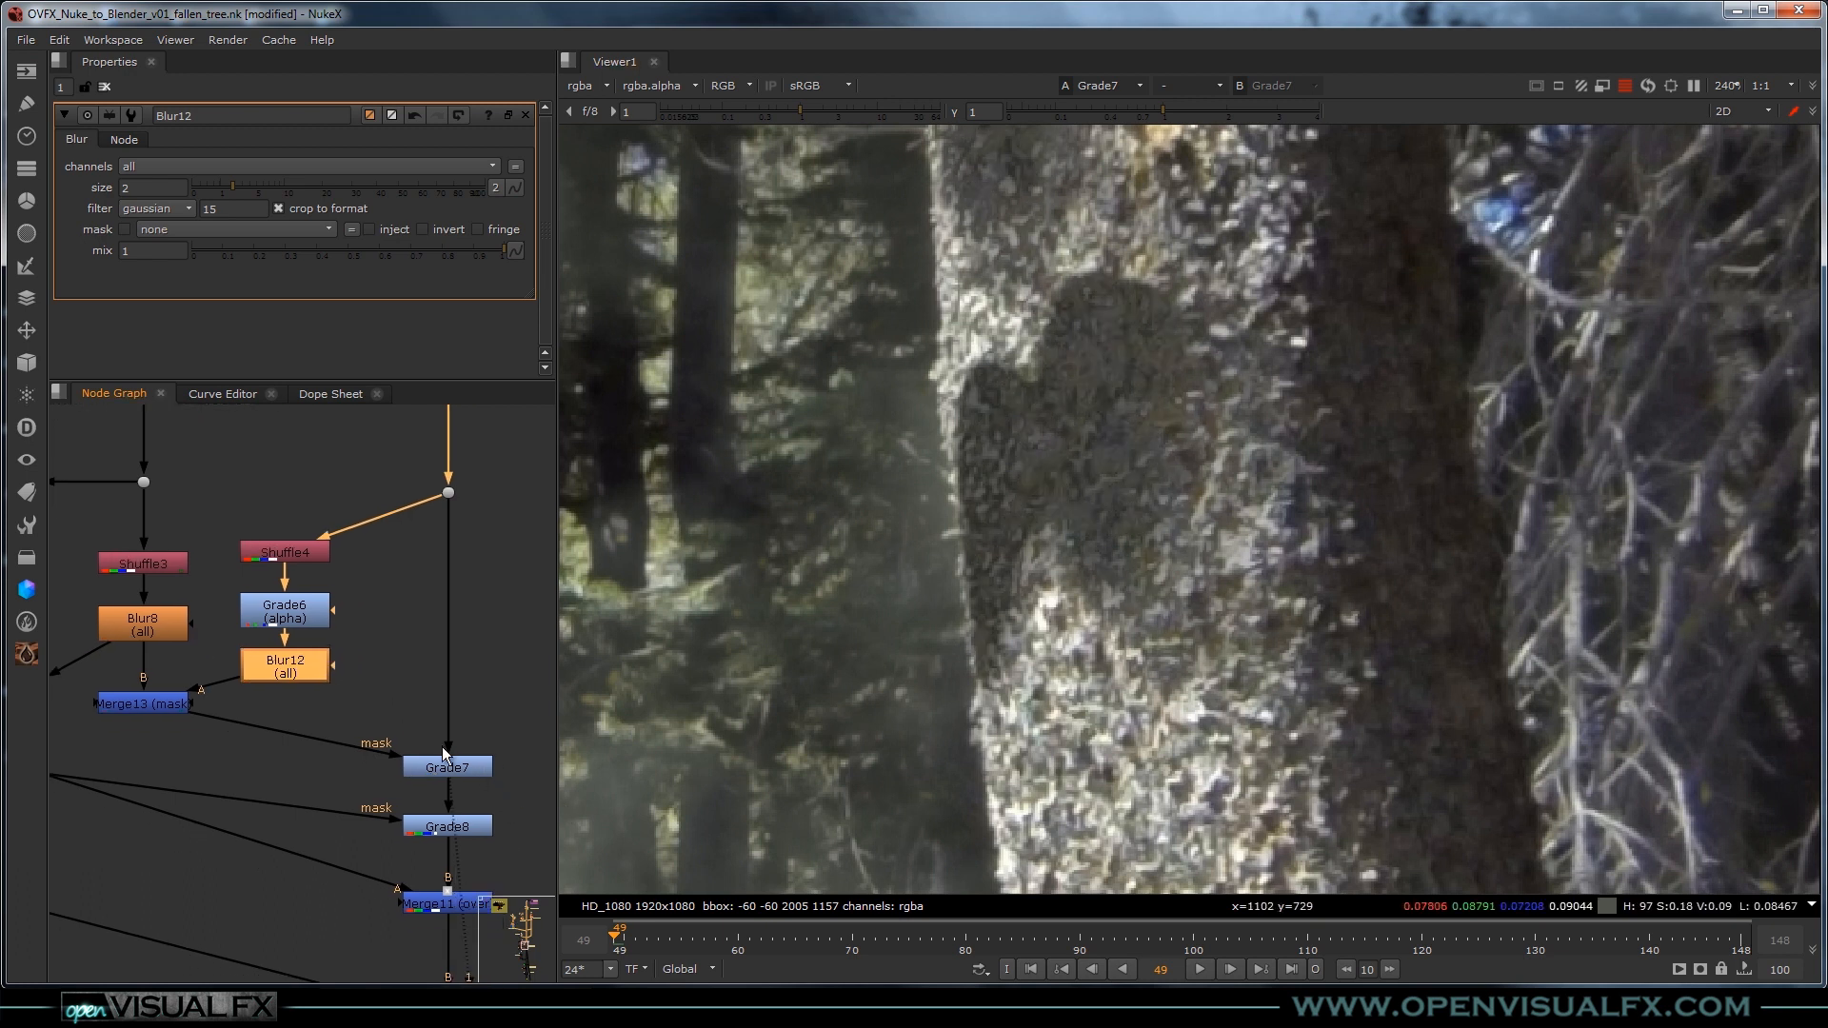
# View Grade8's shadow, then open Merge11 showing the silhouette over the trunk at 0.6 mix.
pyautogui.click(445, 765)
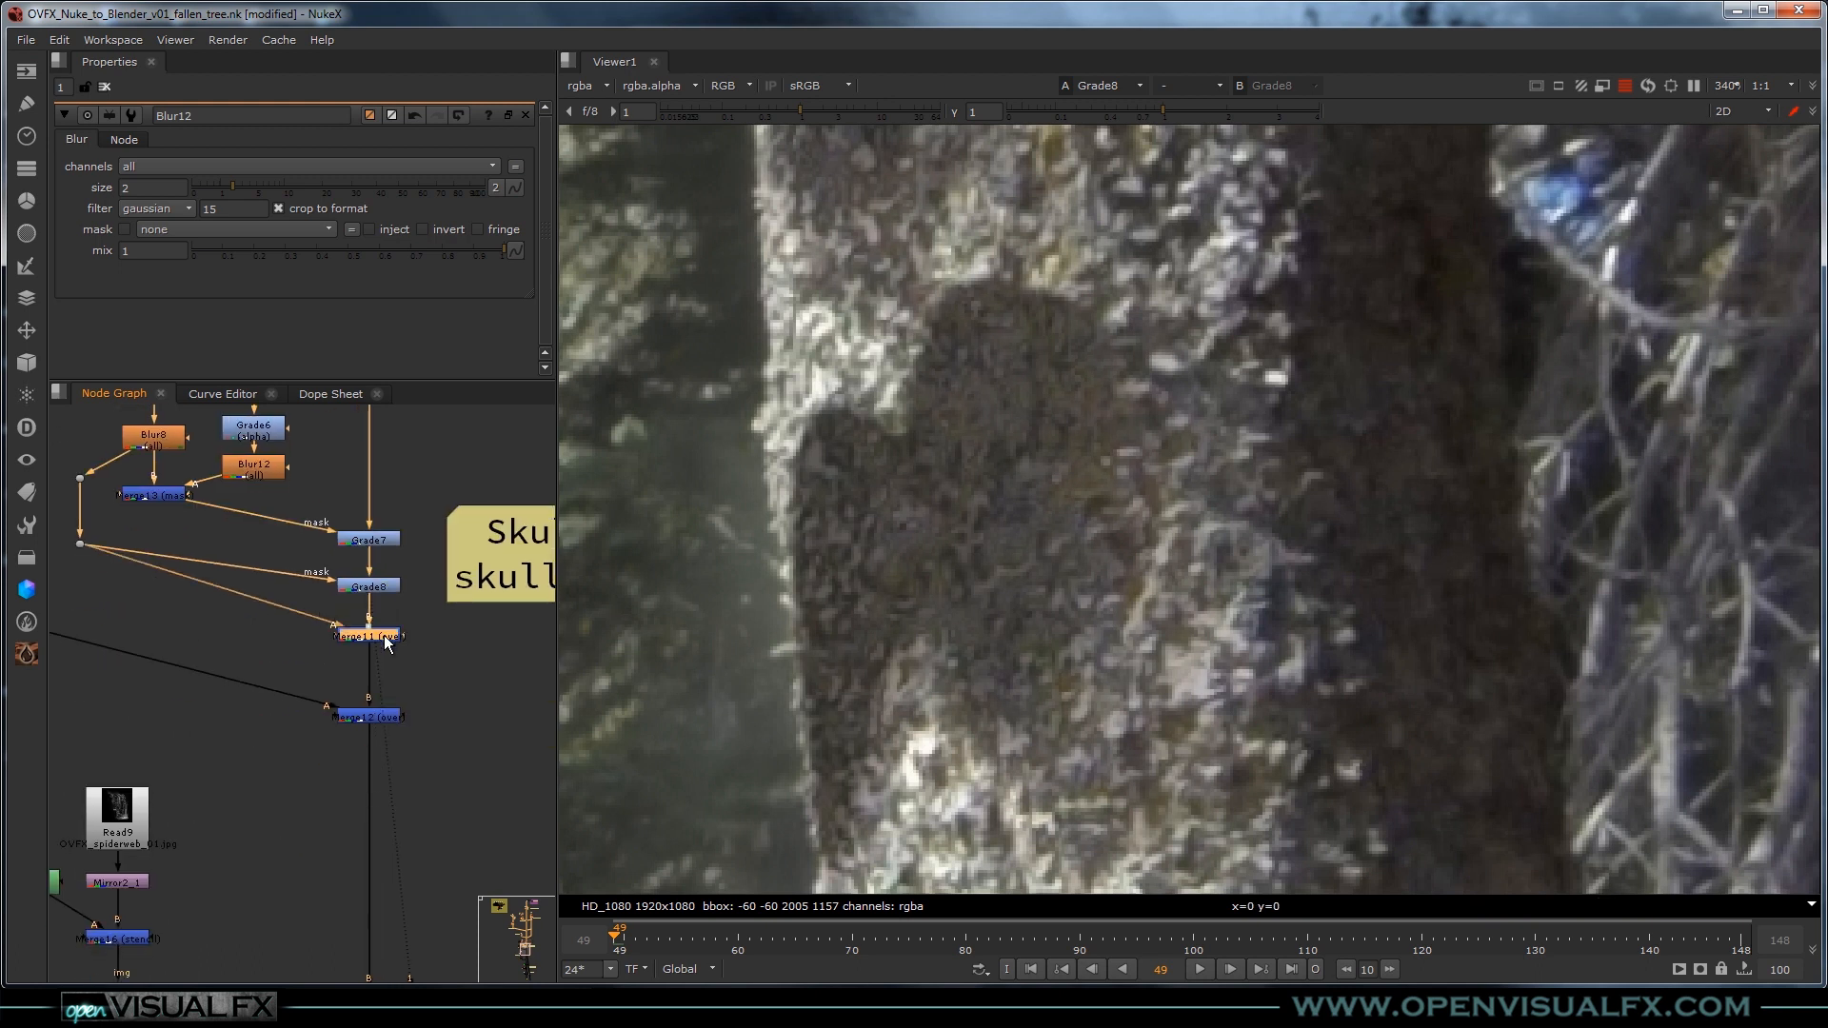
pyautogui.click(367, 634)
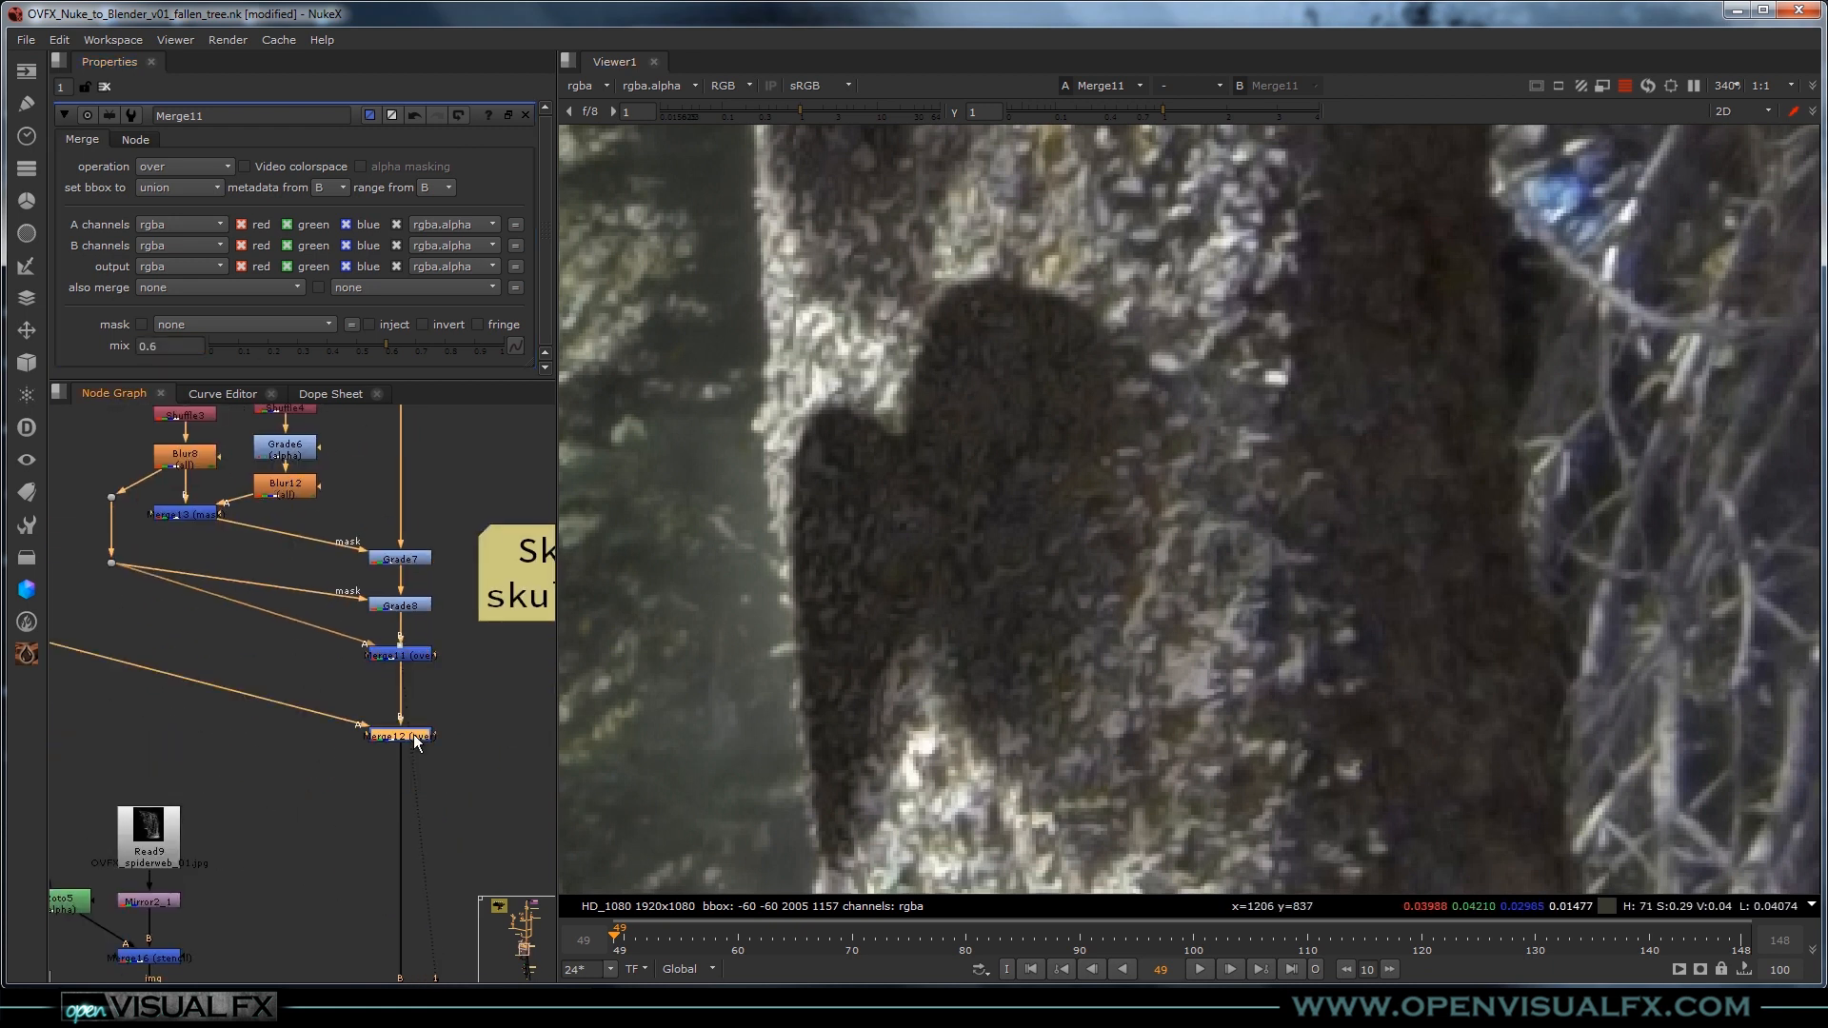
# View Merge12's skulls composite and raise Merge11's mix to 0.7.
pyautogui.click(400, 735)
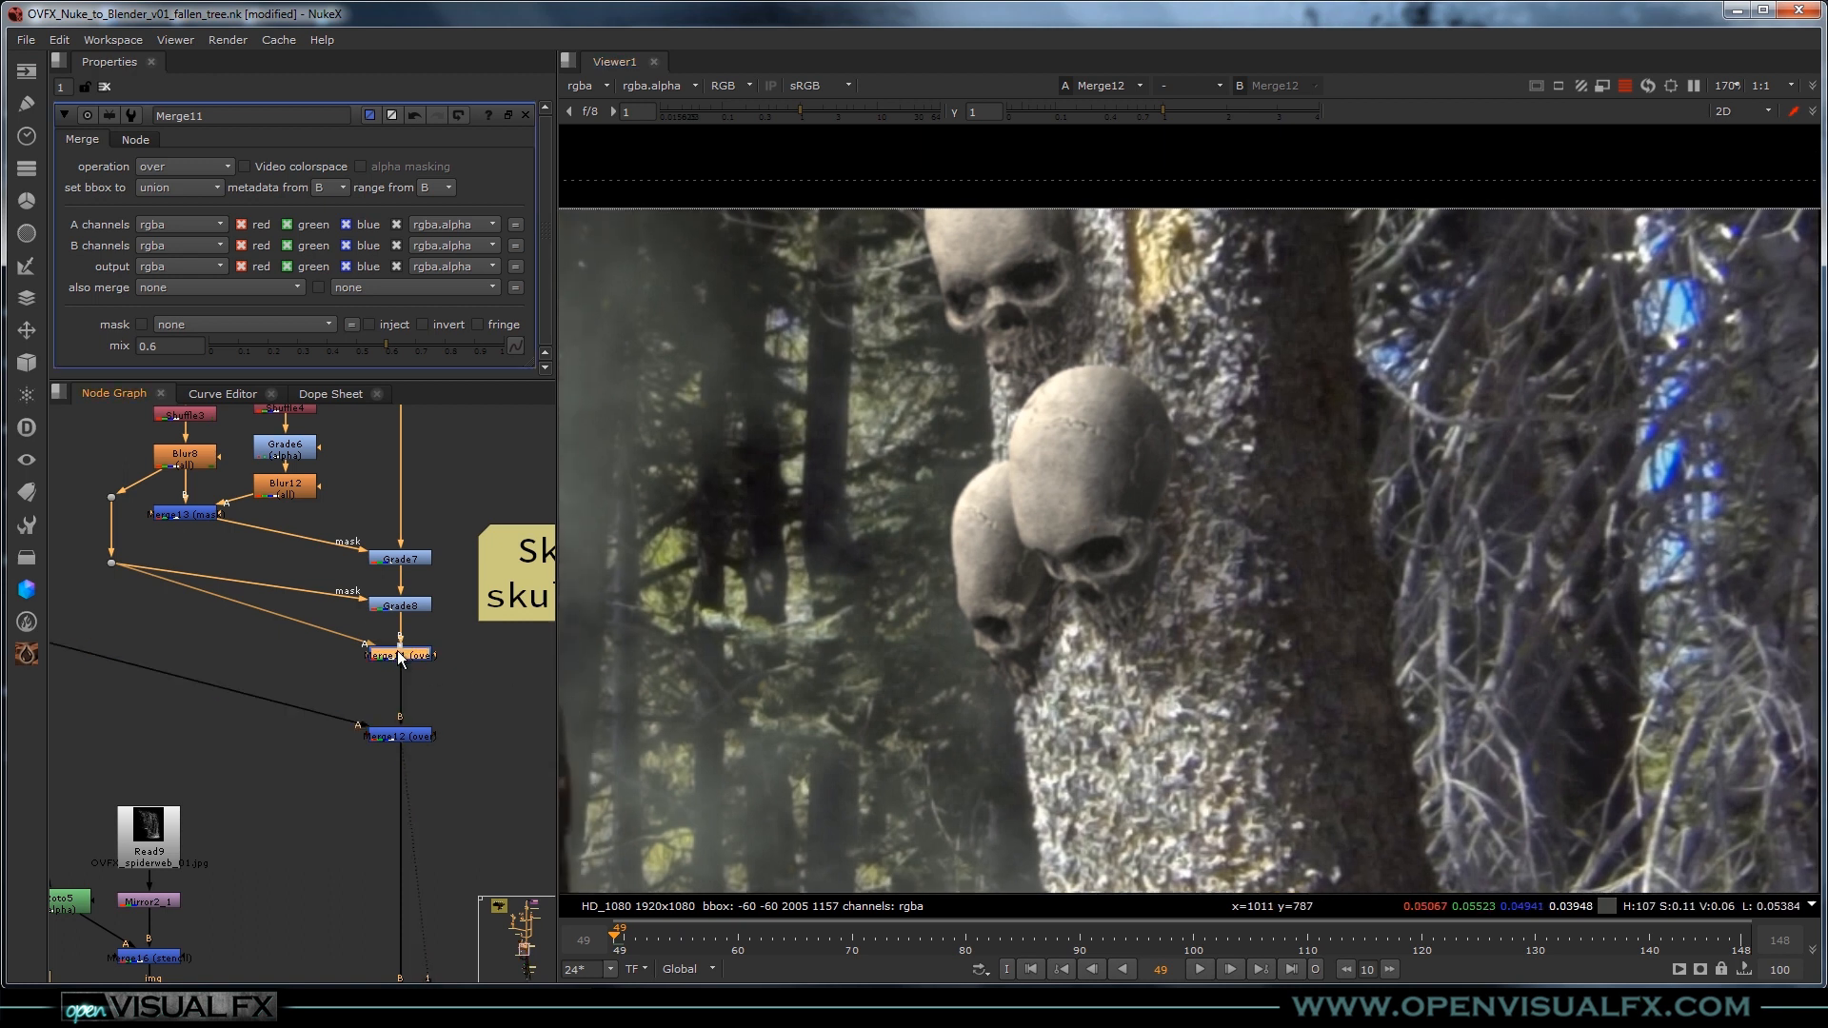
pyautogui.write('.7')
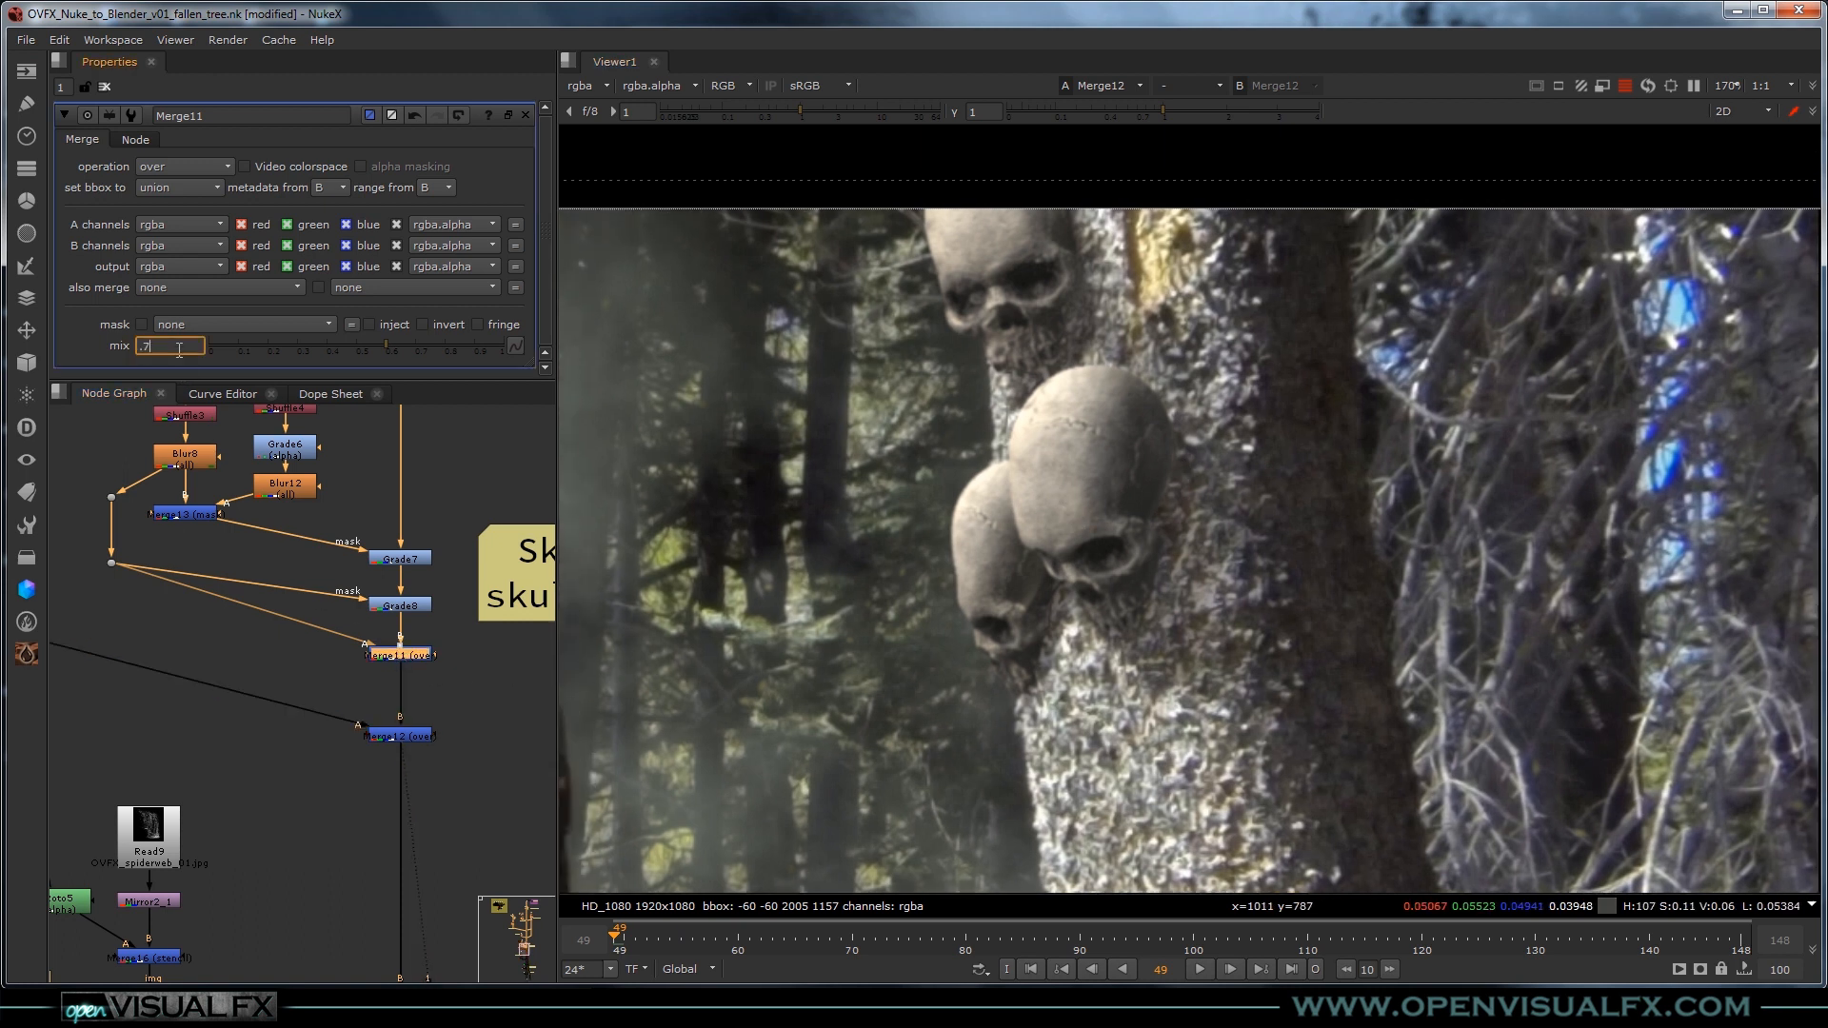
pyautogui.write('0.7')
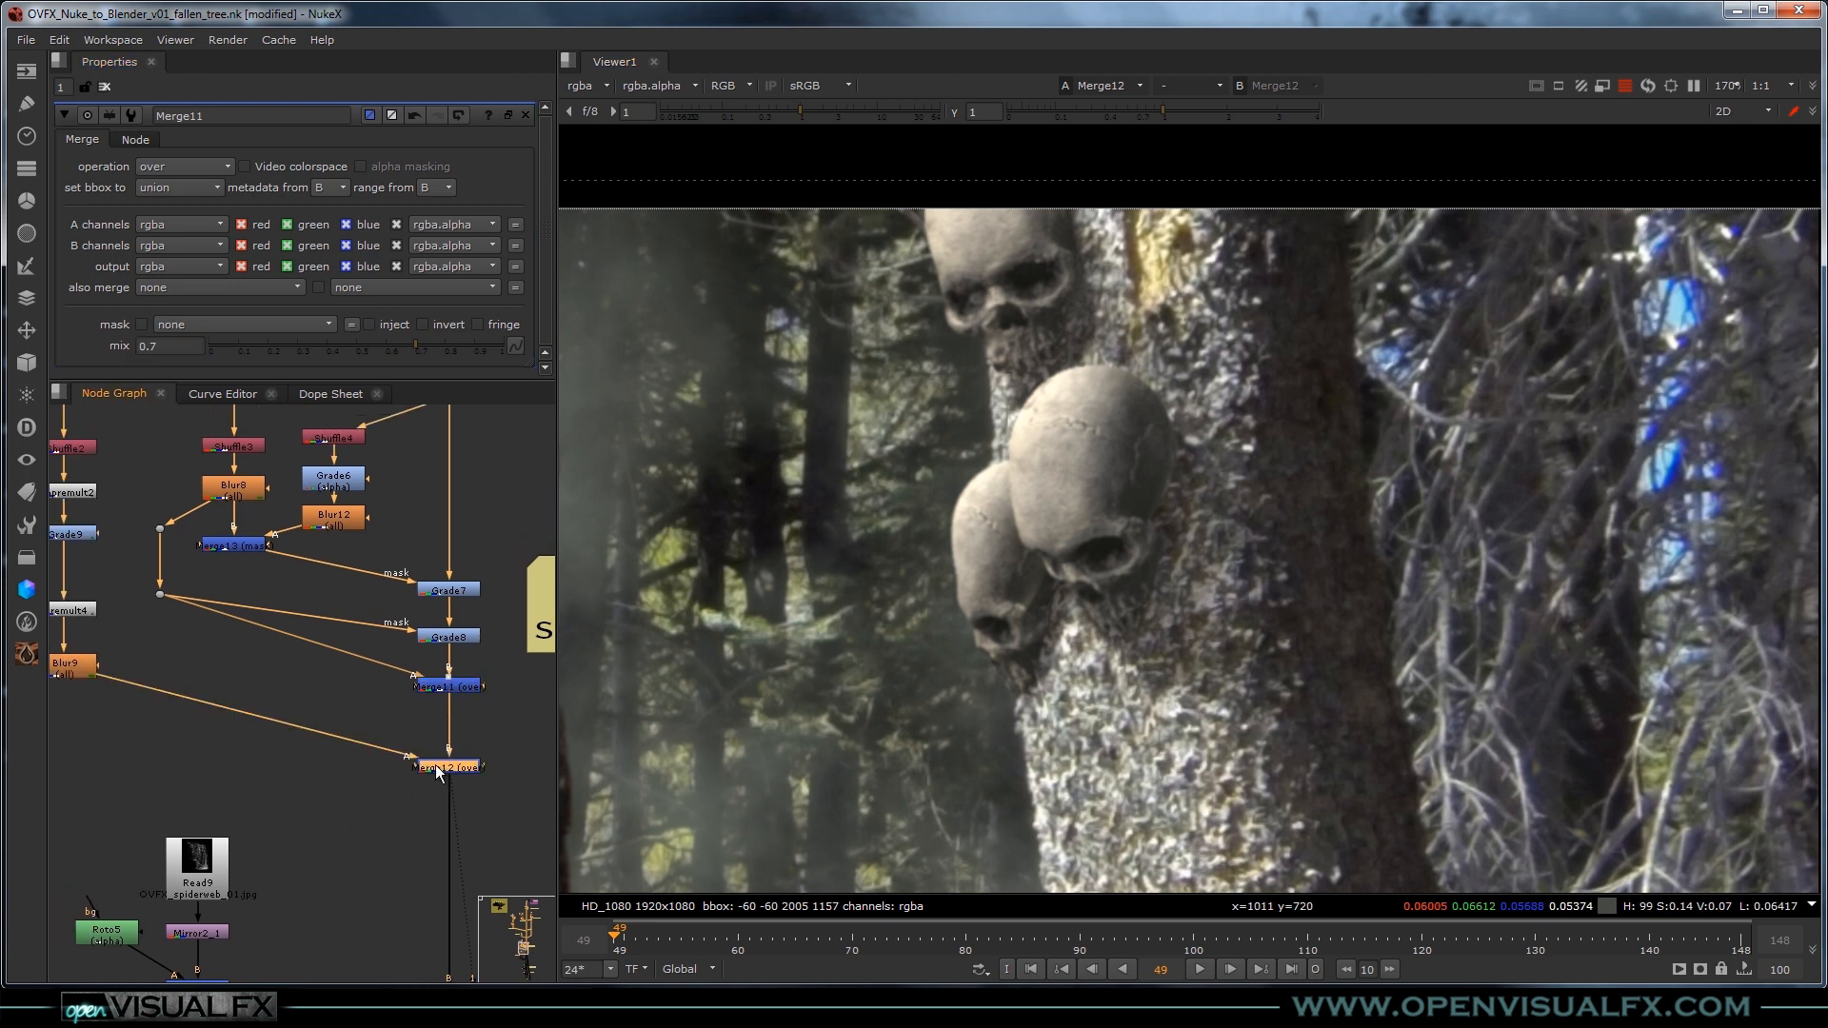
pyautogui.moveTo(263, 745)
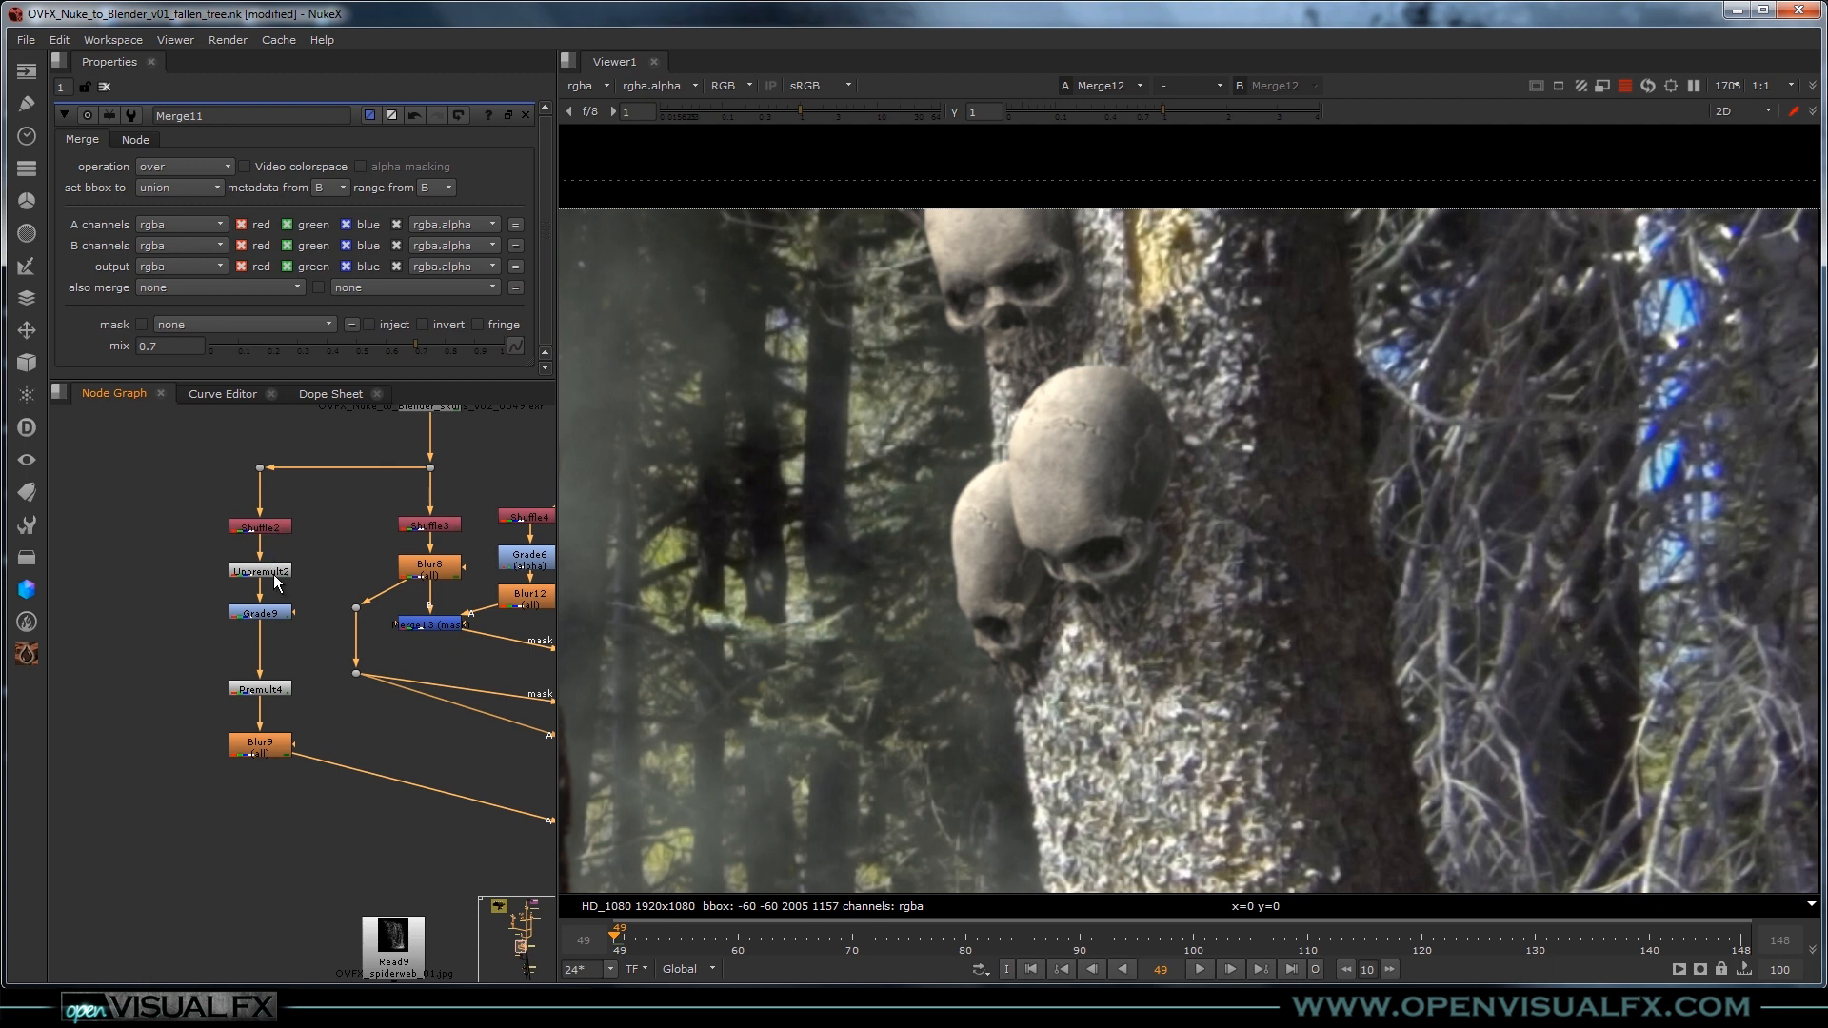
# View the skulls render through Grade9 and adjust its multiply to 1.1 with gain 0.68.
pyautogui.click(259, 569)
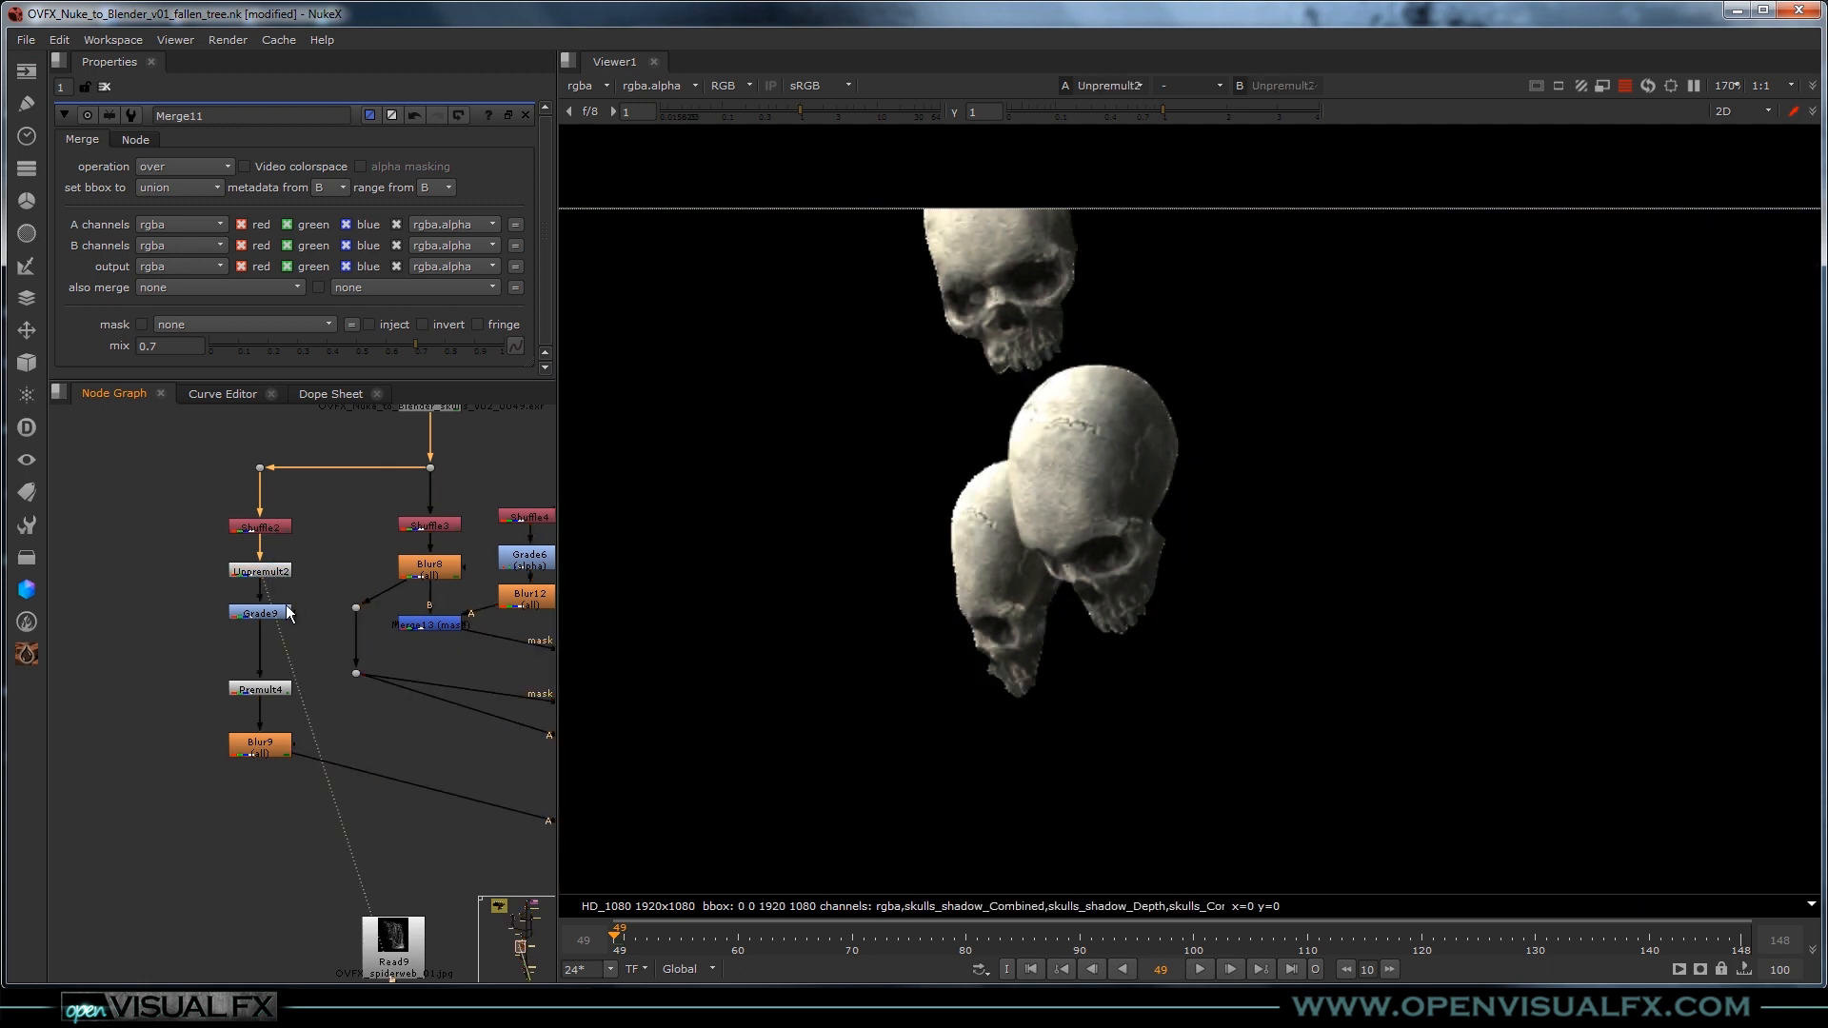
pyautogui.click(259, 613)
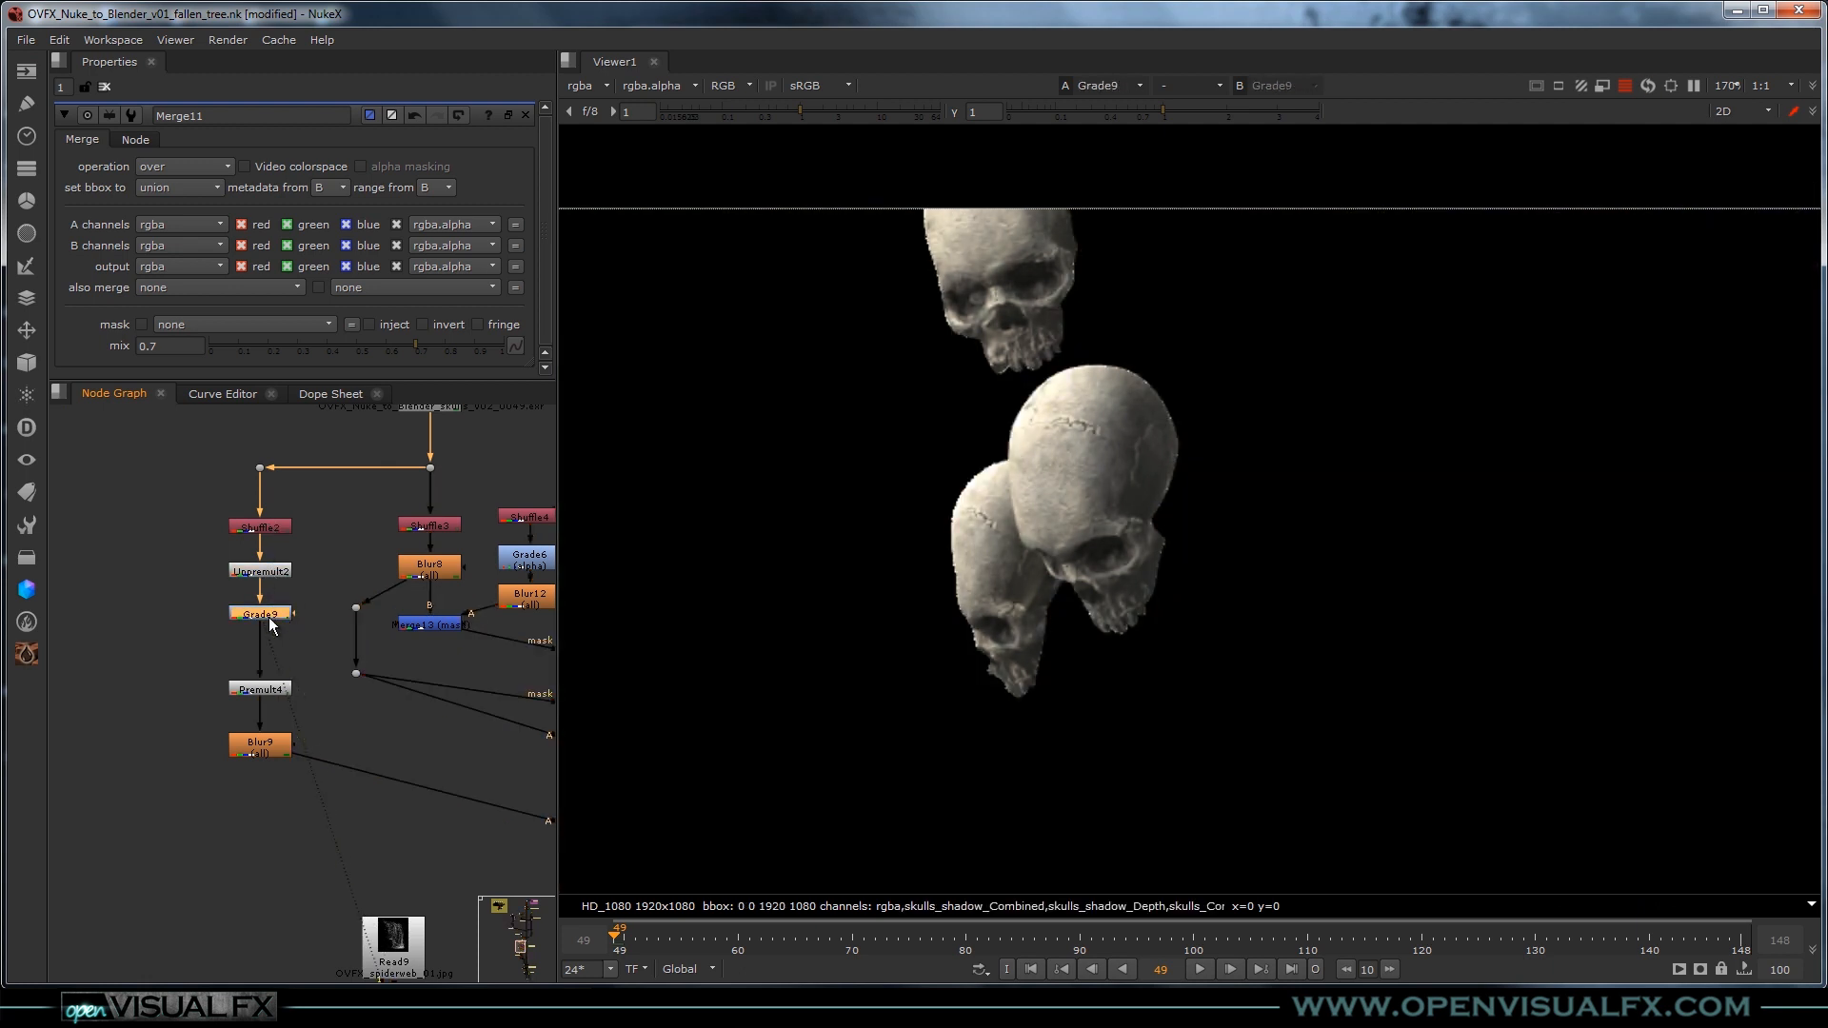
pyautogui.click(260, 613)
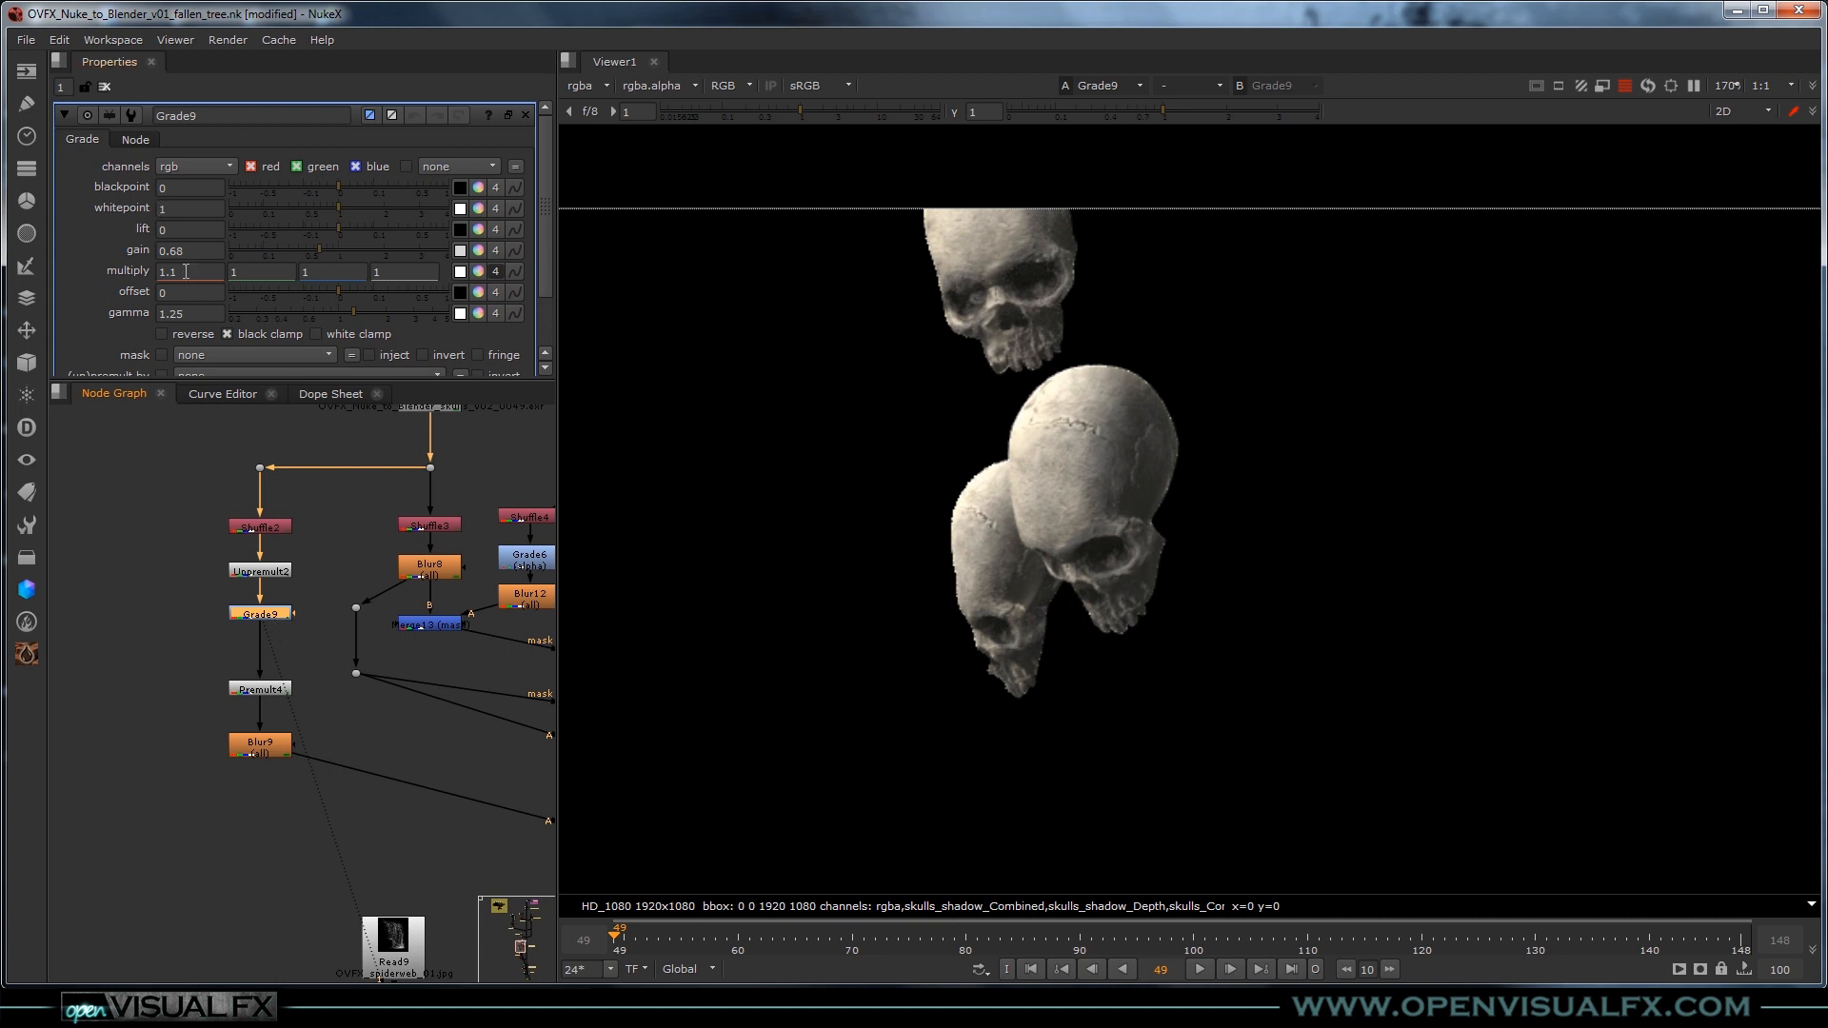
pyautogui.moveTo(331, 657)
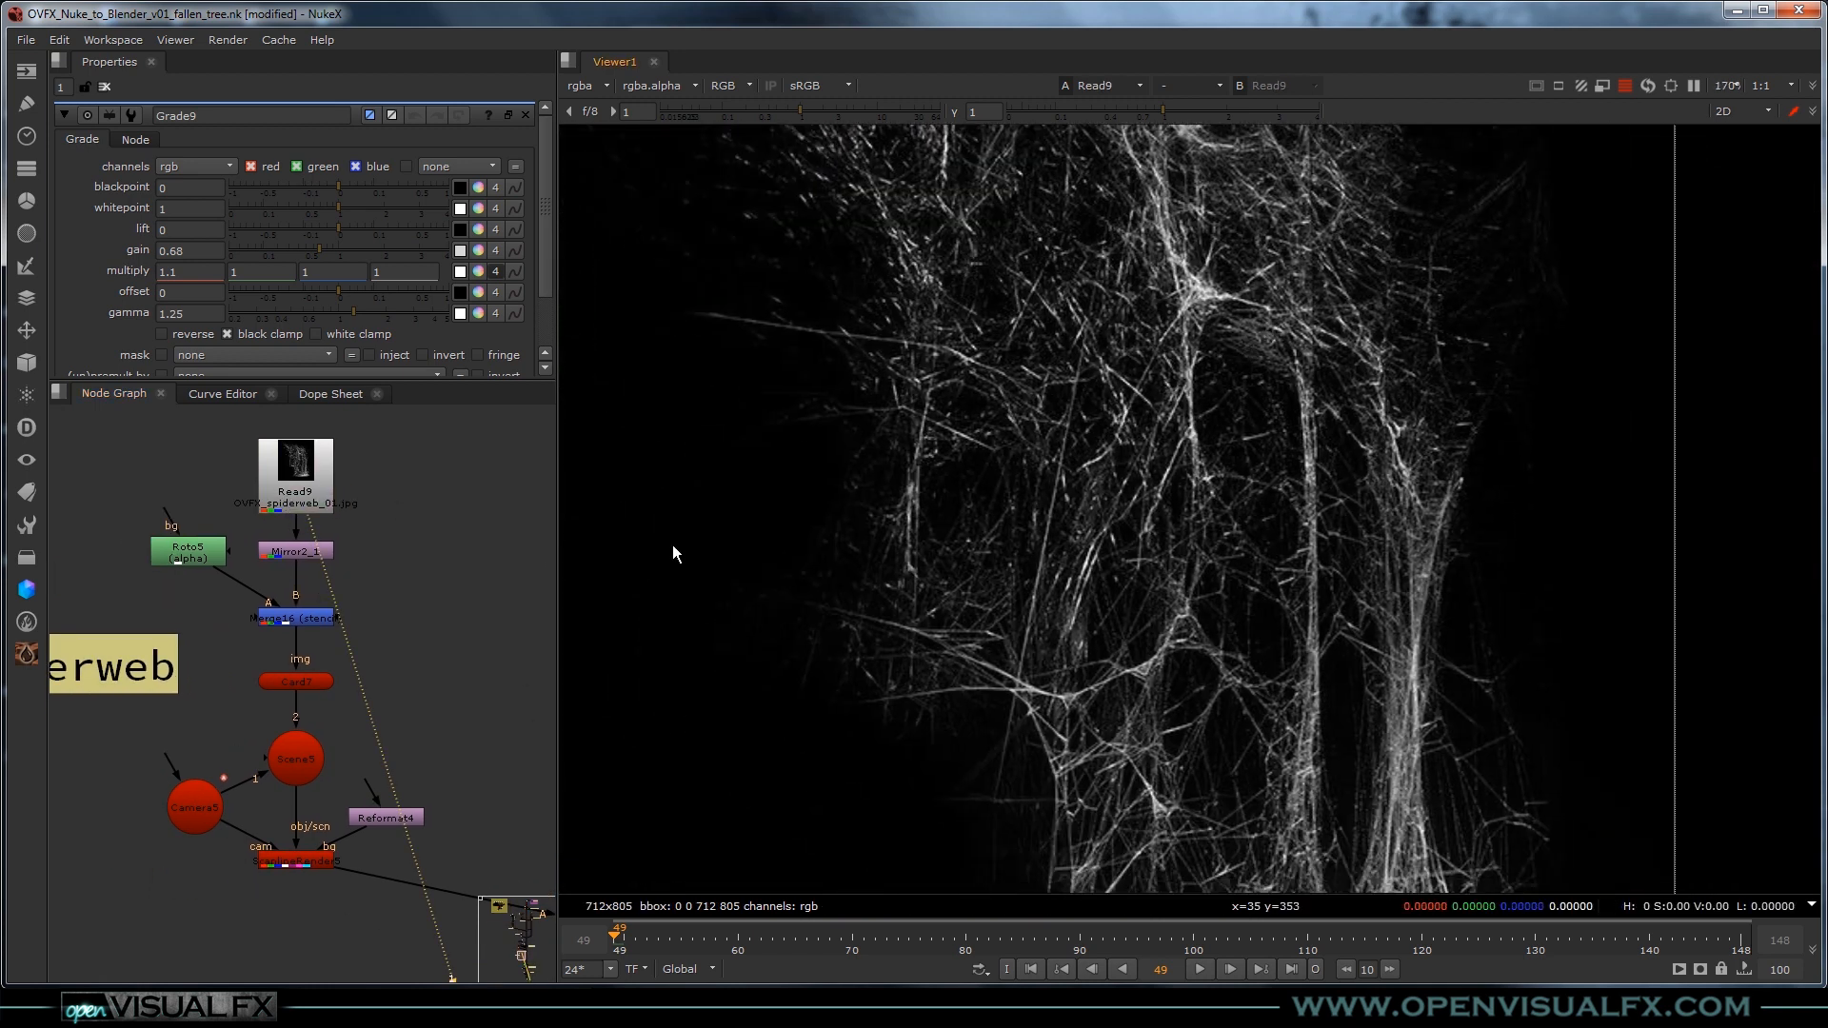
# View Mirror2_1 then Merge15 to show the web over the plate, and bring up Grade2's settings.
pyautogui.click(295, 550)
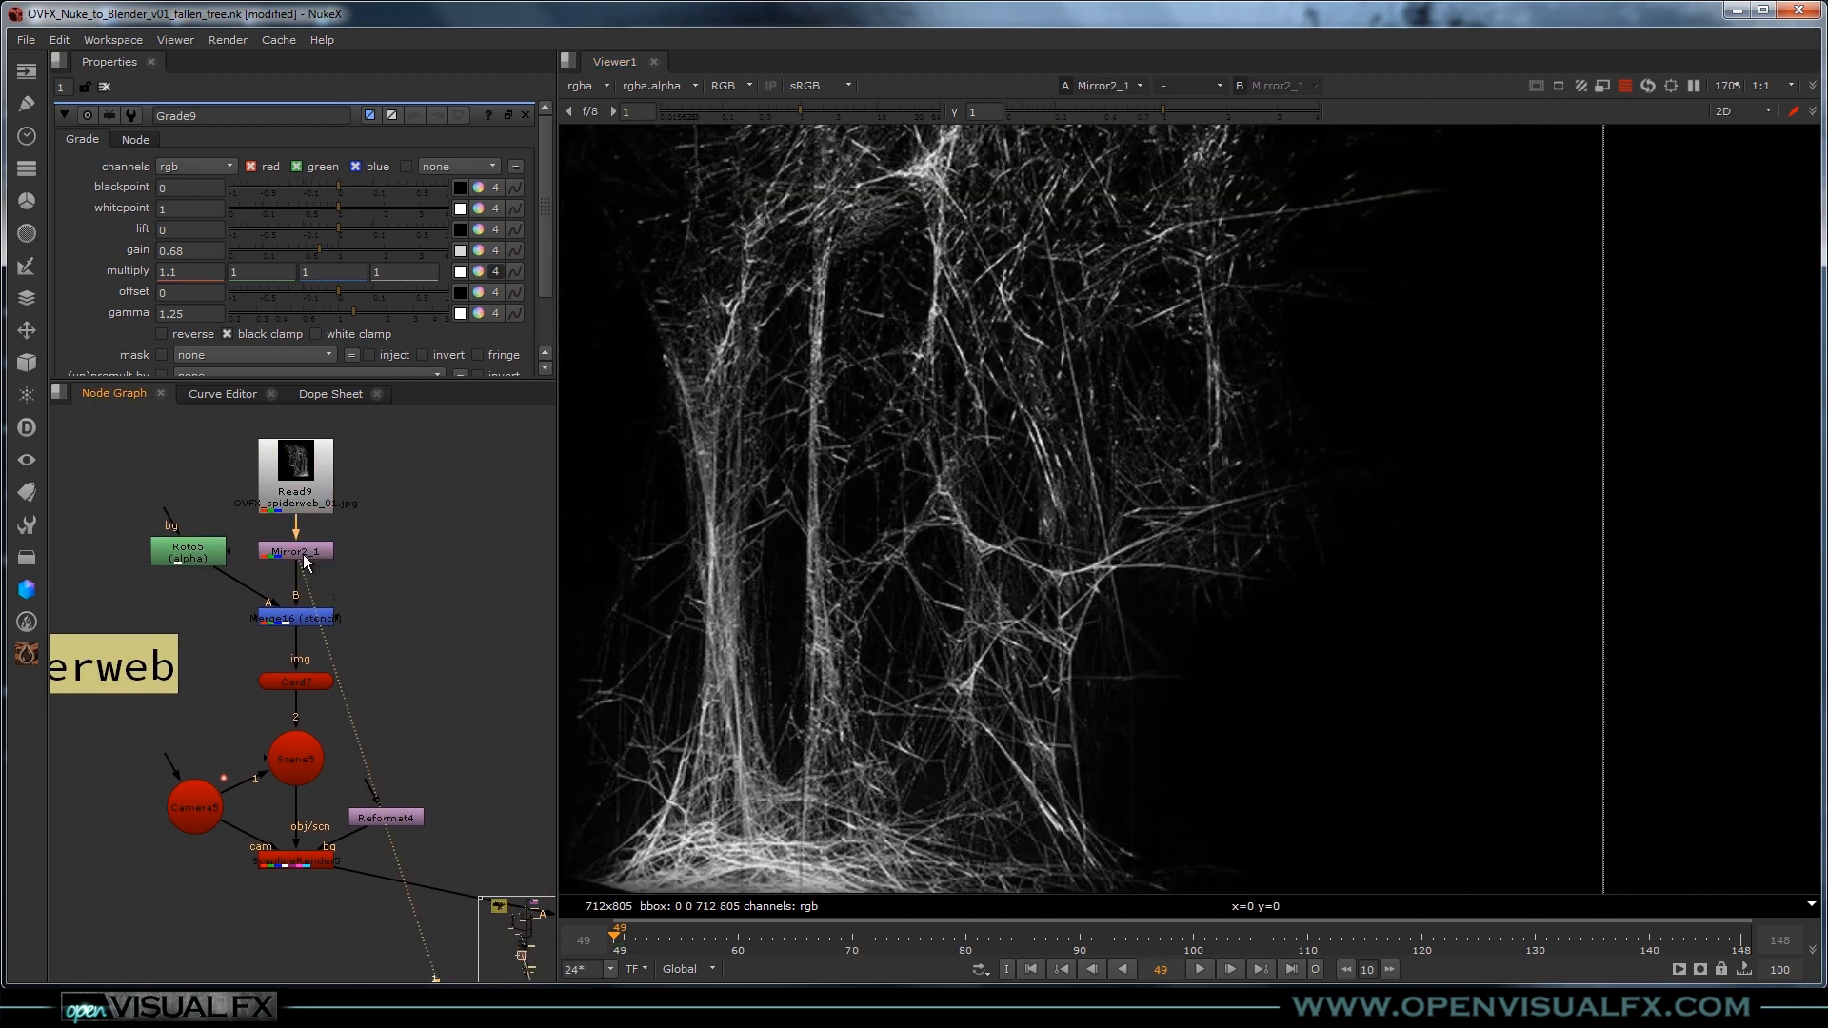
pyautogui.click(188, 553)
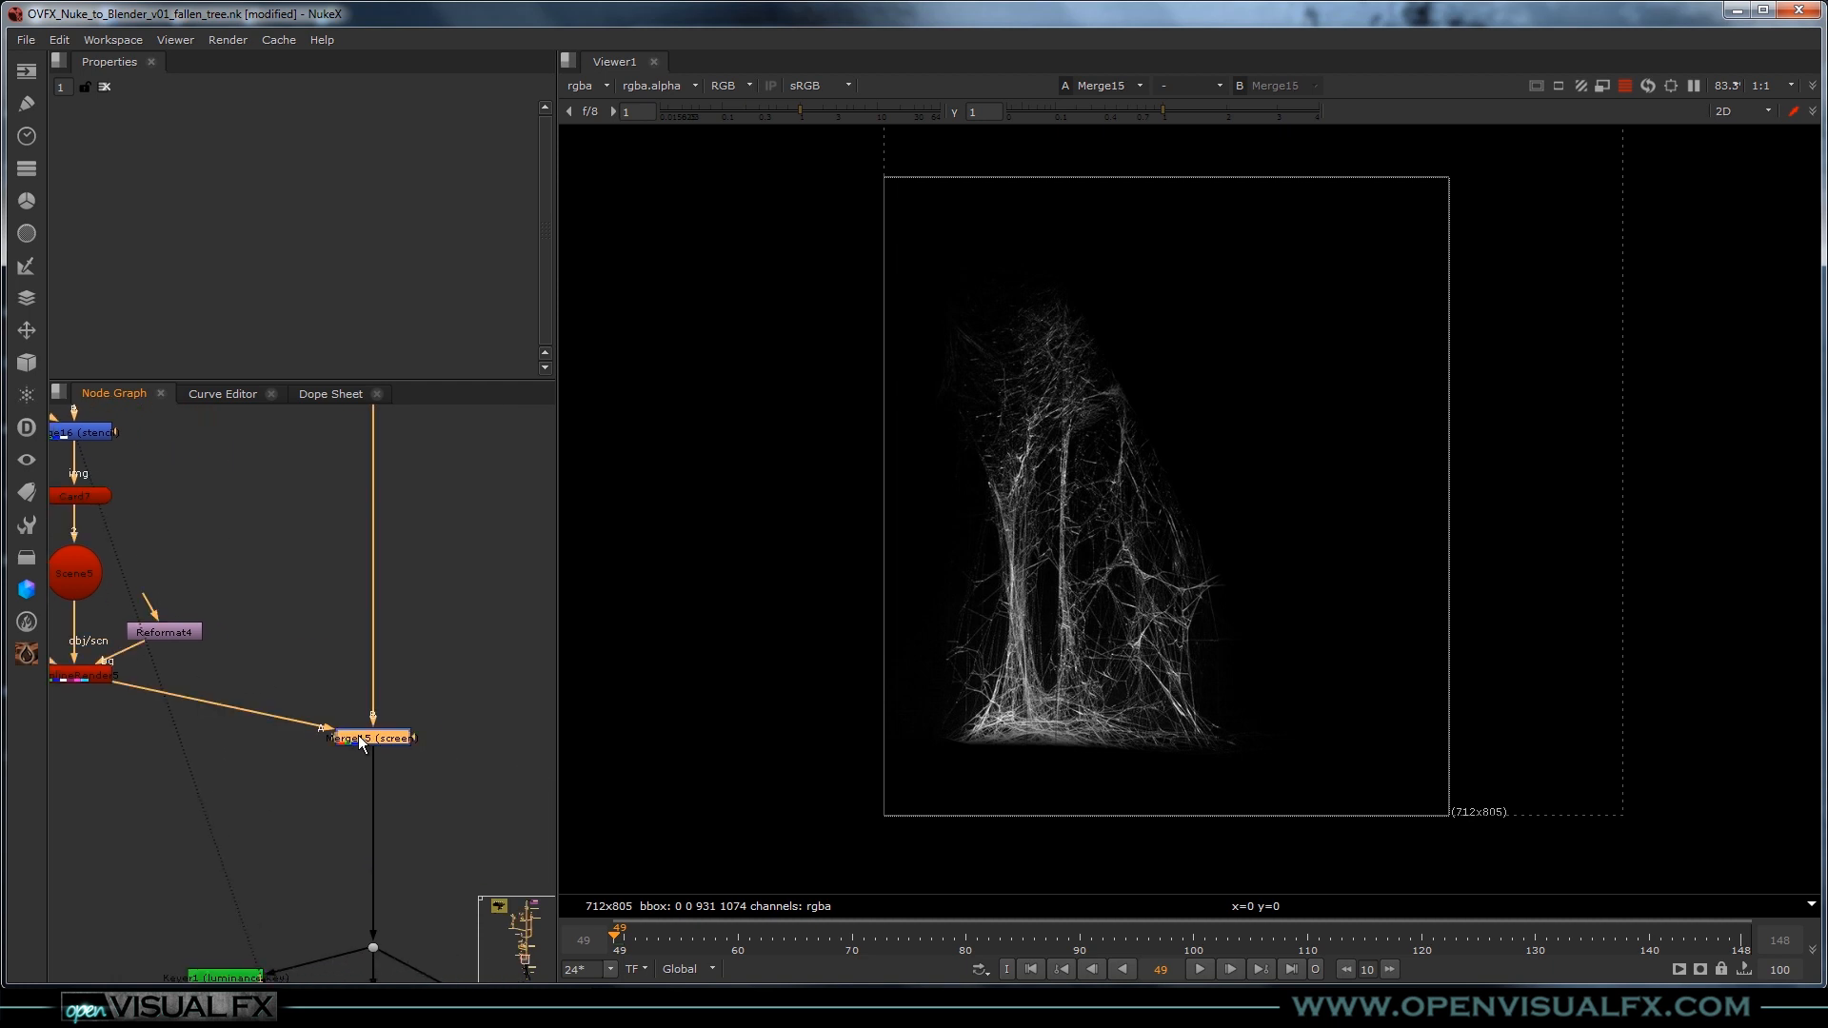
pyautogui.click(371, 737)
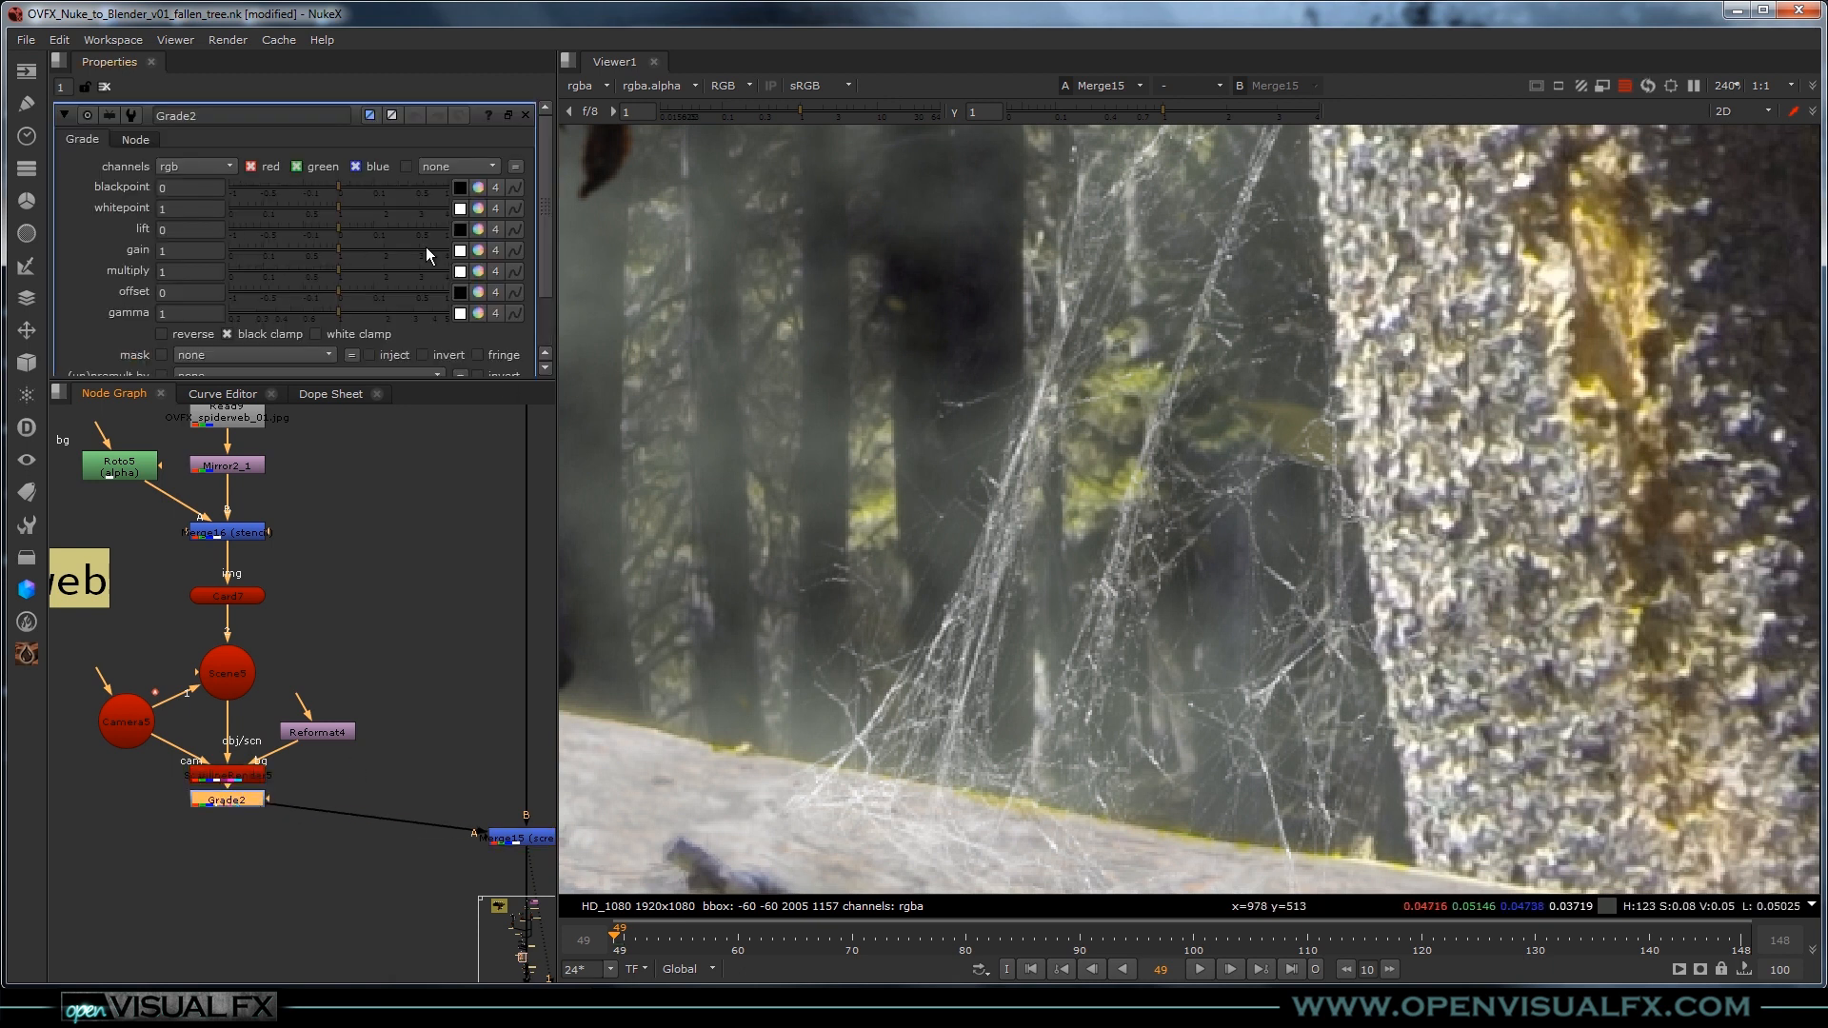
# Try green multiply values 1.1, 1.2 and 1.13 on the spider web's Grade2.
pyautogui.click(192, 271)
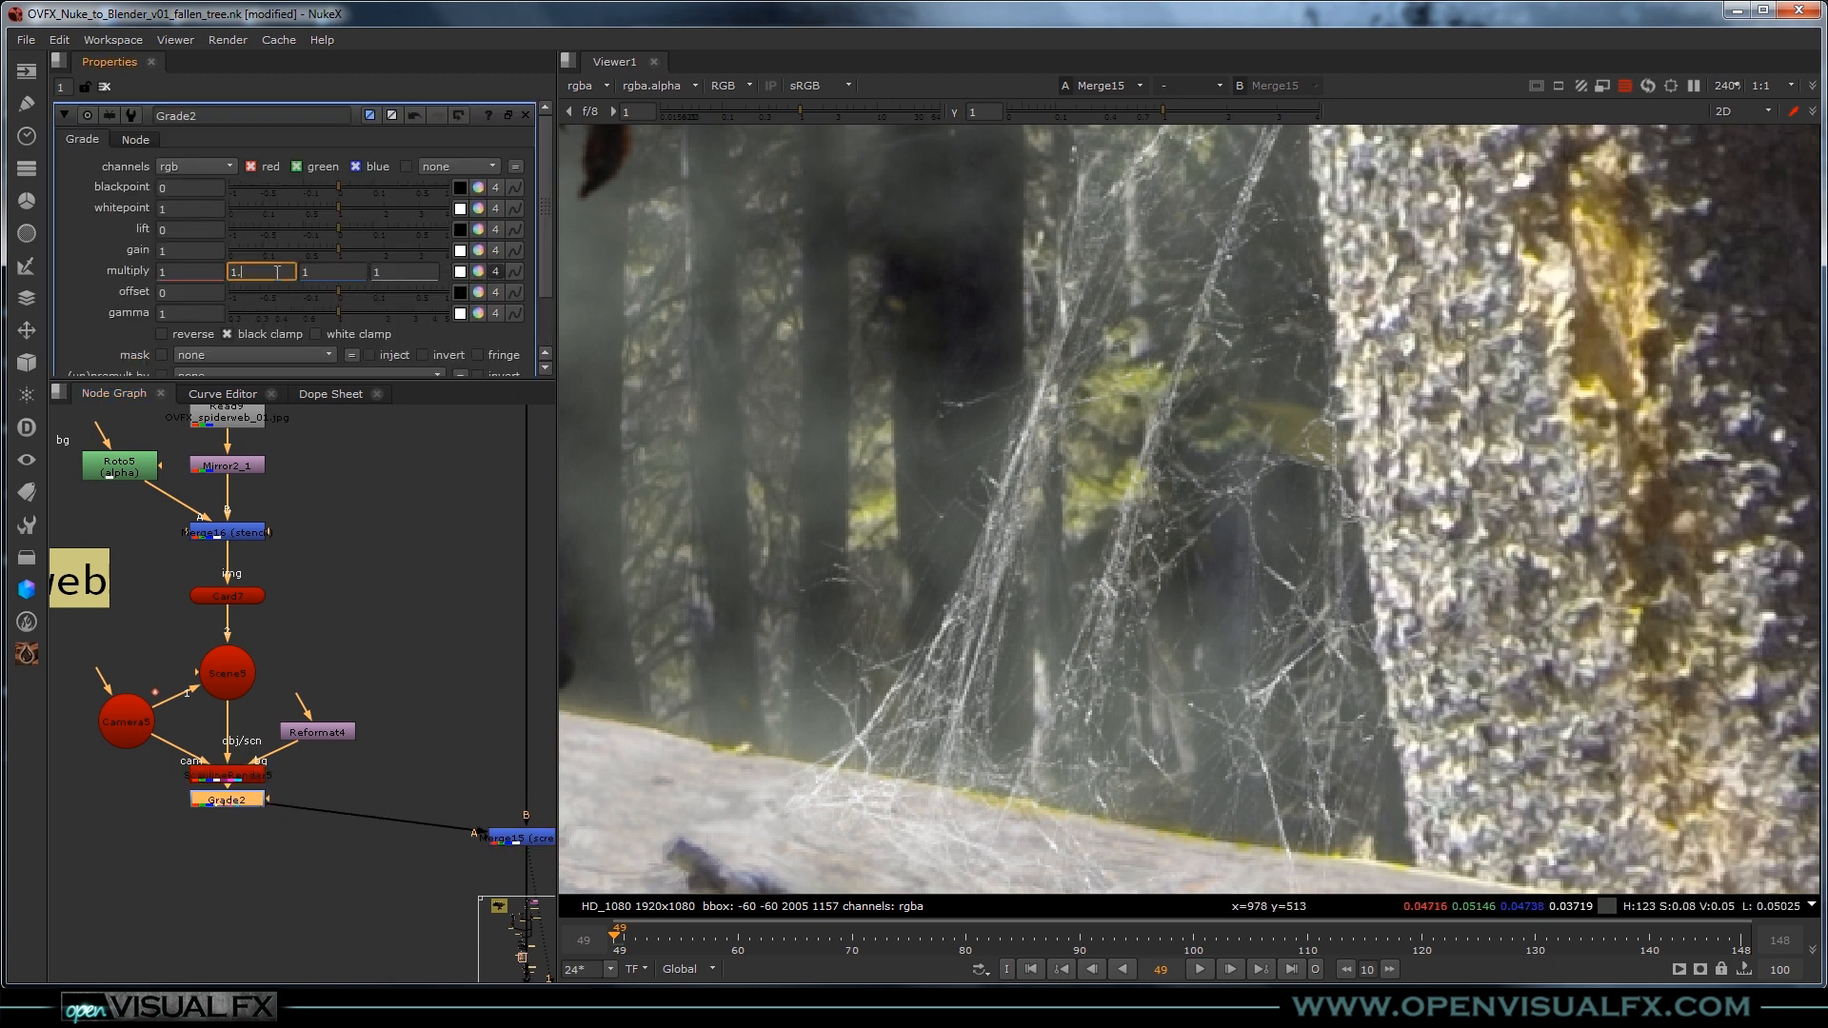
pyautogui.write('1.1')
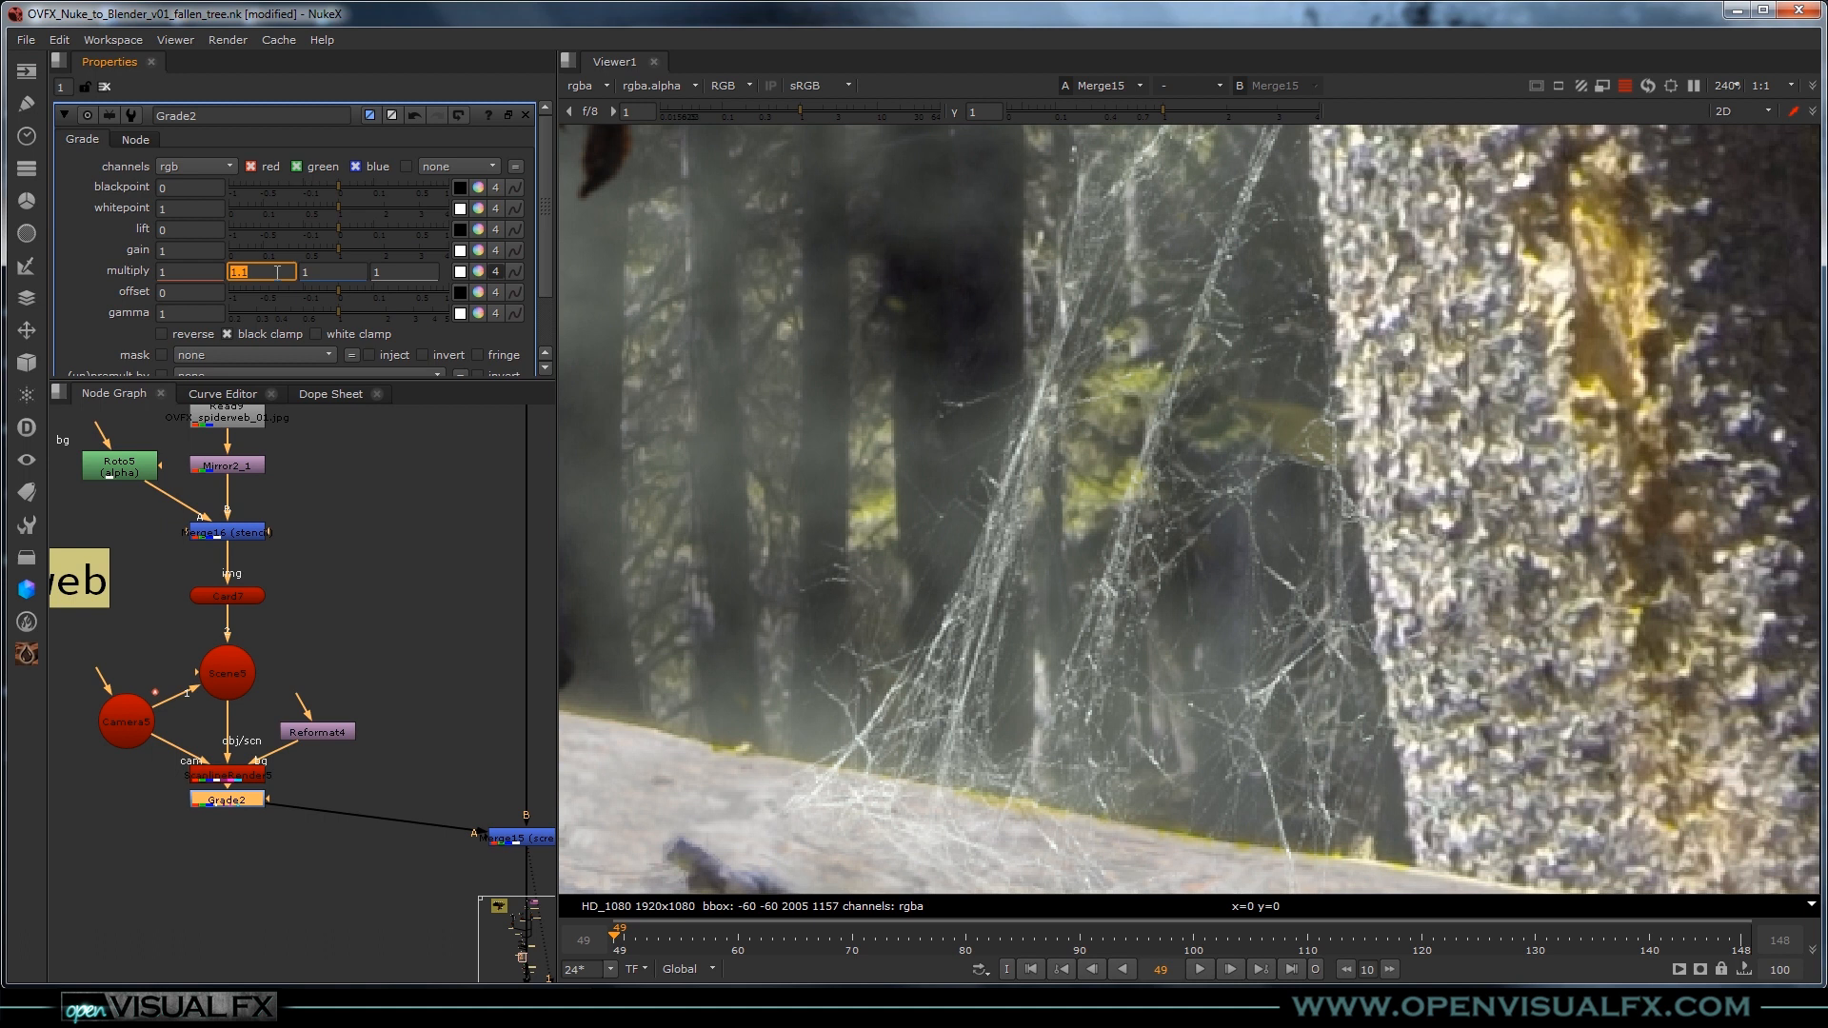
pyautogui.write('1.')
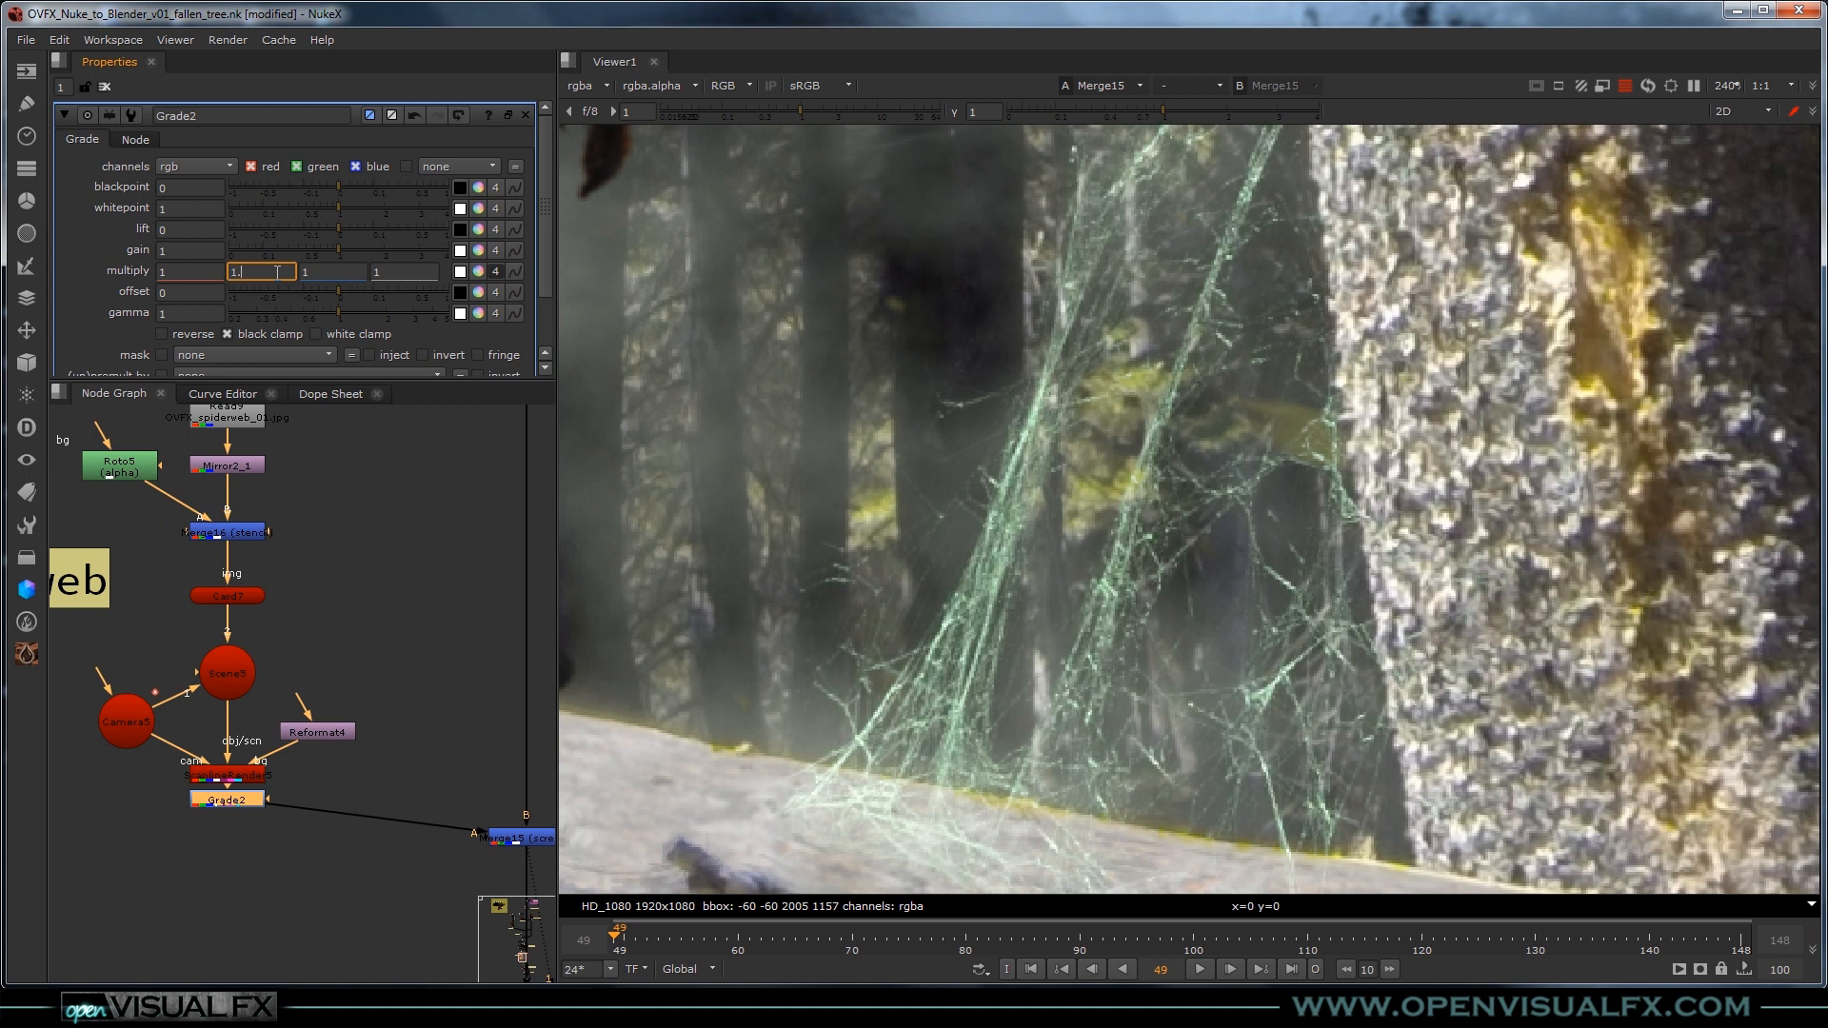
pyautogui.write('1.2')
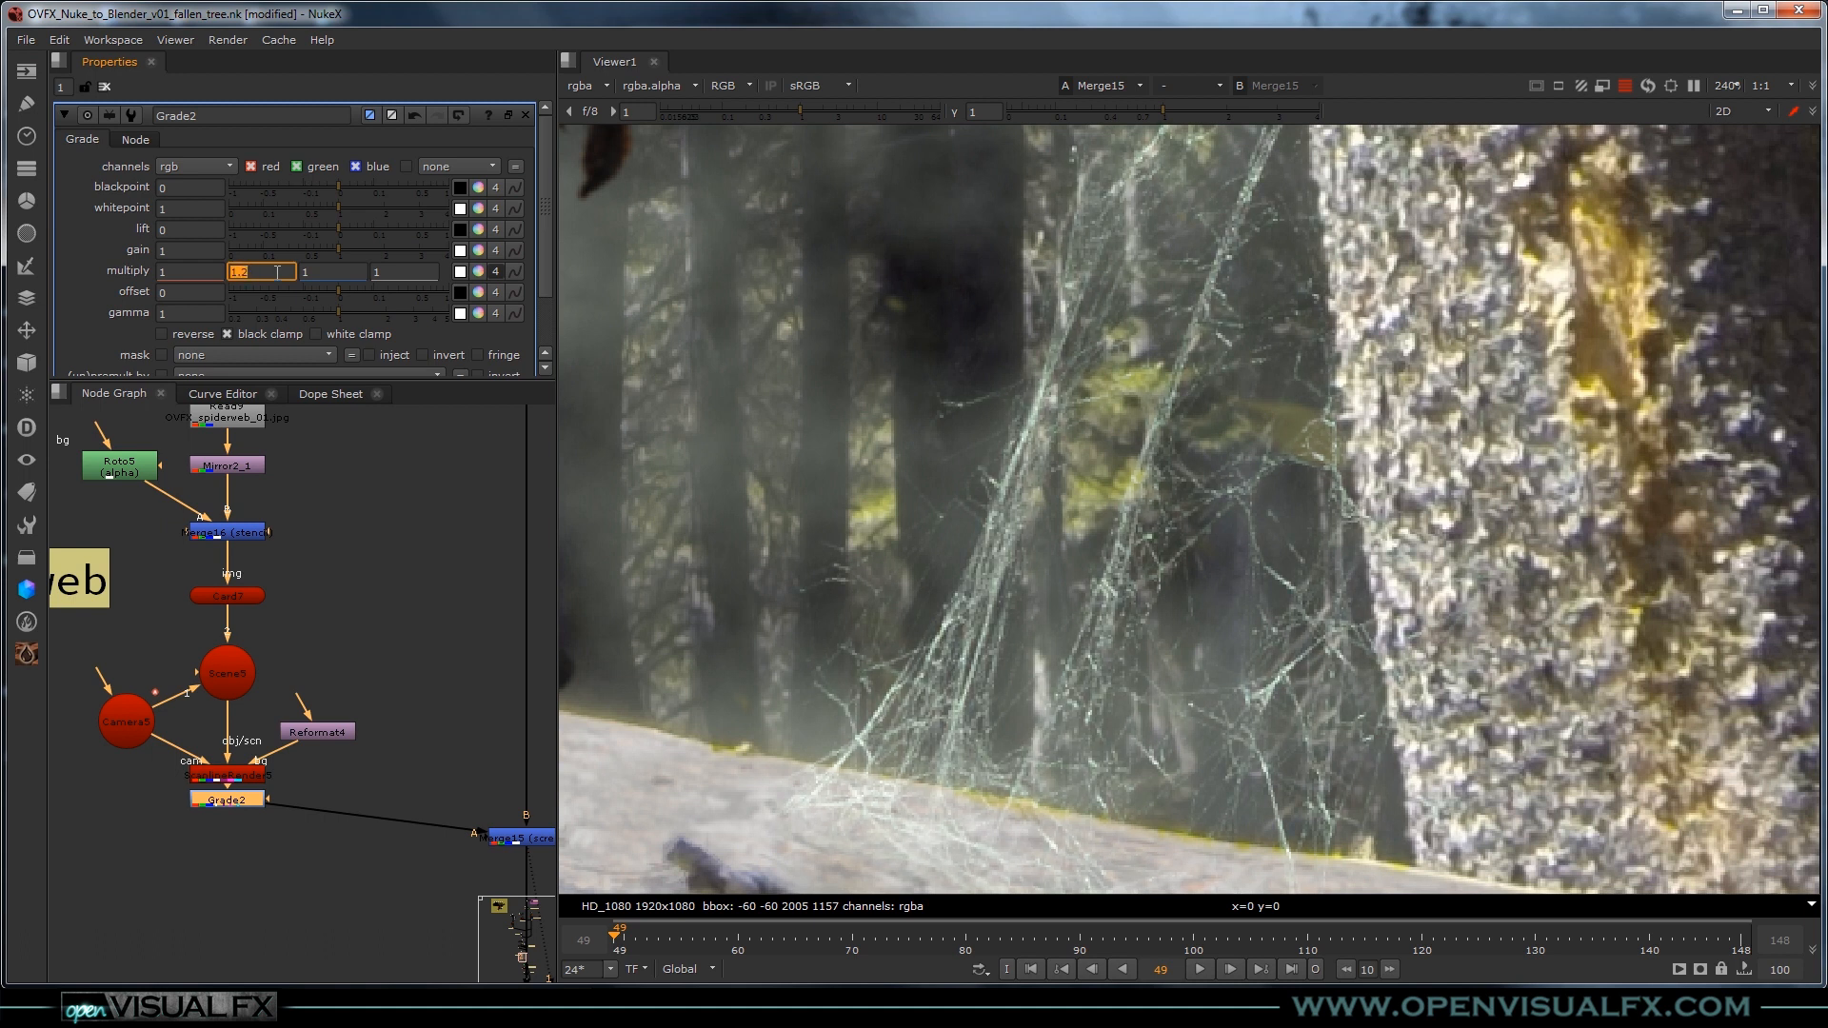
pyautogui.write('1.13')
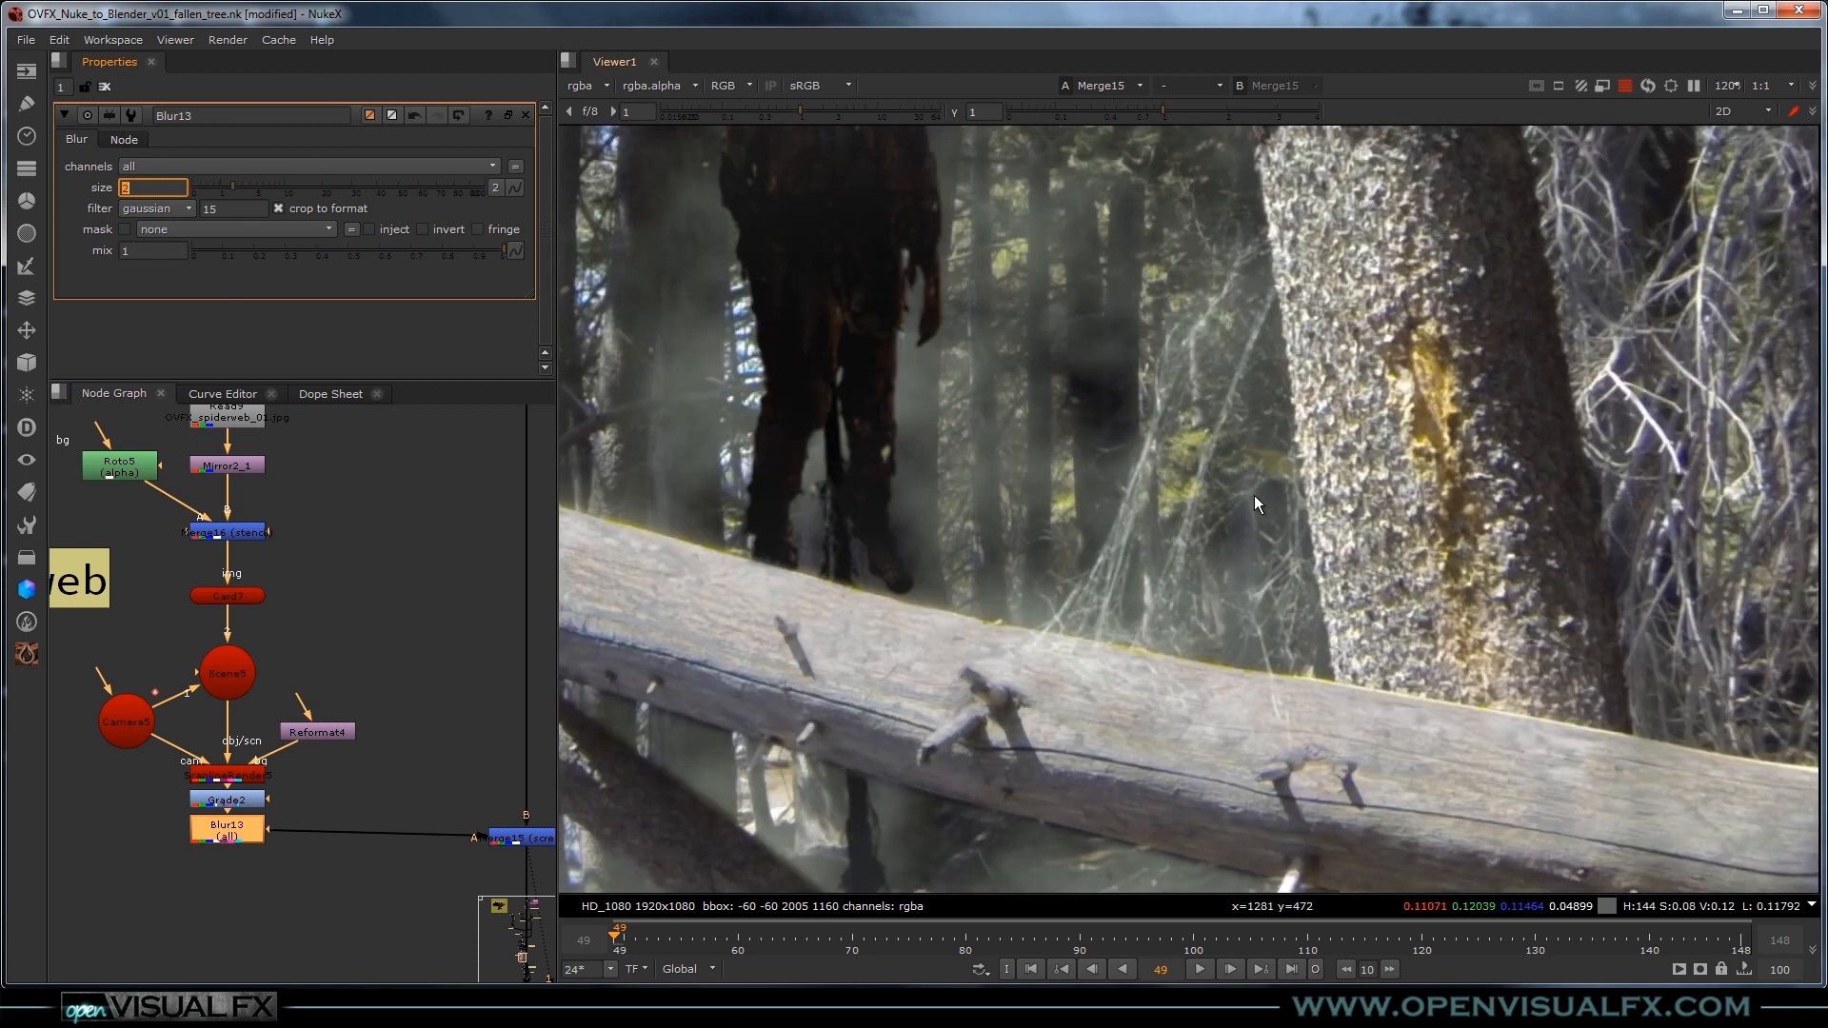
# Enter 1.2 in the Blur13 size field while softening the spider web.
pyautogui.write('1.2')
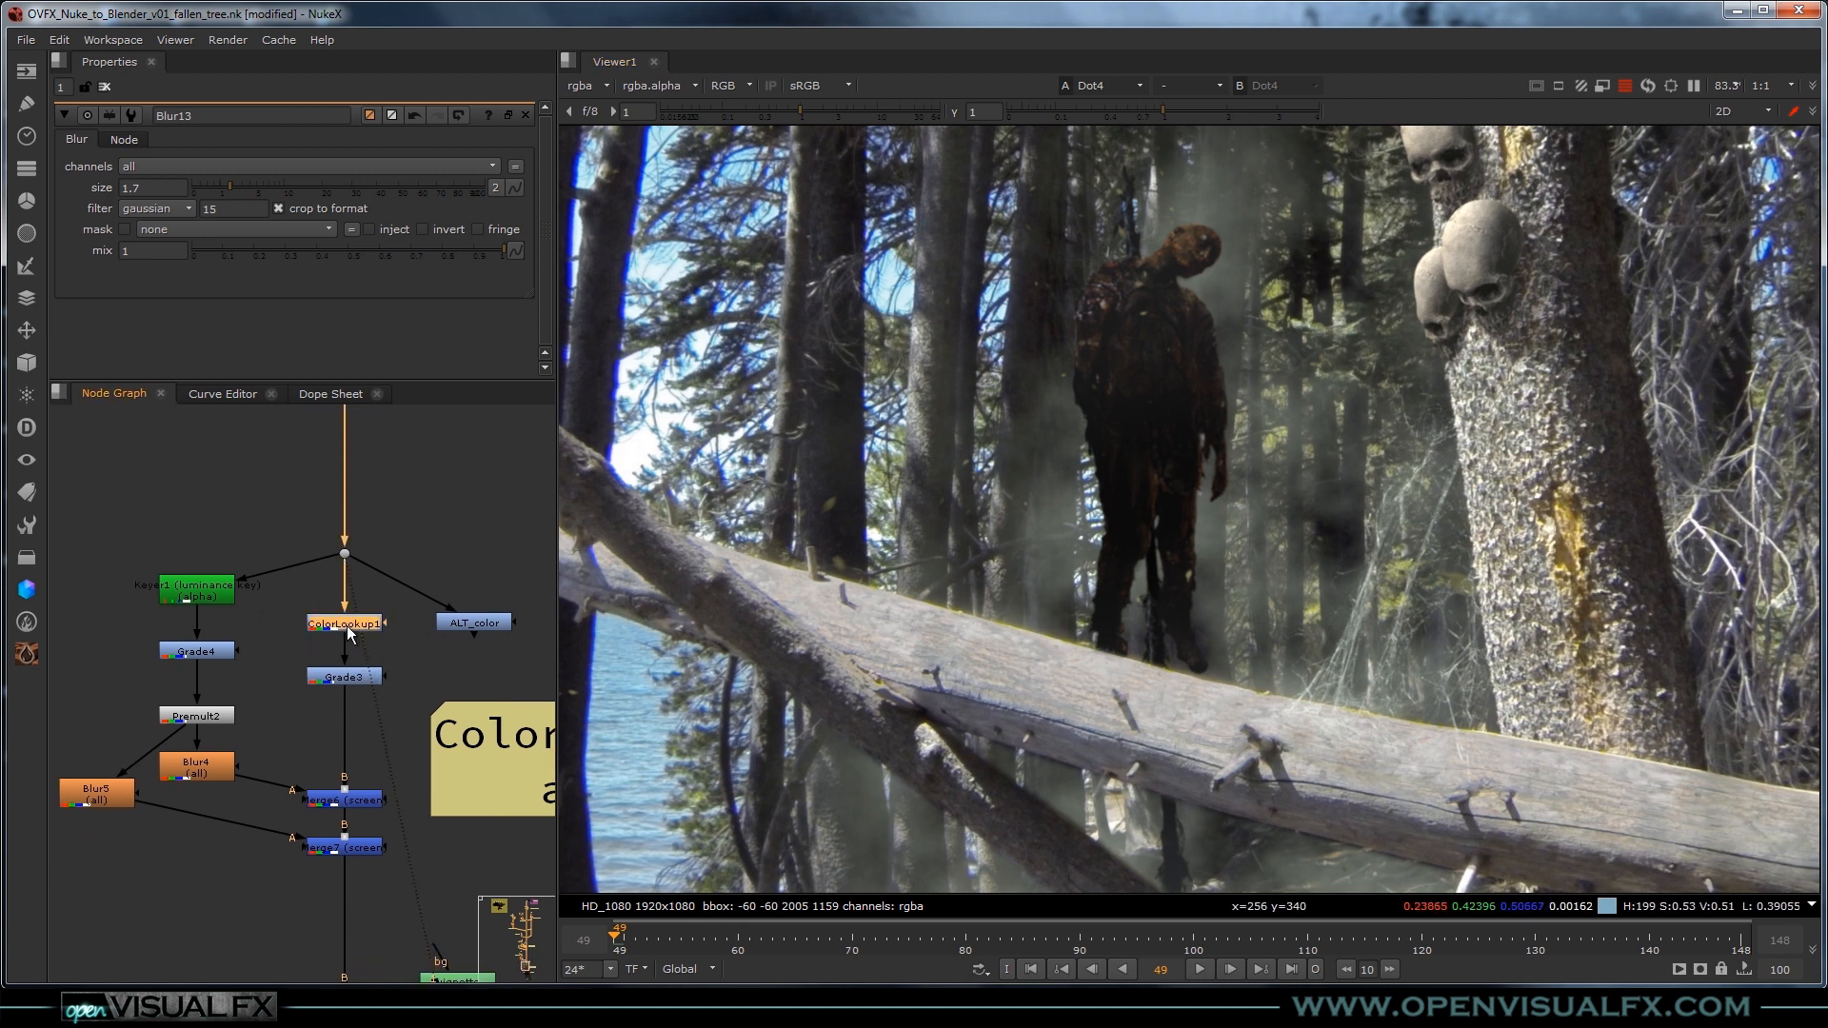
# View ColorLookup1's blue grade, Keyer3's luminance key and Grade4's keyed highlights.
pyautogui.click(343, 621)
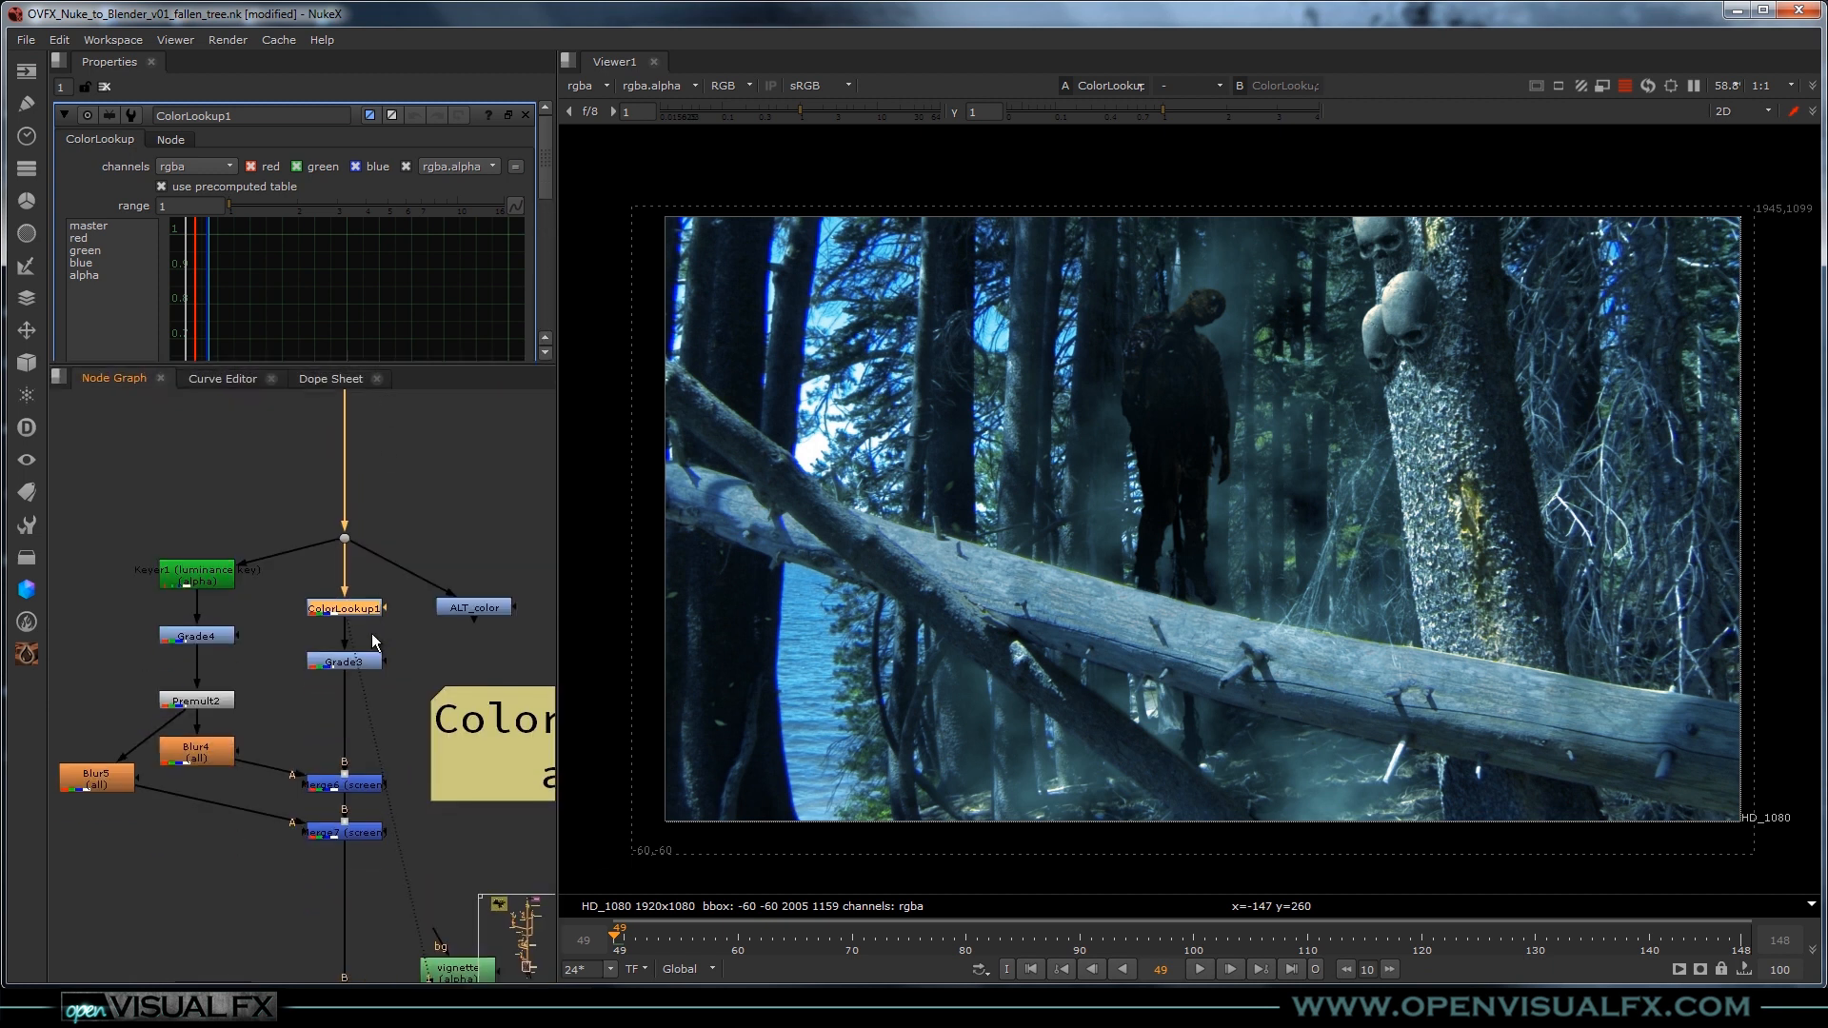
pyautogui.click(343, 661)
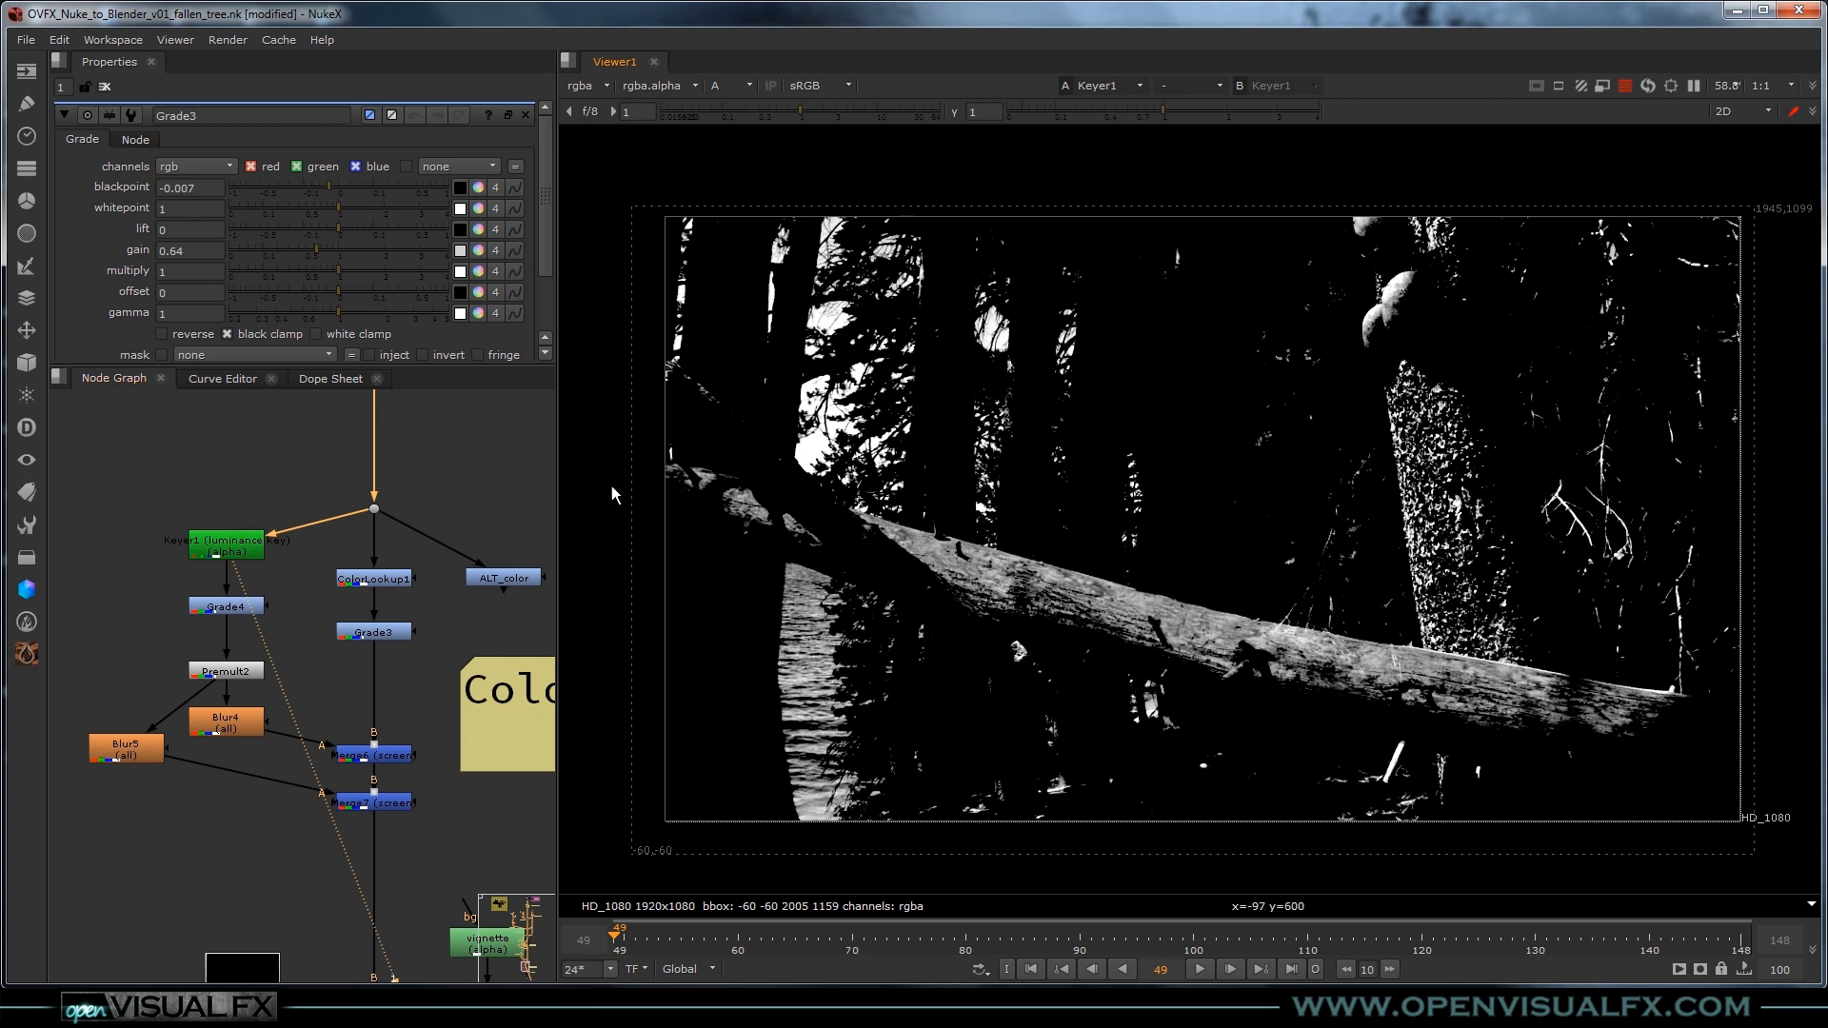
pyautogui.click(224, 605)
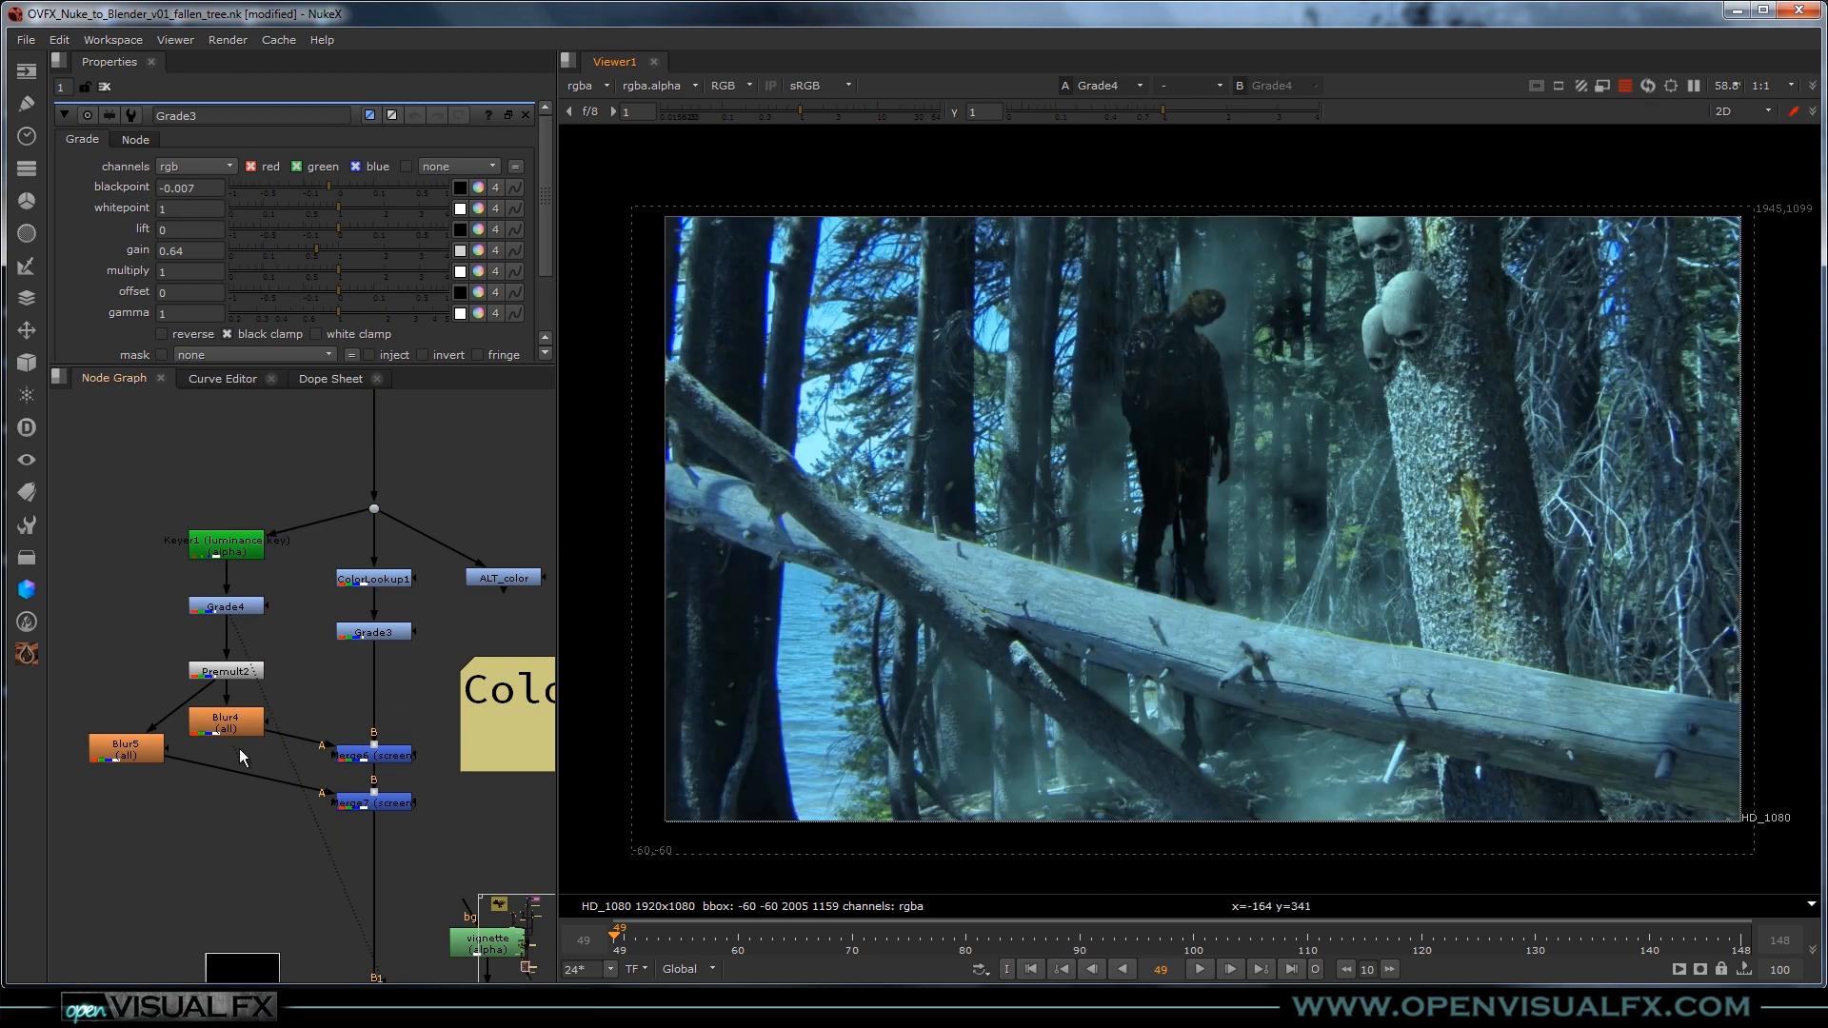
# View Premult2, Grade3 and the Merge7 result giving the cool blue-graded forest comp.
pyautogui.click(225, 605)
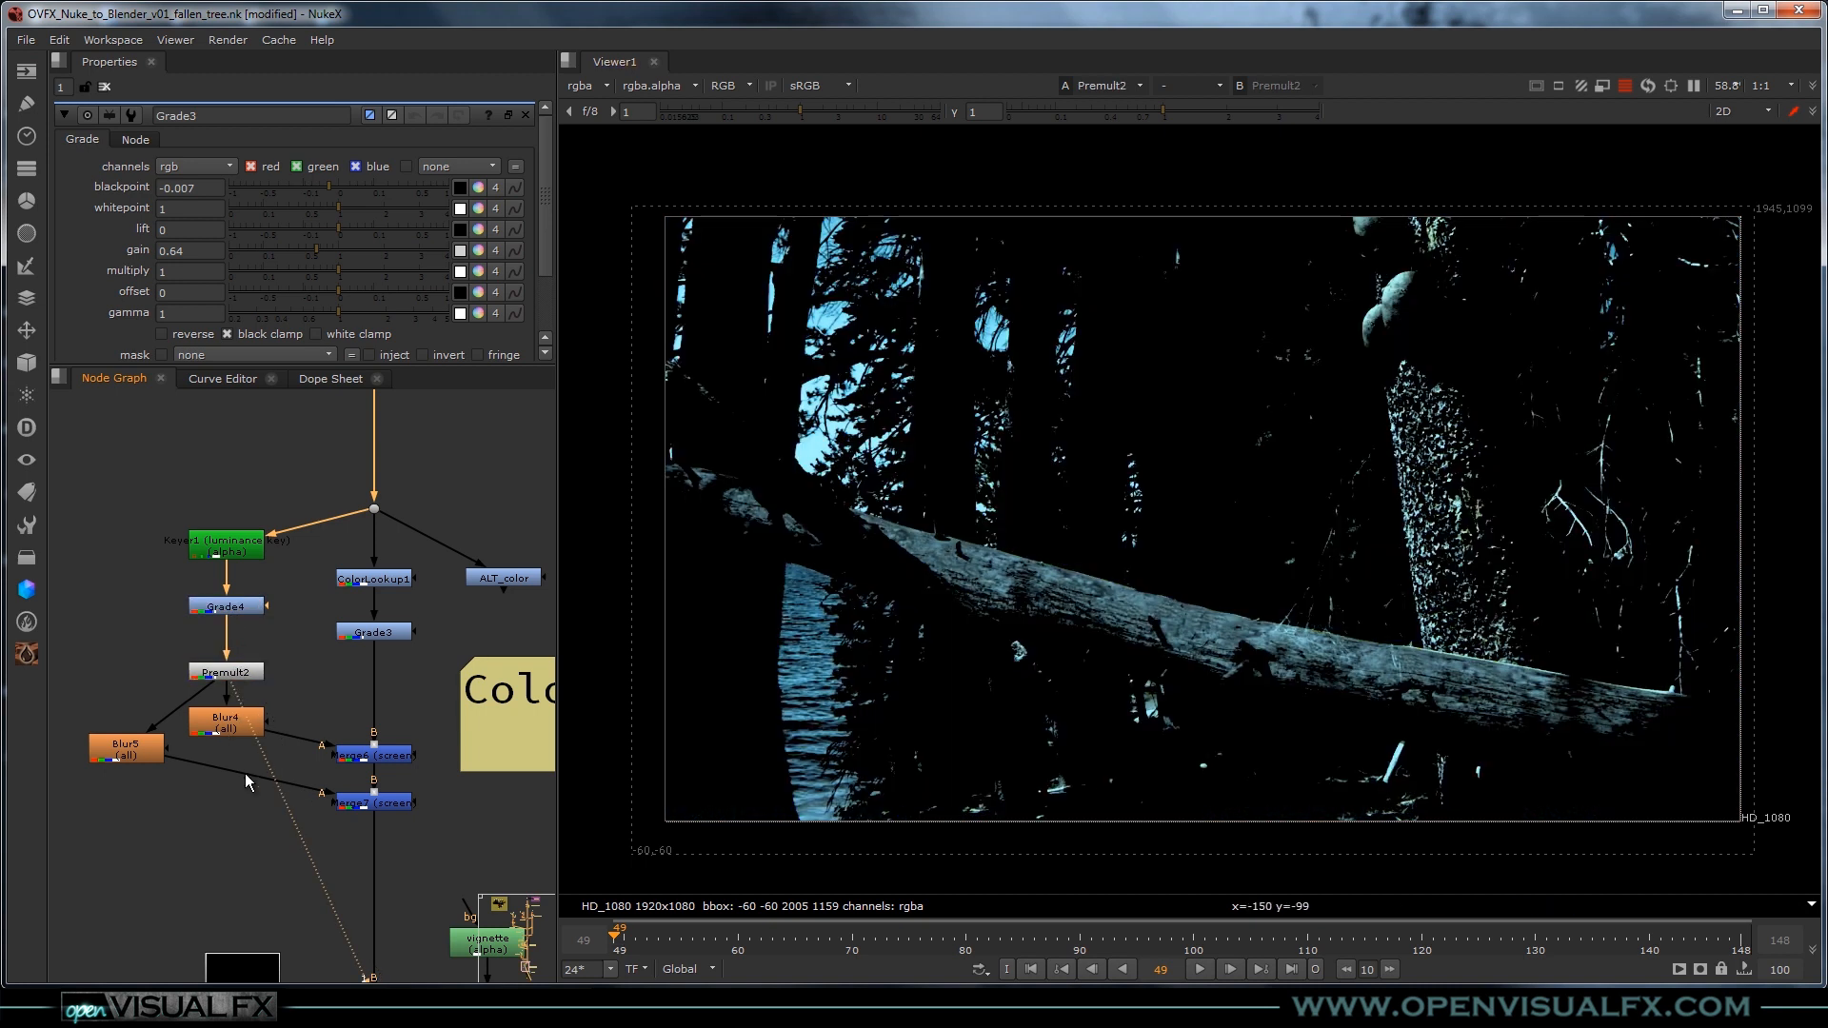
pyautogui.click(225, 719)
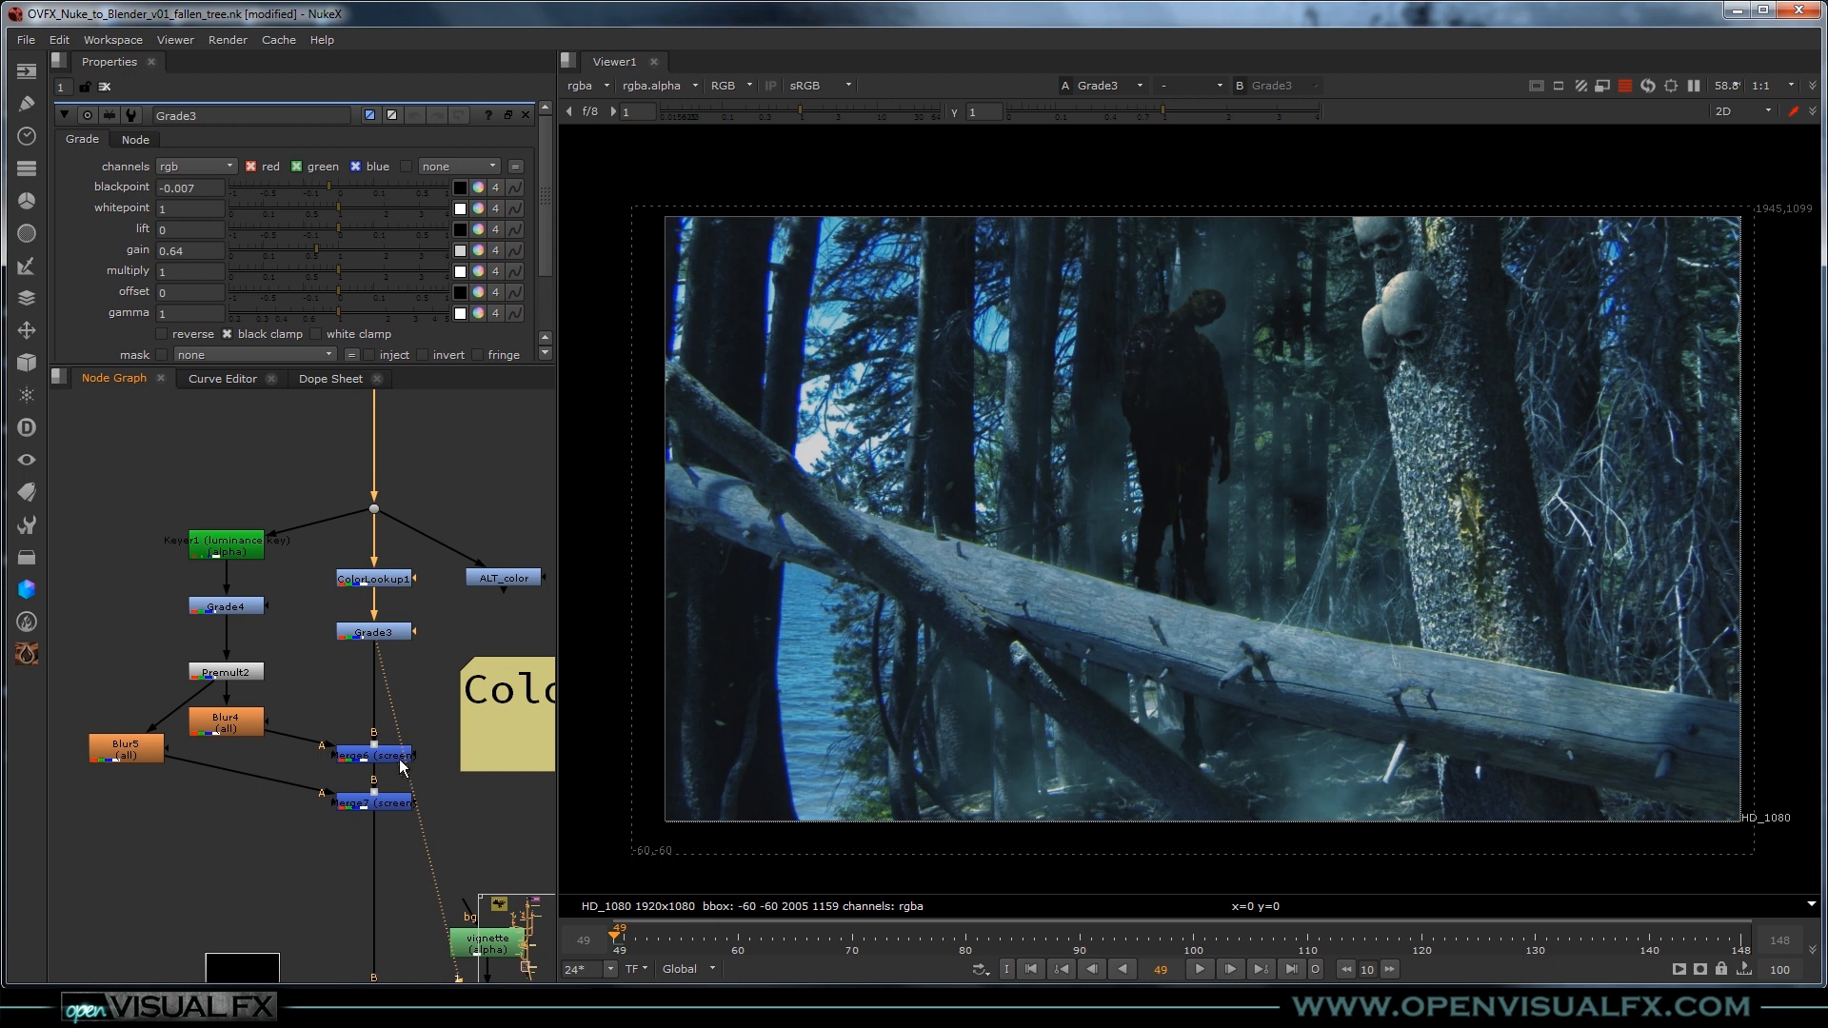
pyautogui.click(371, 801)
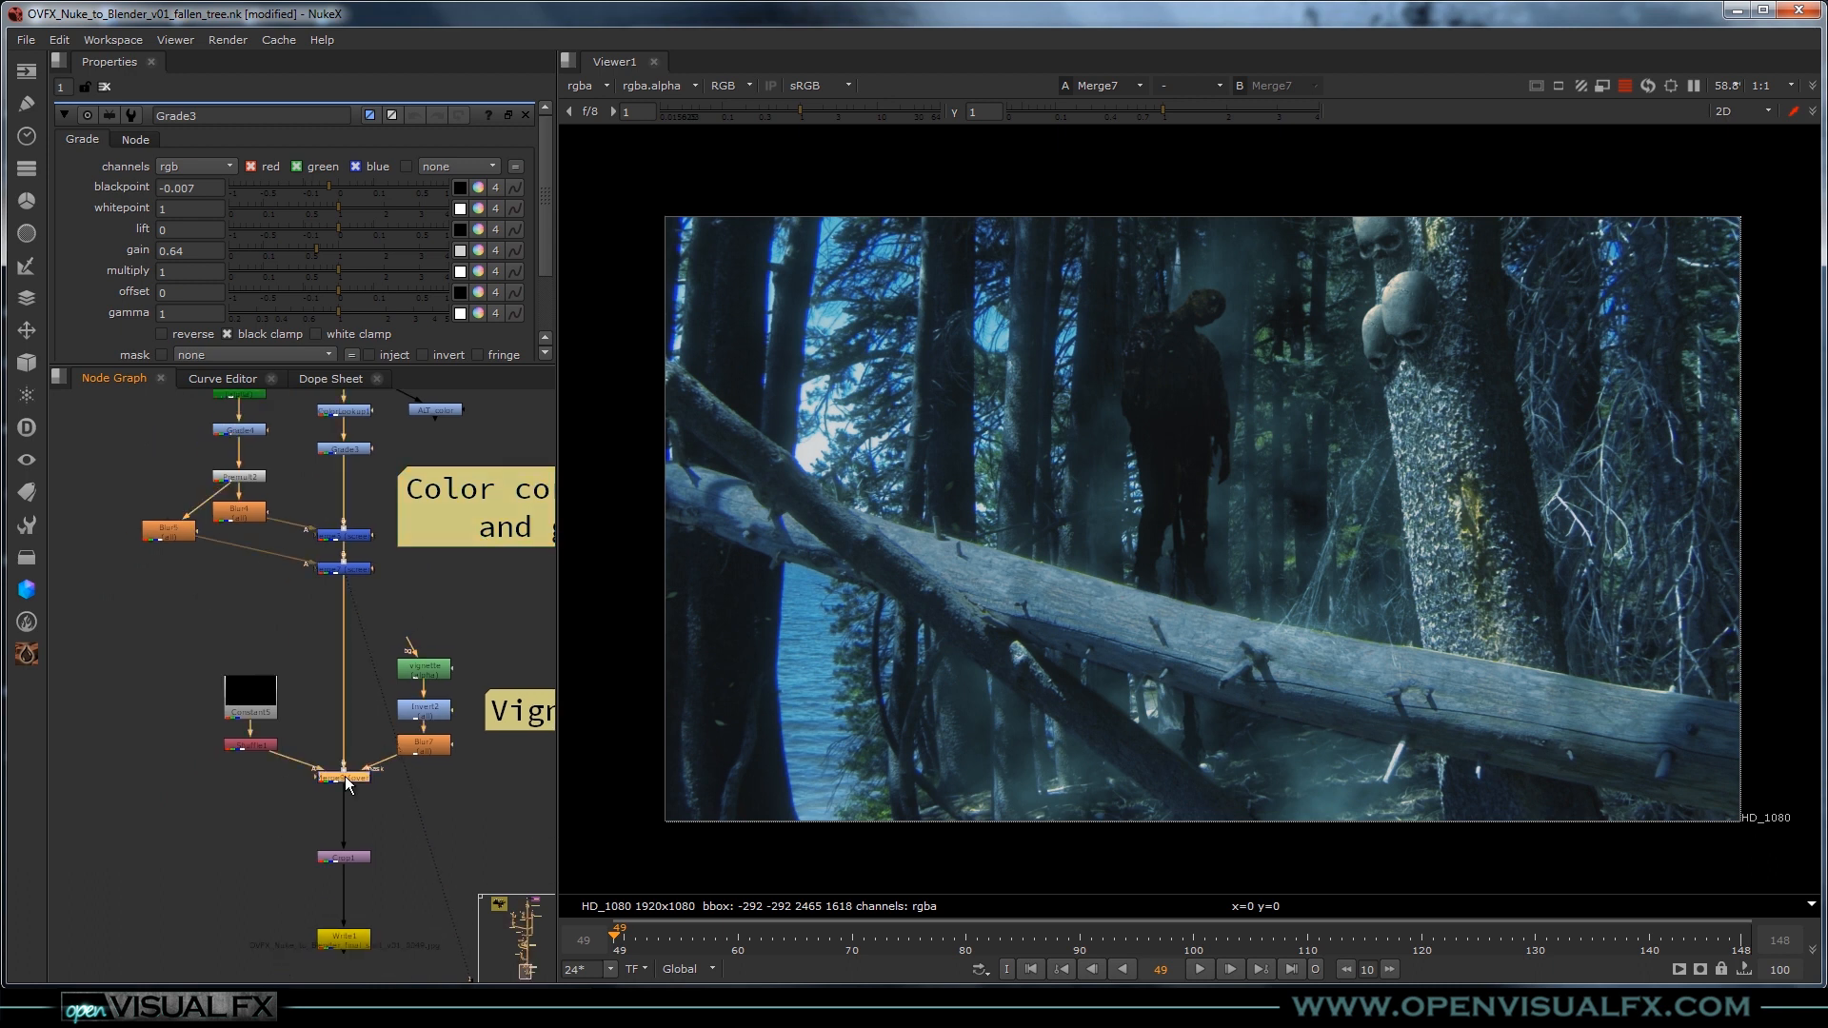
# Show the vignette Roto's ellipse and settings, then view Crop1's final cropped output.
pyautogui.click(422, 669)
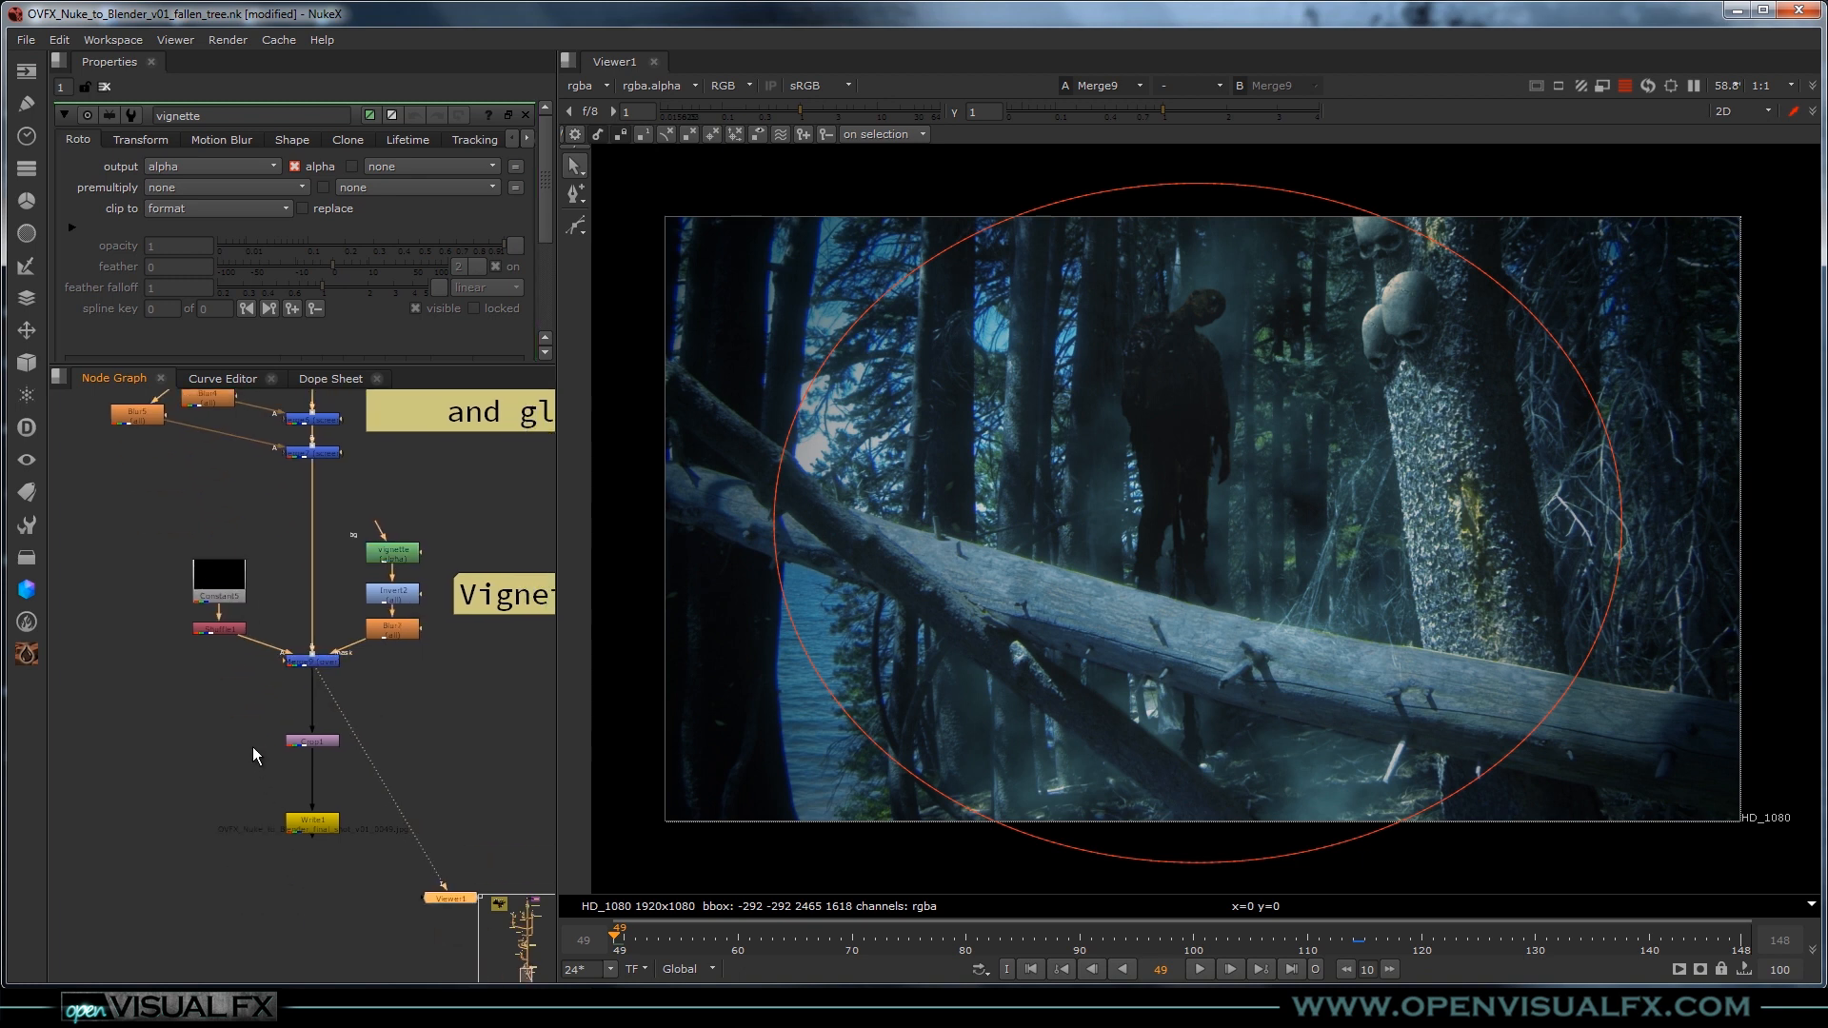
pyautogui.click(310, 742)
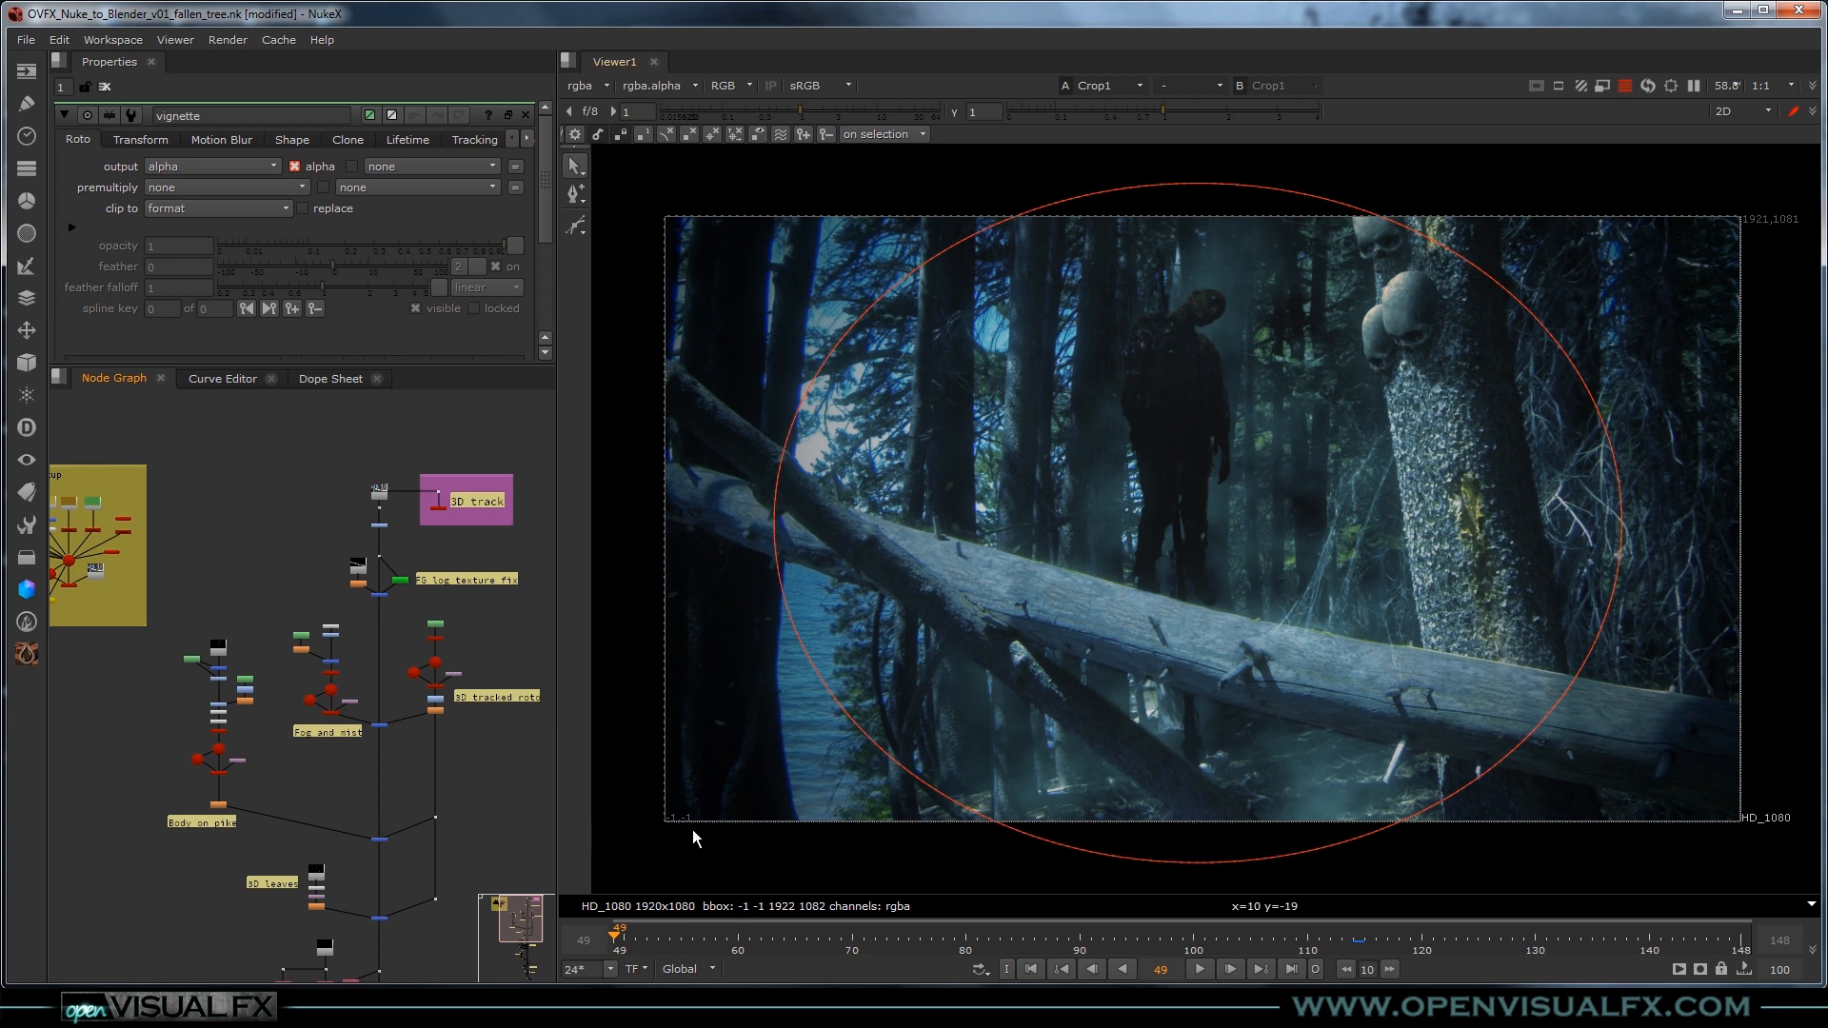
pyautogui.moveTo(1047, 417)
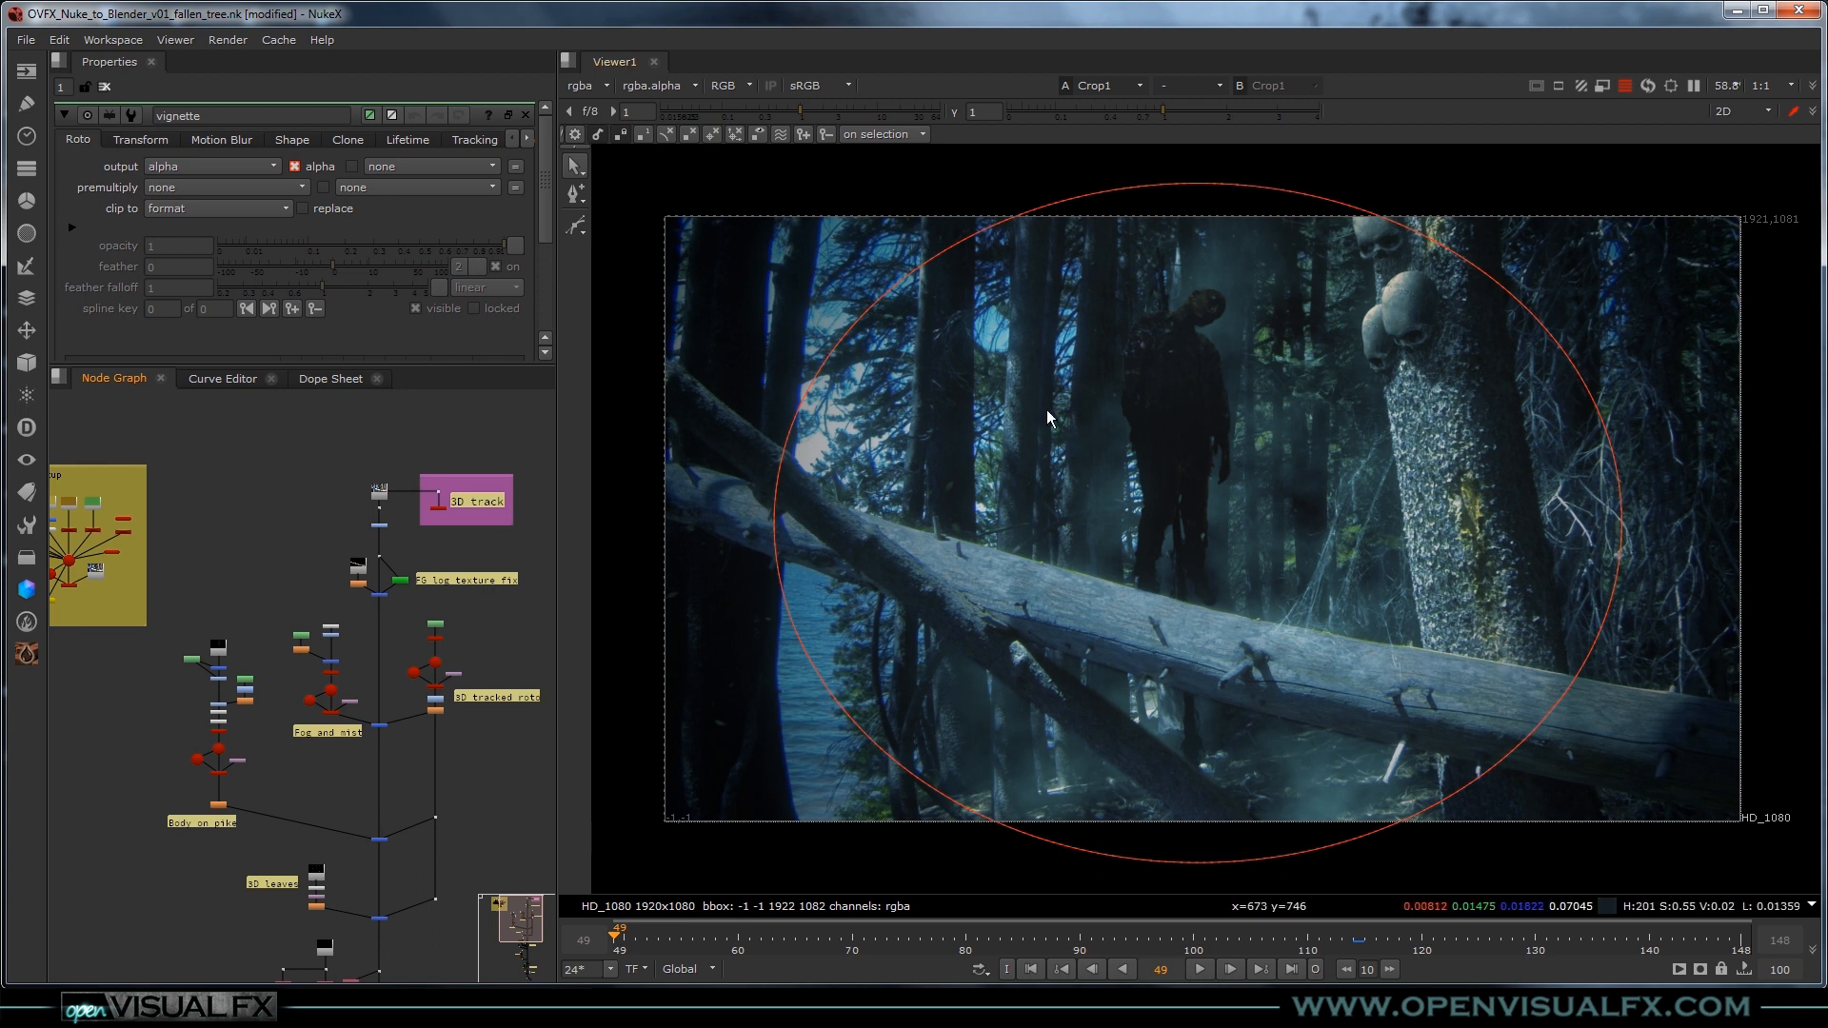
pyautogui.moveTo(823, 489)
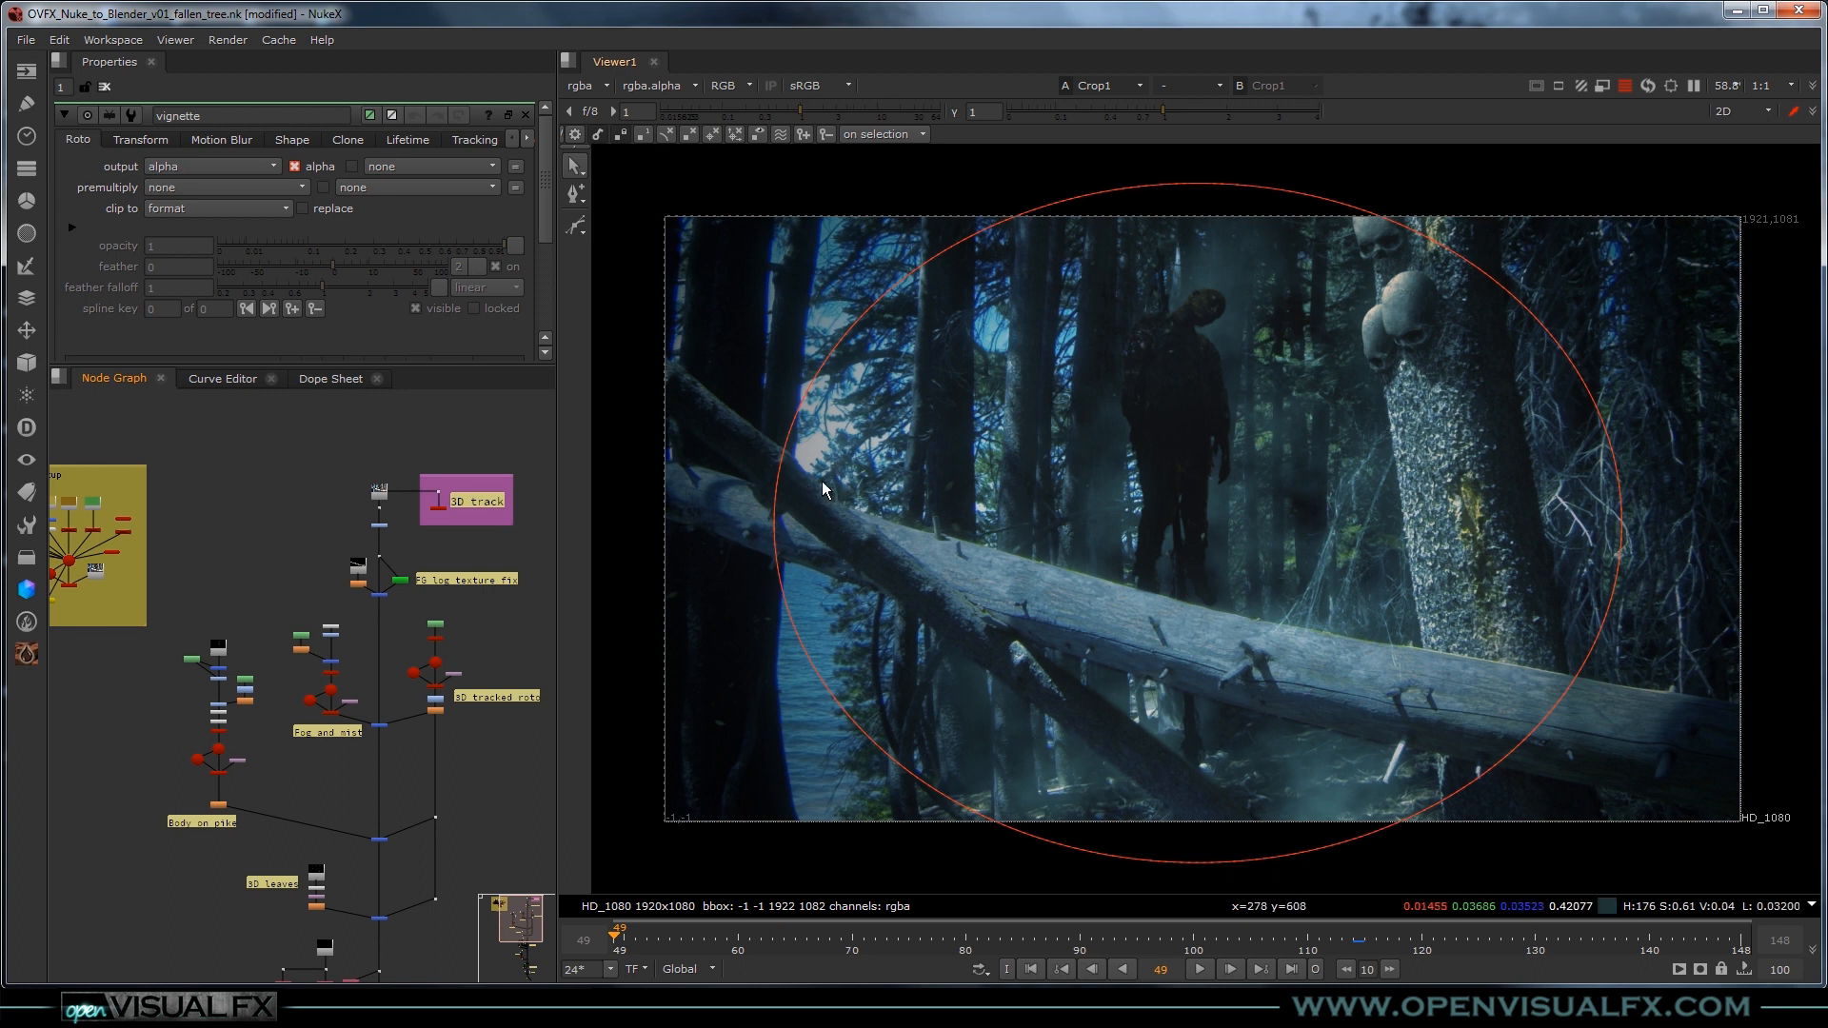
pyautogui.moveTo(853, 455)
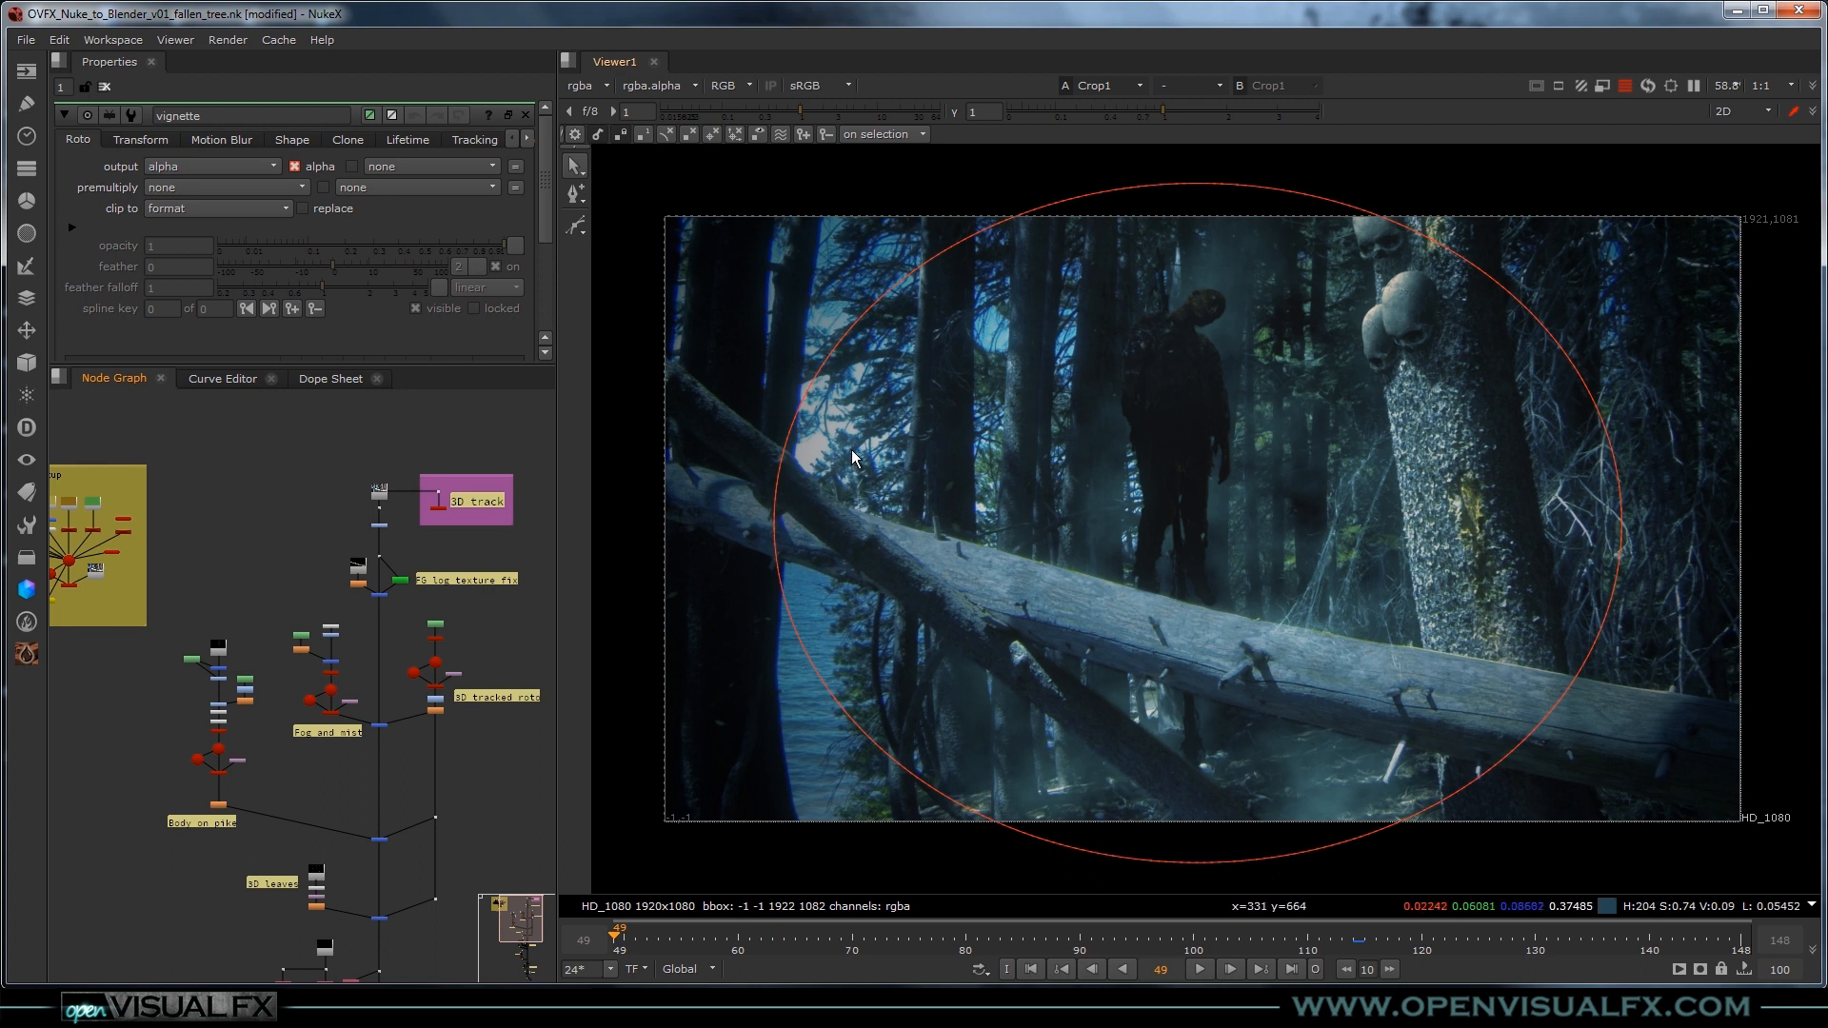